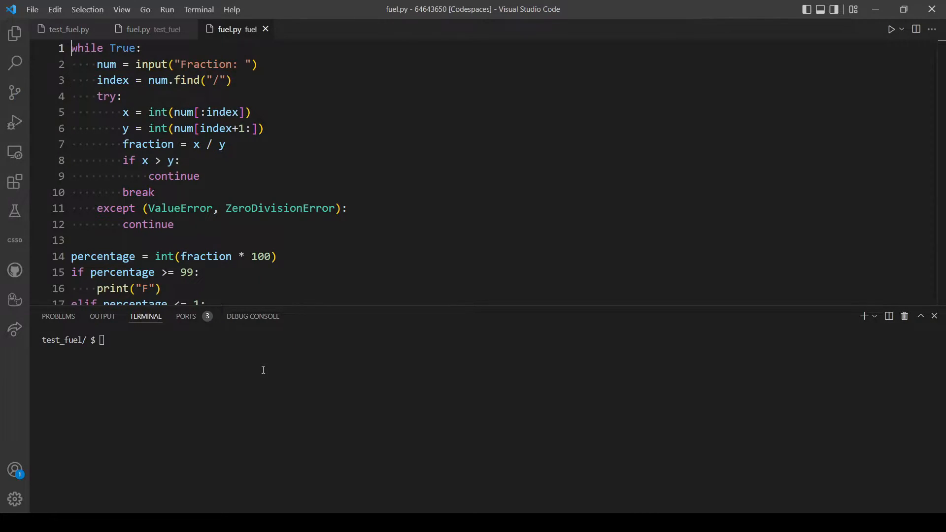
pyautogui.moveTo(364, 421)
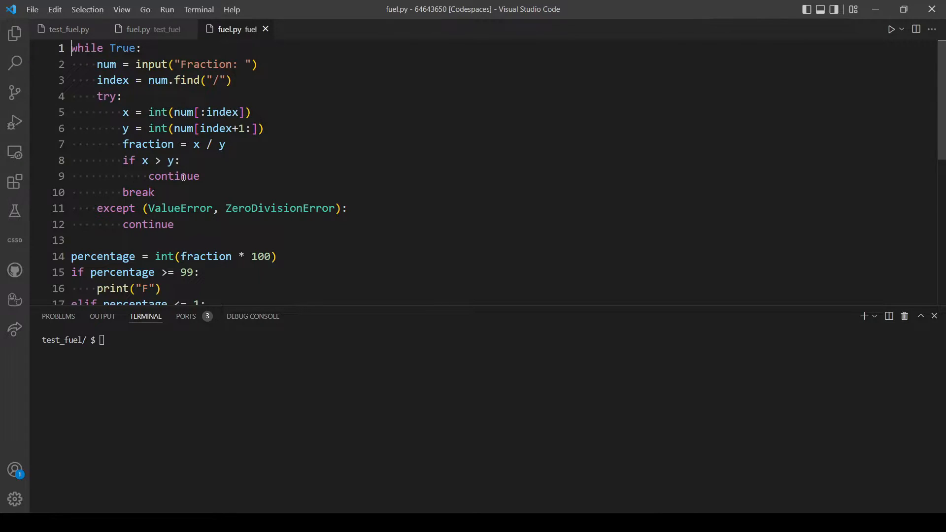
pyautogui.moveTo(256, 187)
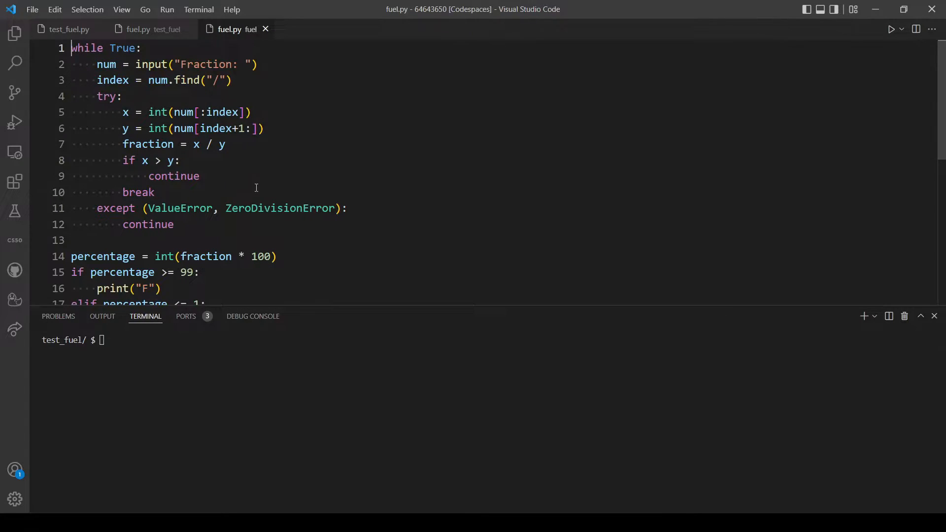
pyautogui.moveTo(205, 285)
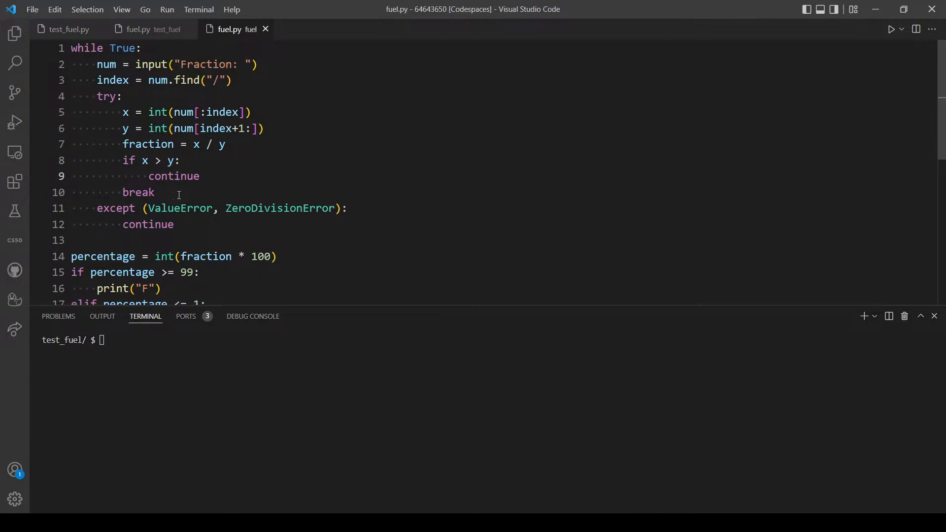
# Step: Move the F/E/percentage if/elif/else block from fuel.py into gauge in the test_fuel copy
pyautogui.scroll(-3)
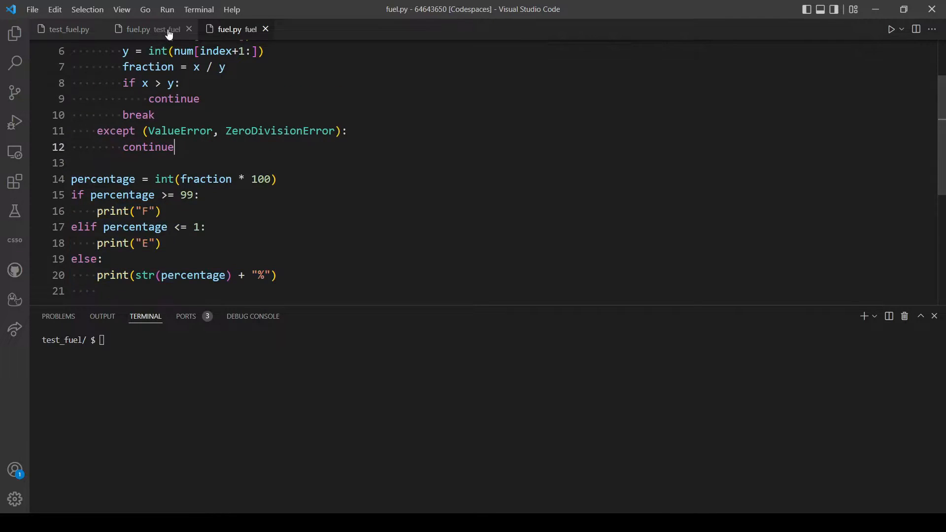
pyautogui.click(137, 29)
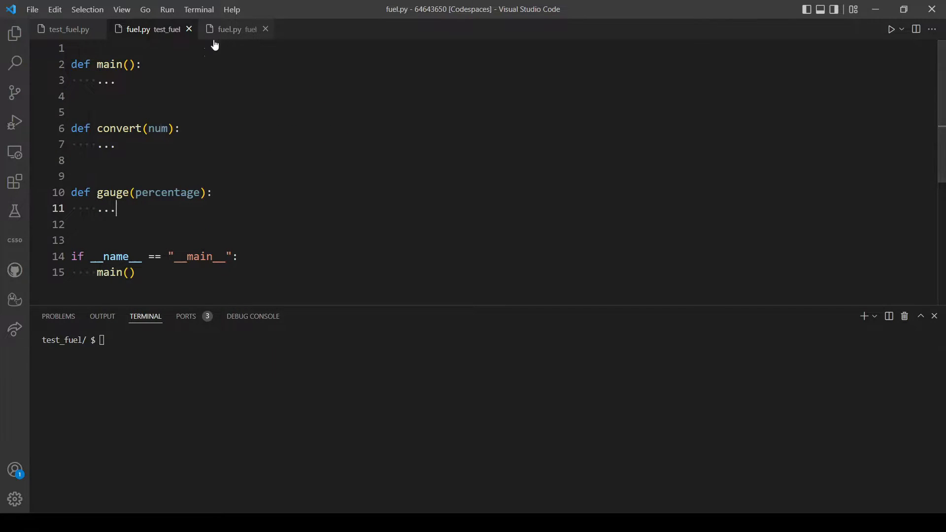
pyautogui.moveTo(264, 29)
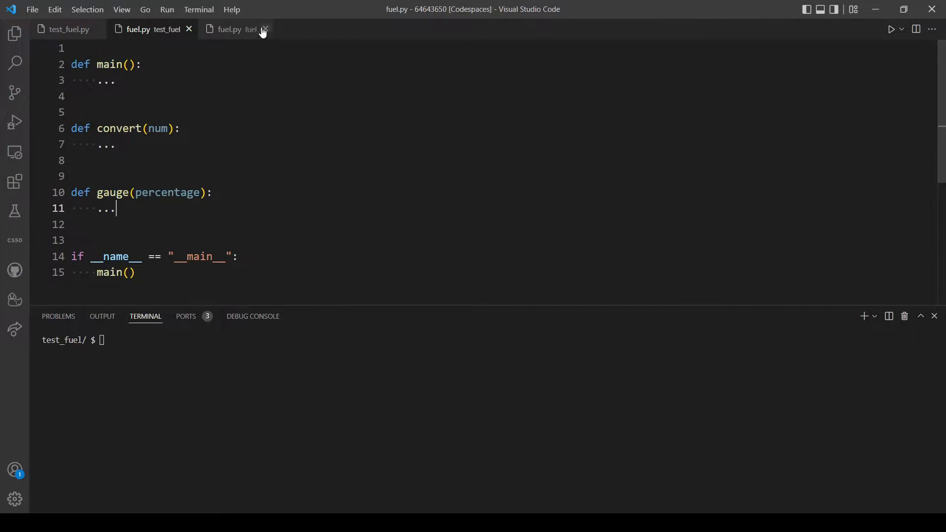
pyautogui.click(228, 29)
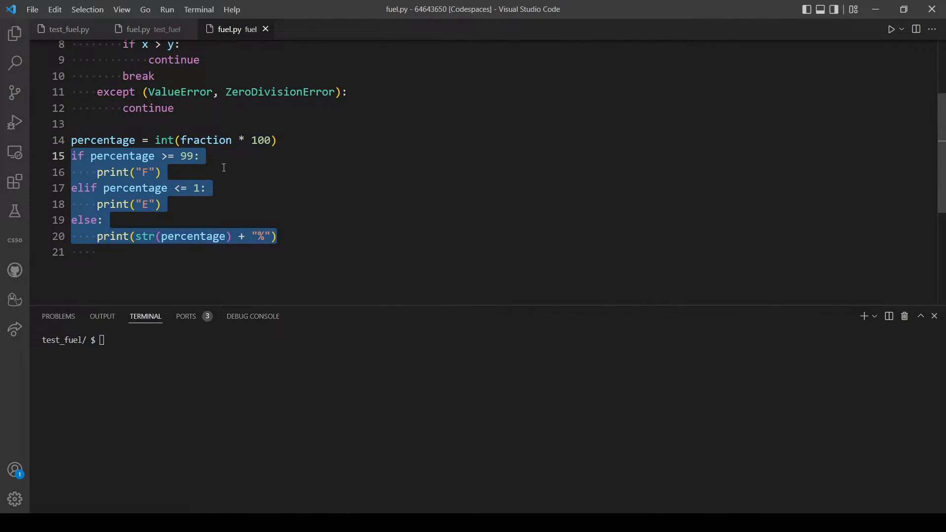
pyautogui.click(138, 30)
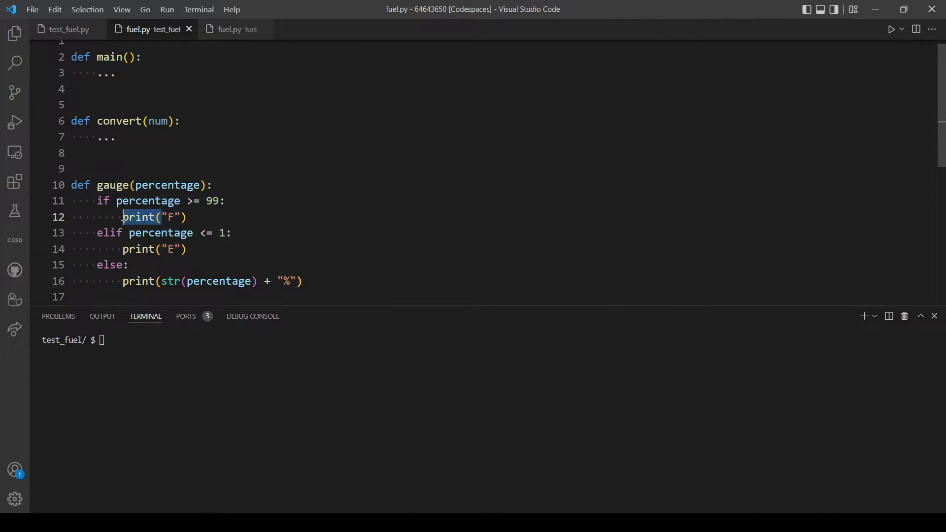
# Step: Make gauge return "F", "E" and str(percentage) + "%" instead of printing
pyautogui.write('return')
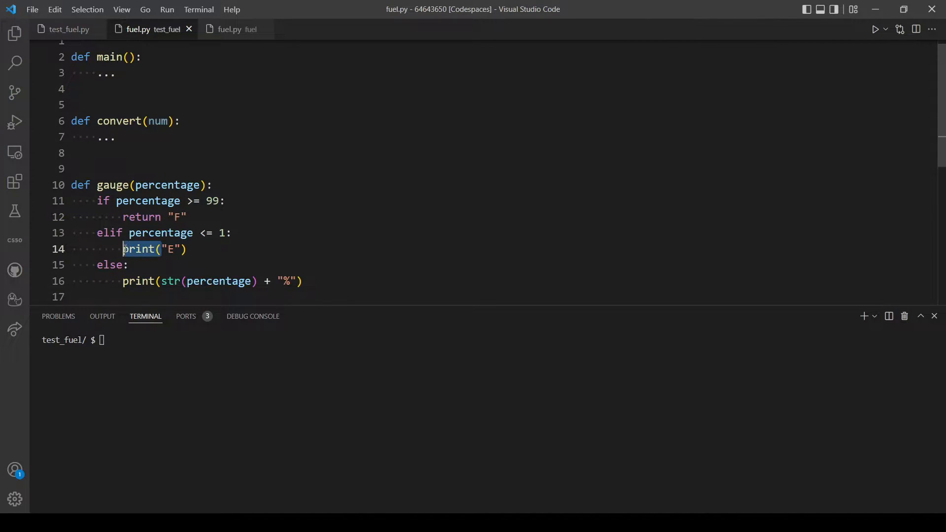
pyautogui.write('return "E"')
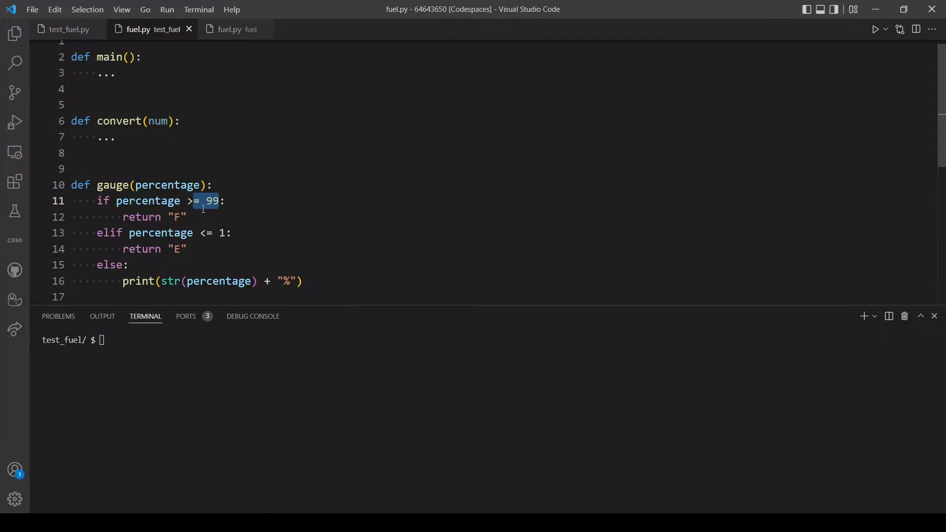
pyautogui.click(174, 217)
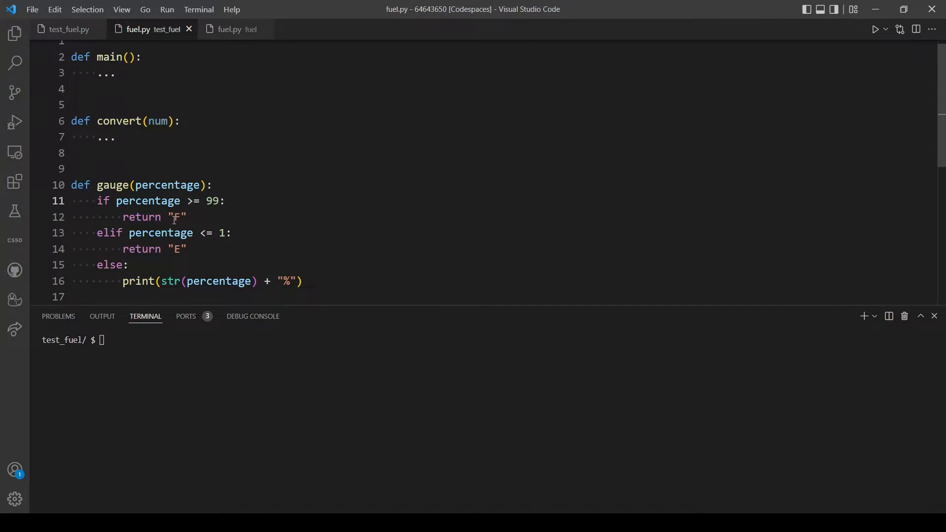
pyautogui.click(188, 217)
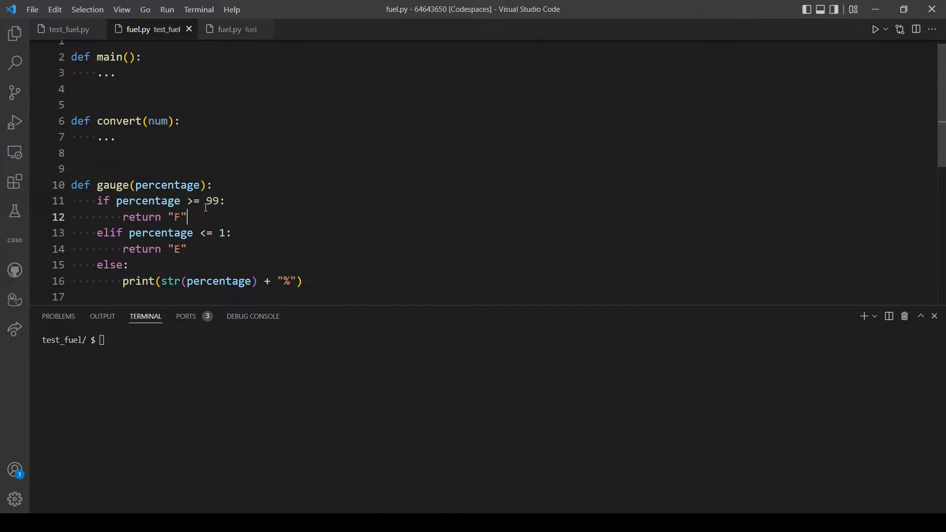
pyautogui.click(200, 201)
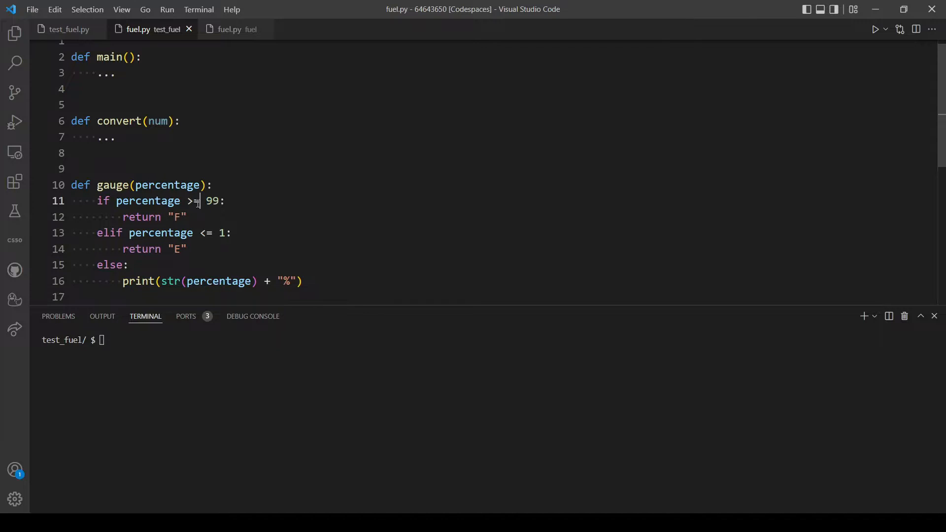
pyautogui.click(190, 248)
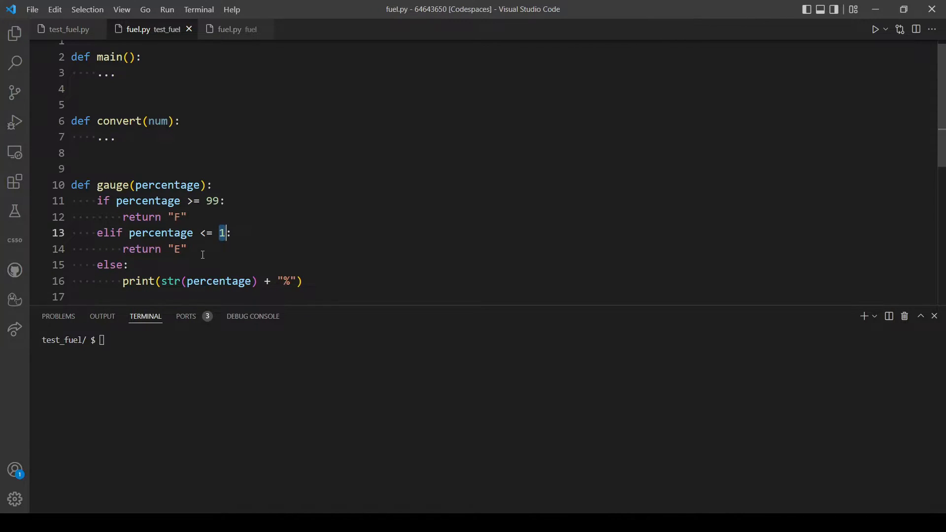
pyautogui.moveTo(235, 242)
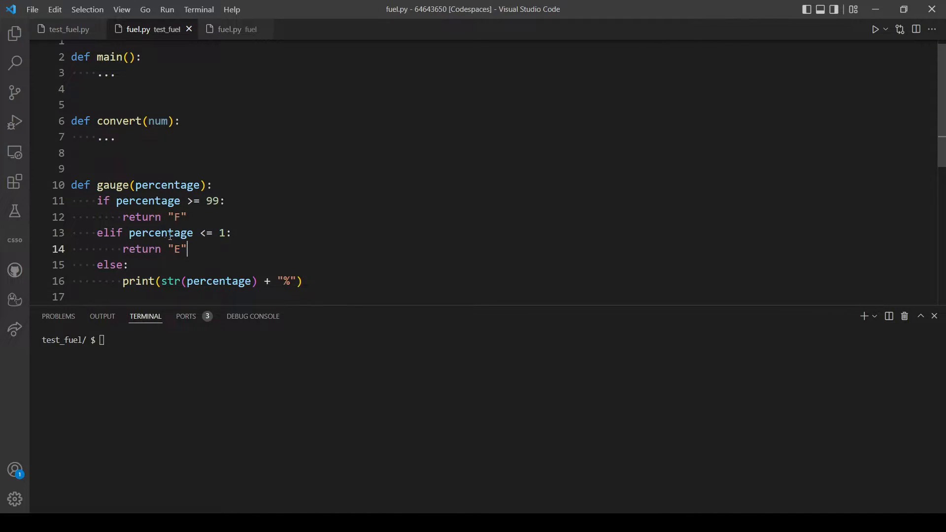
pyautogui.scroll(-3)
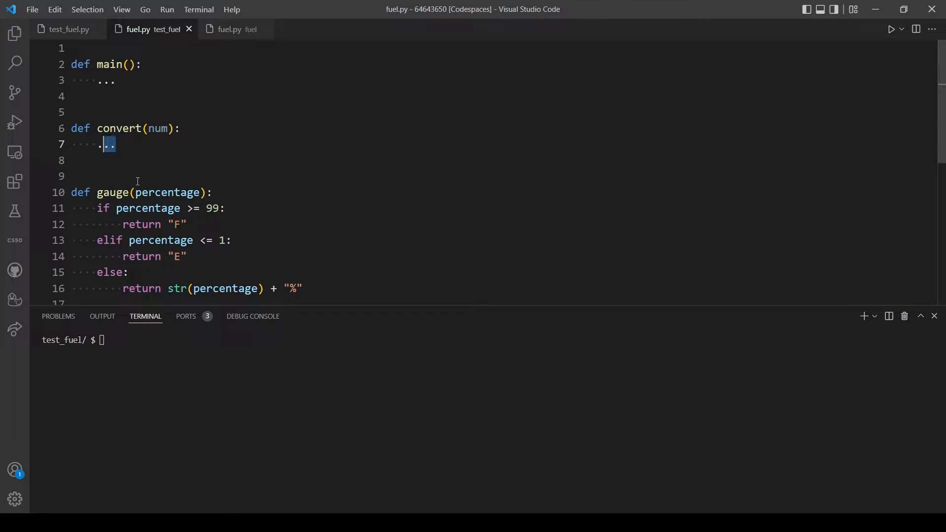
pyautogui.moveTo(228, 29)
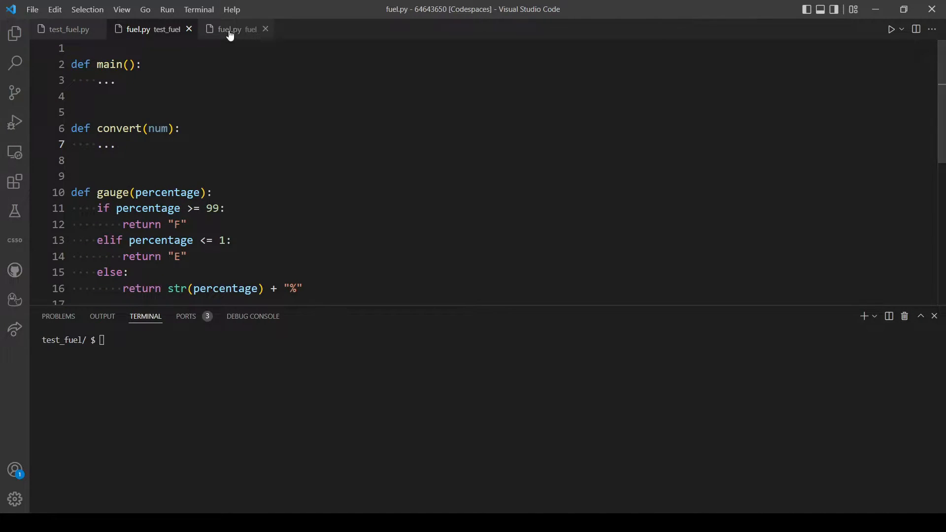
# Step: Copy the fraction-parsing loop from fuel.py into convert's placeholder
pyautogui.click(229, 29)
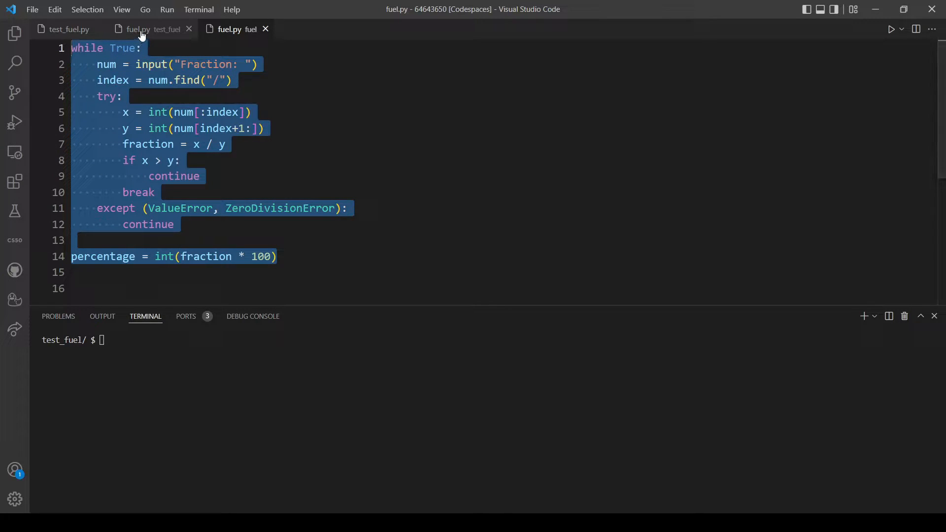
pyautogui.click(138, 29)
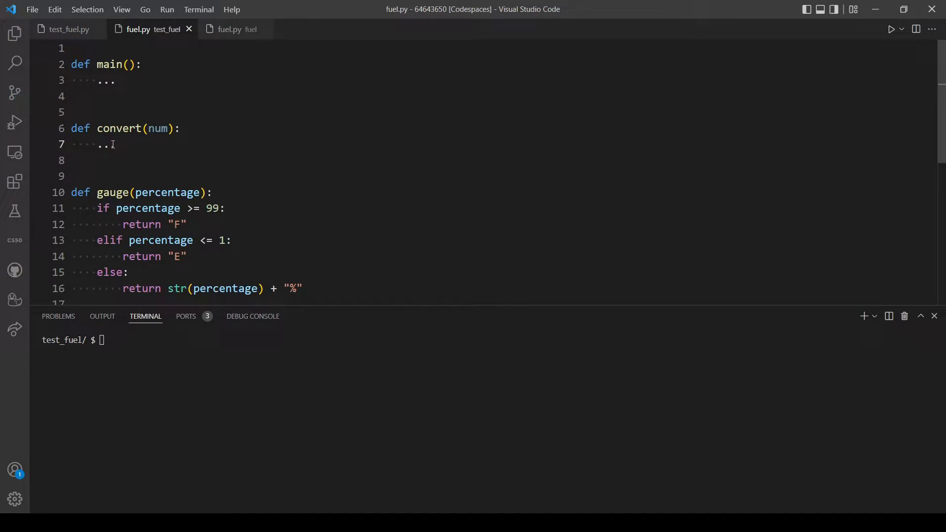
pyautogui.doubleClick(106, 145)
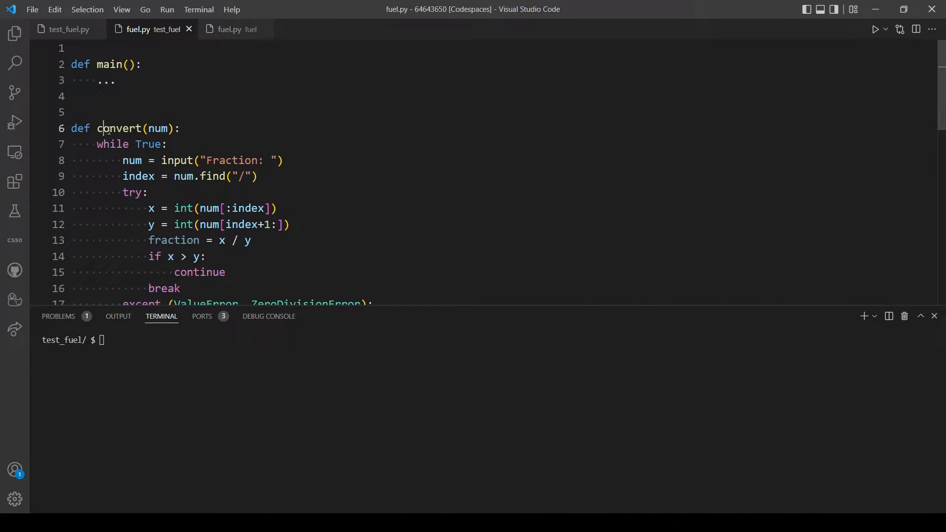
# Step: Move the input line into main and replace main's placeholder with convert(num)
pyautogui.doubleClick(158, 129)
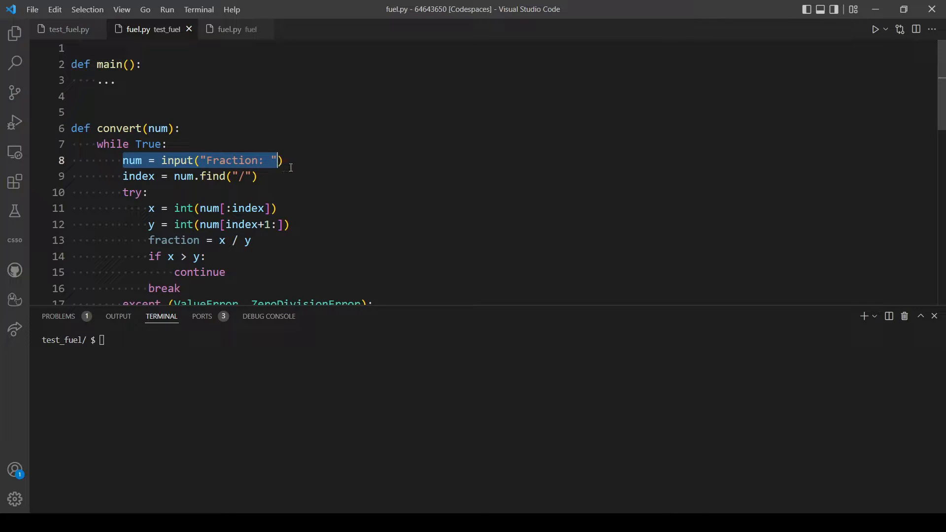
pyautogui.click(284, 161)
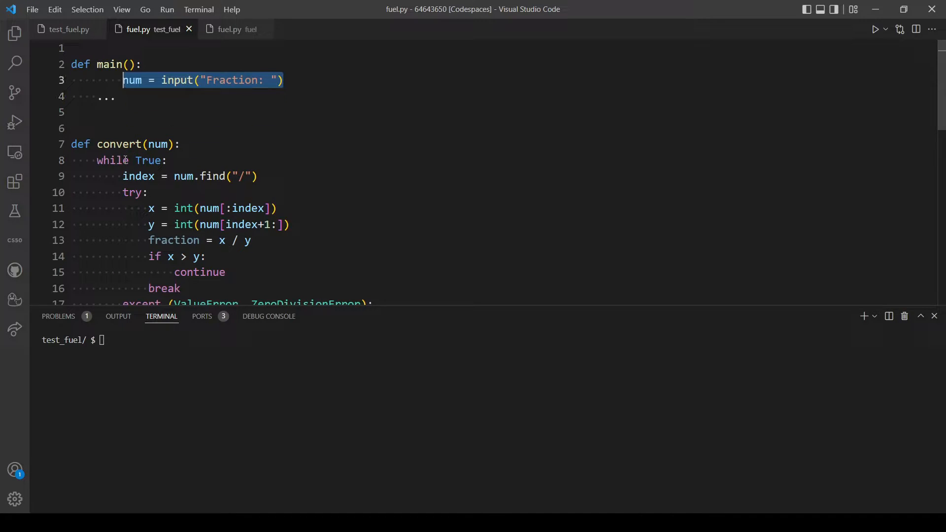
pyautogui.click(121, 97)
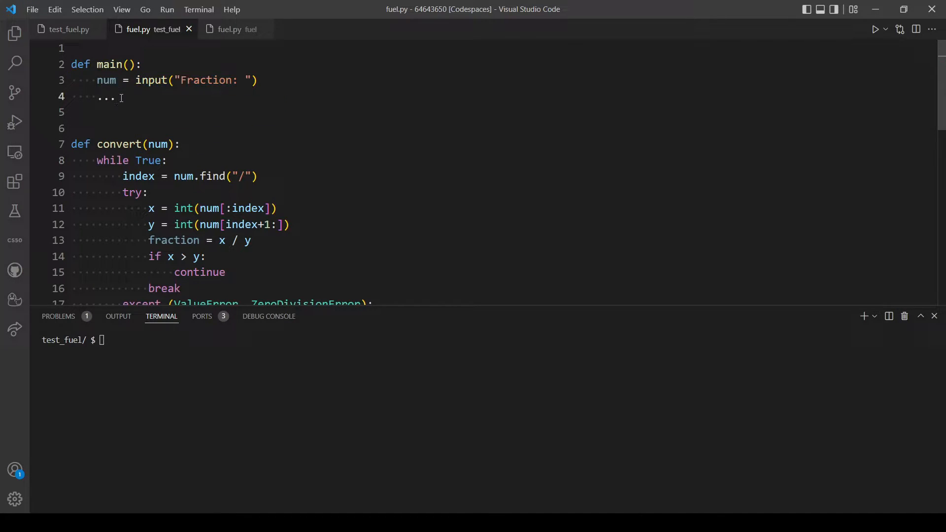
pyautogui.write('M')
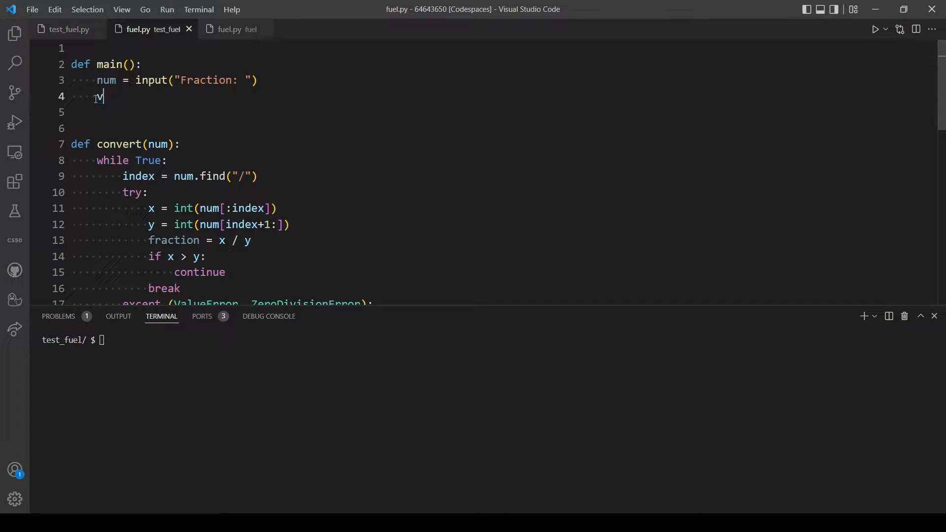
pyautogui.write('convert')
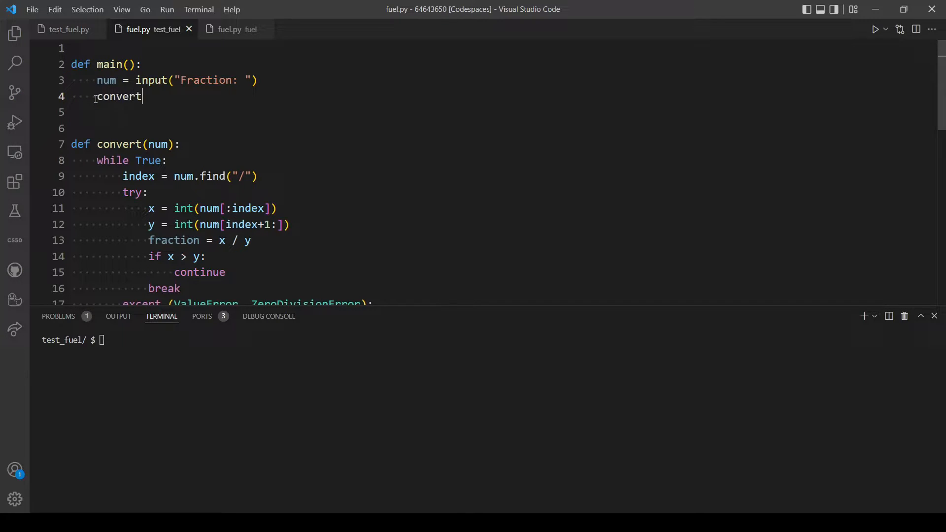
pyautogui.write('(num)')
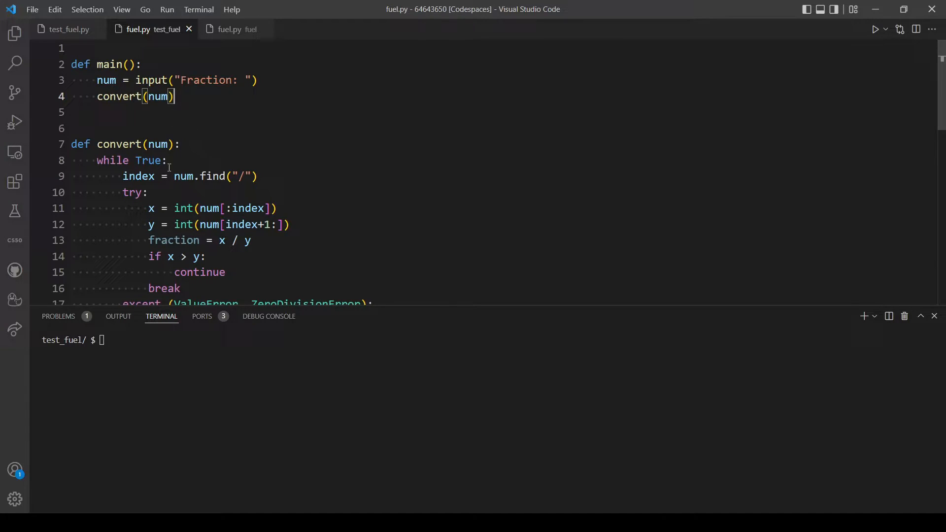
# Step: Make convert's x > y branch re-prompt with num = input("Fraction: ") before continue
pyautogui.scroll(-3)
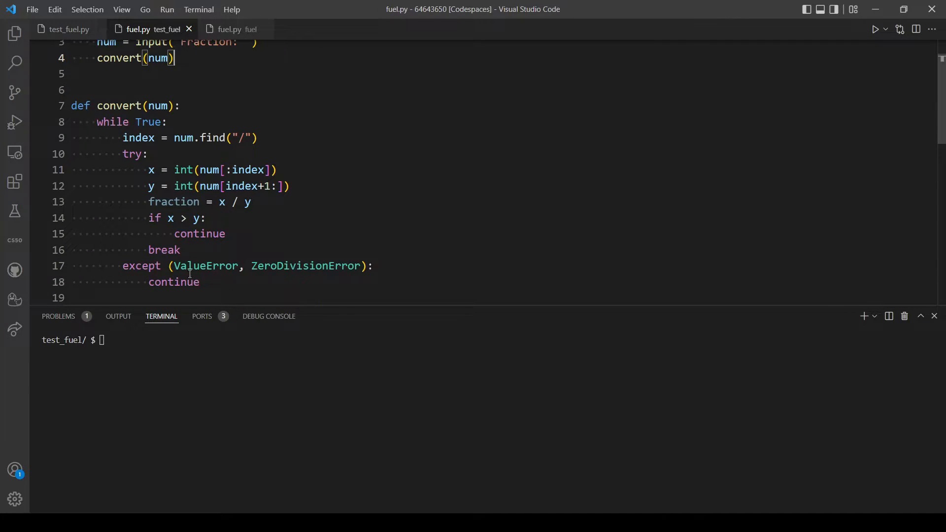
pyautogui.scroll(-3)
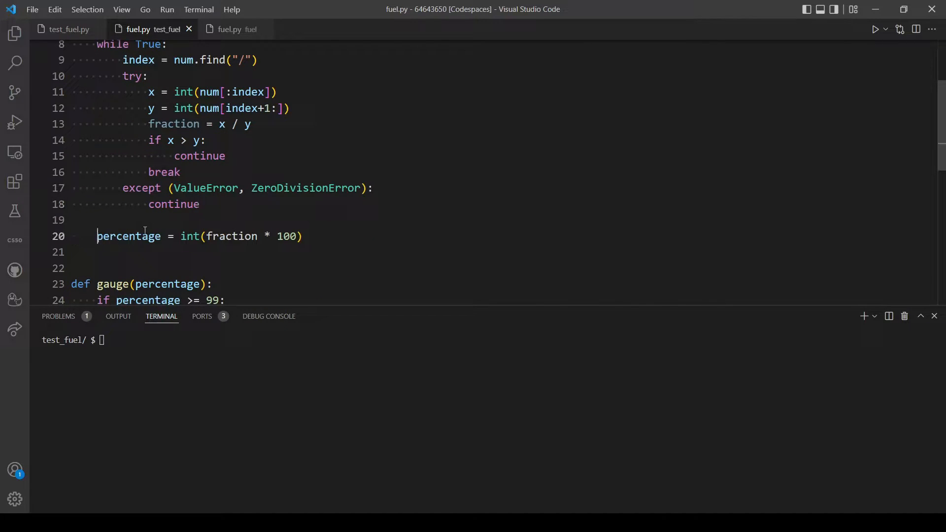
pyautogui.scroll(3)
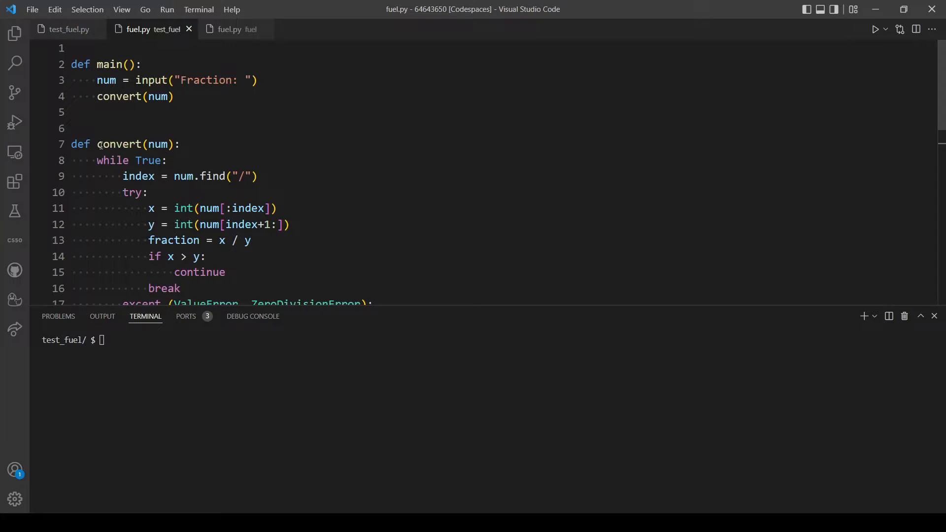
pyautogui.click(73, 129)
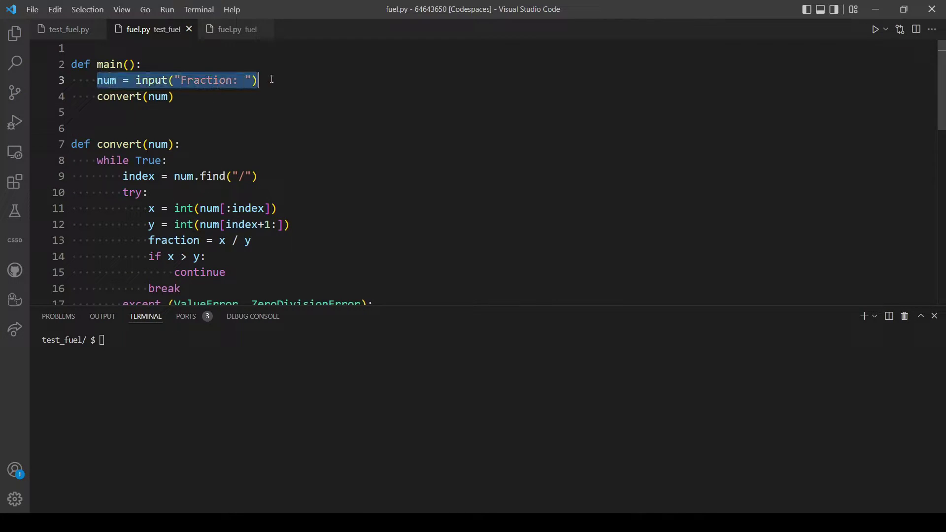
pyautogui.scroll(-3)
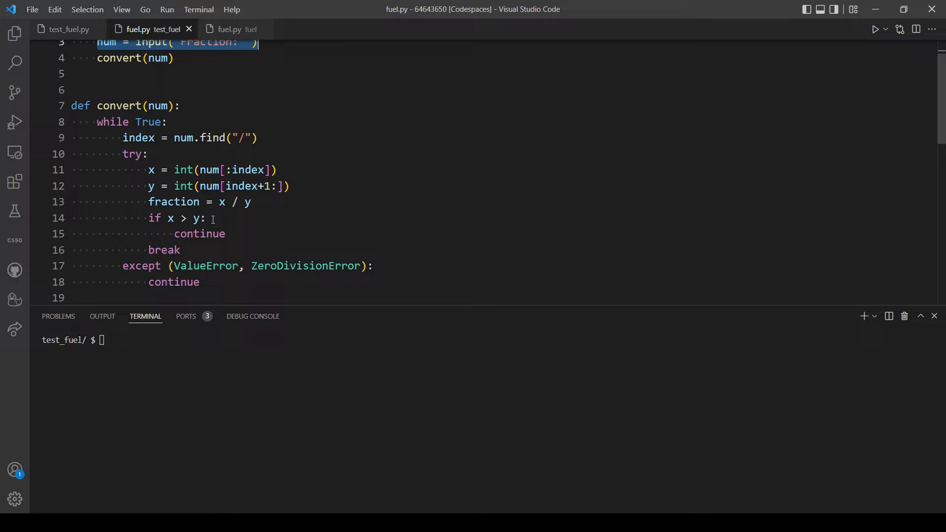
pyautogui.doubleClick(200, 234)
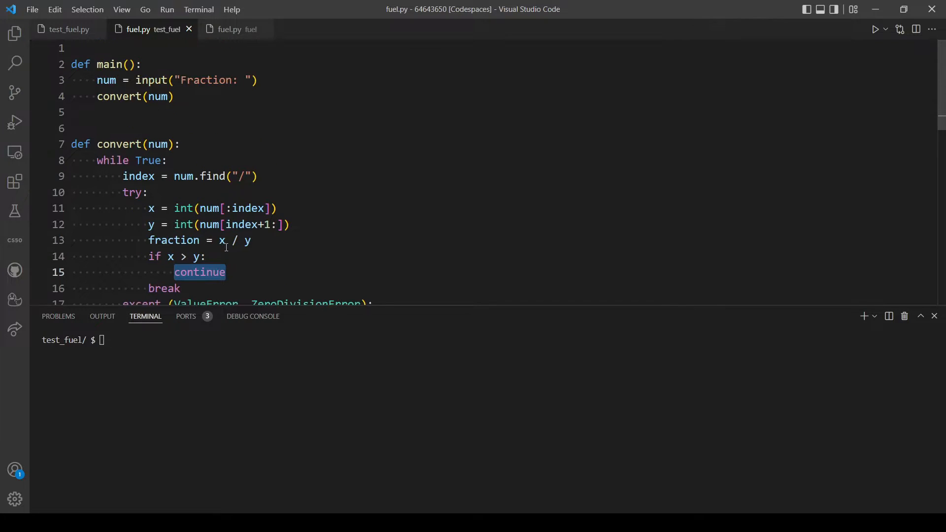
pyautogui.scroll(-3)
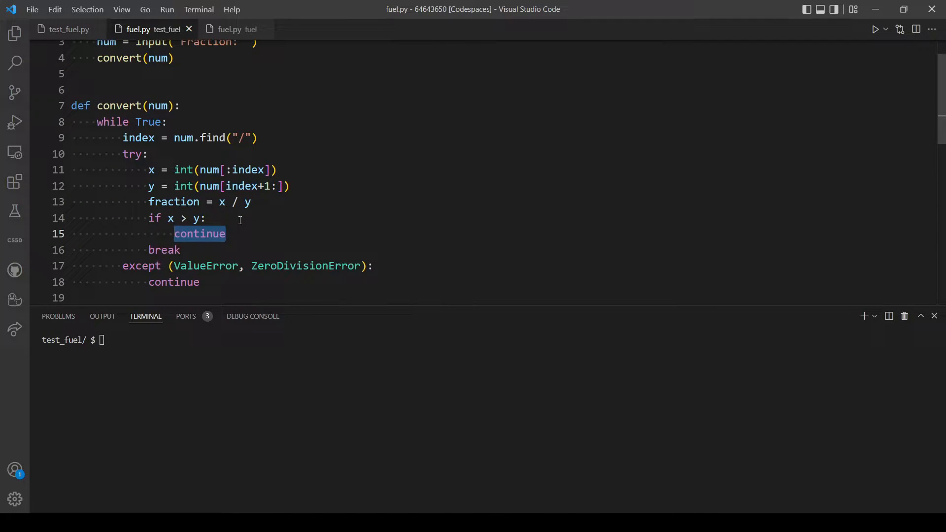
pyautogui.write('num')
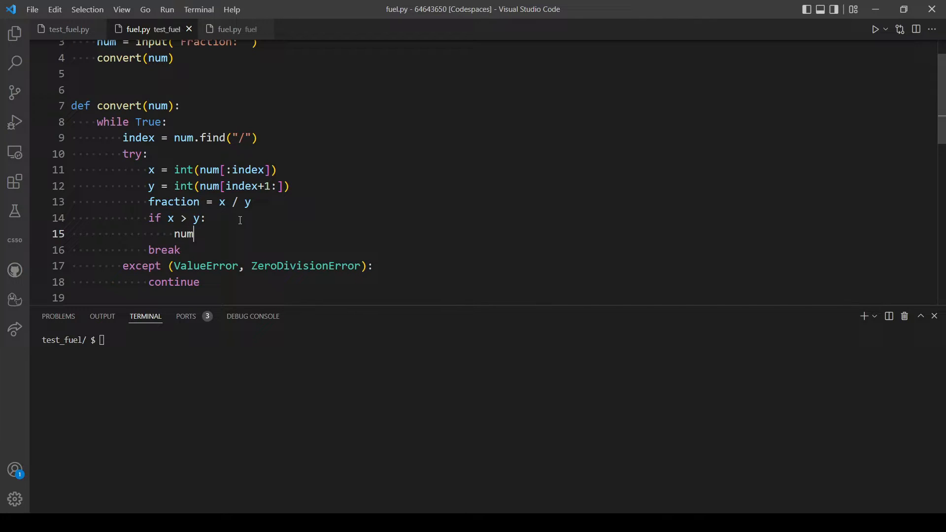
pyautogui.write('= input(')
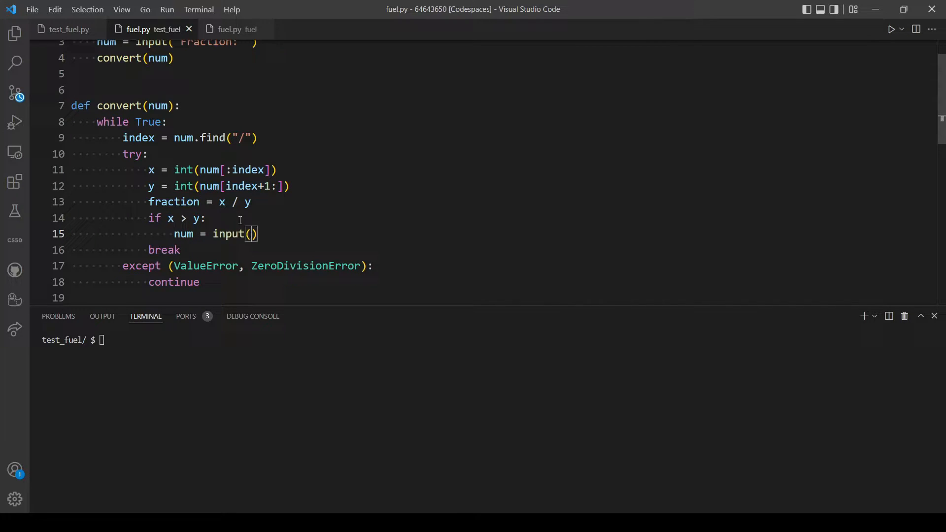
pyautogui.write('"Fr')
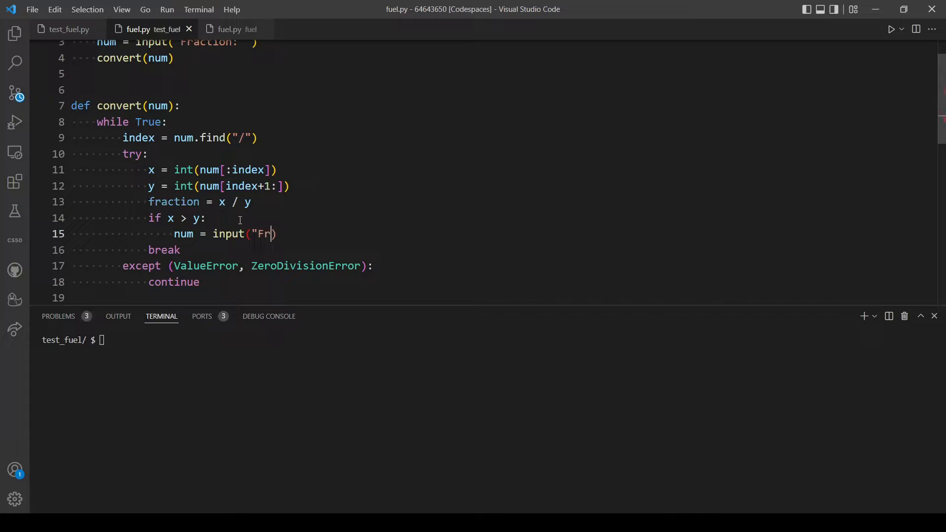
pyautogui.write('action:')
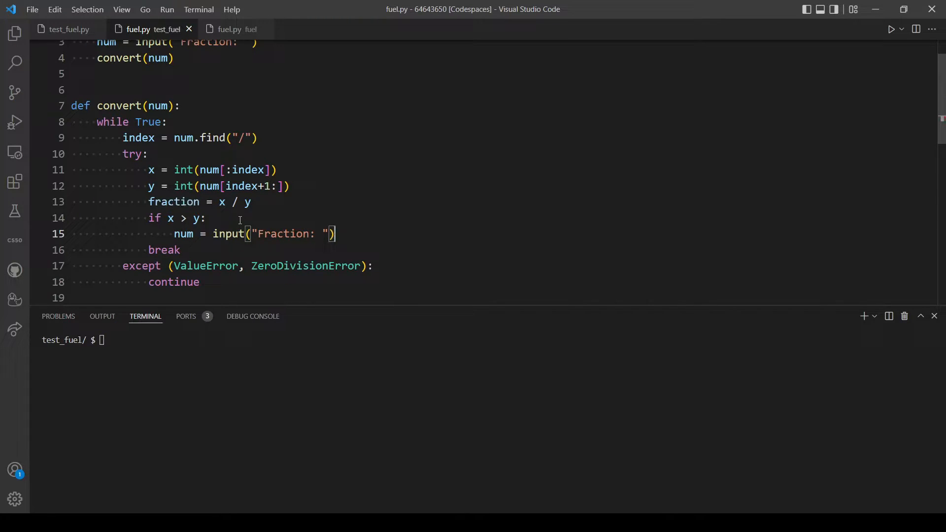
pyautogui.press('Enter')
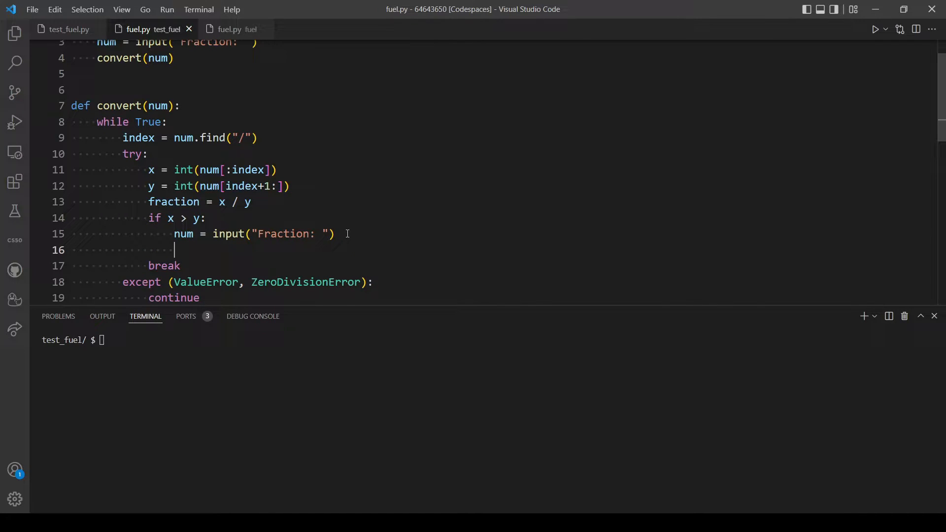
pyautogui.write('continue')
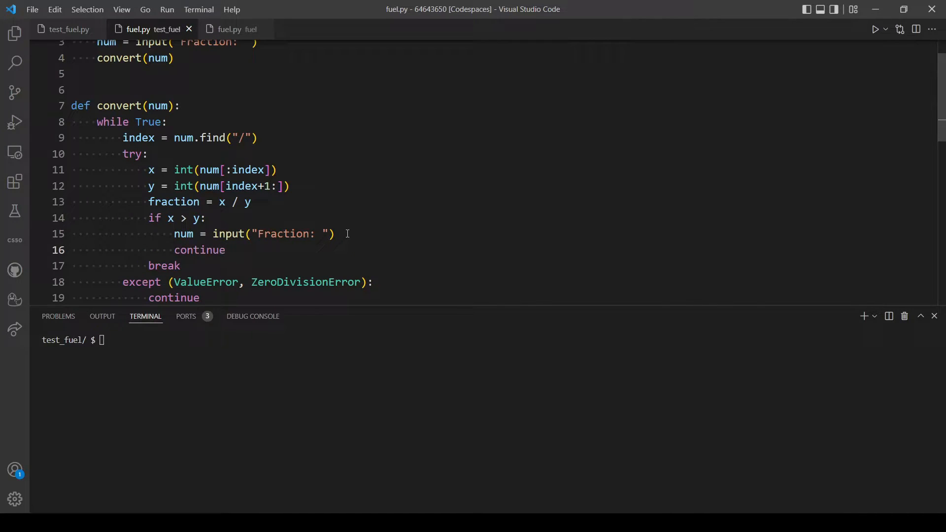
pyautogui.moveTo(253, 241)
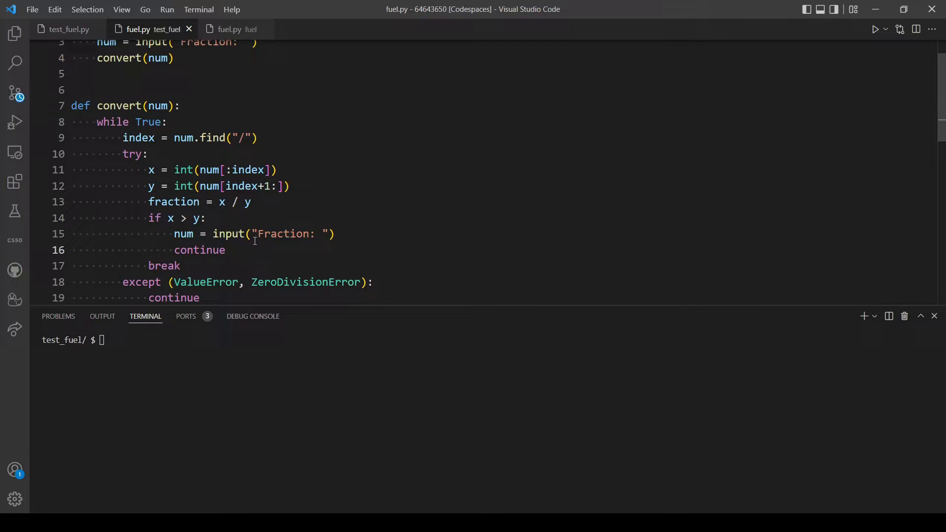
pyautogui.moveTo(229, 254)
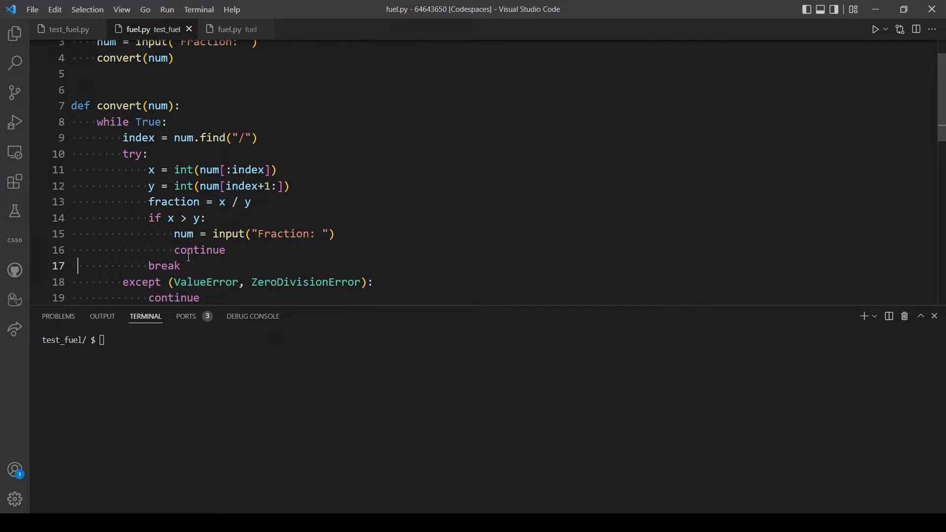
# Step: Replace break with an else: branch computing percentage and adding return percentage
pyautogui.scroll(-3)
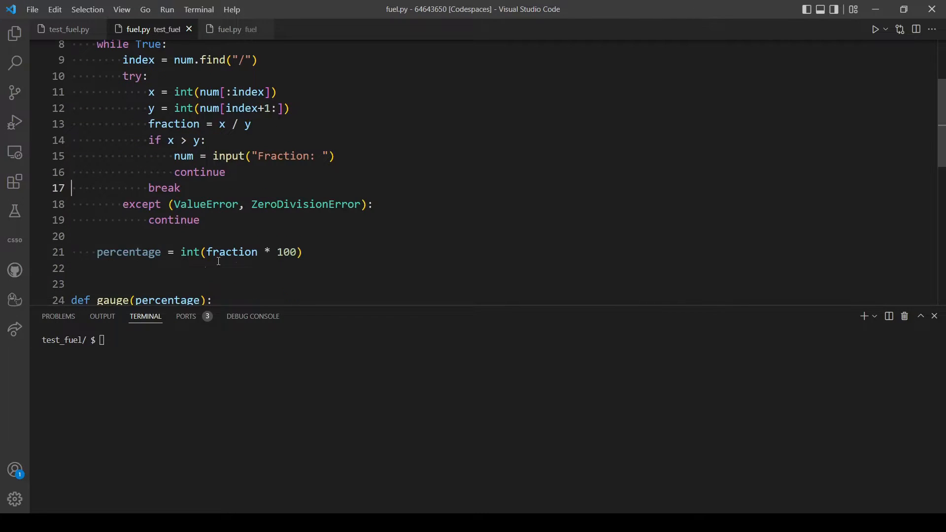
pyautogui.tripleClick(199, 252)
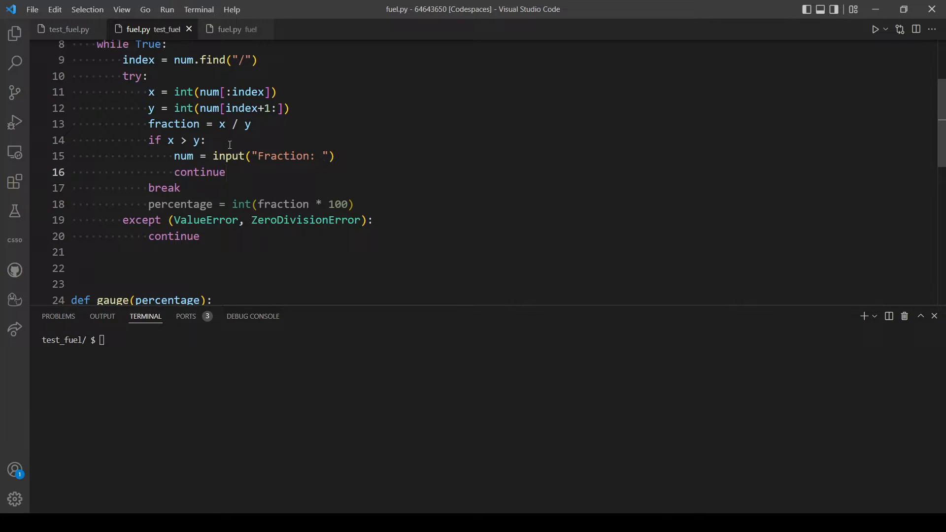
pyautogui.moveTo(253, 172)
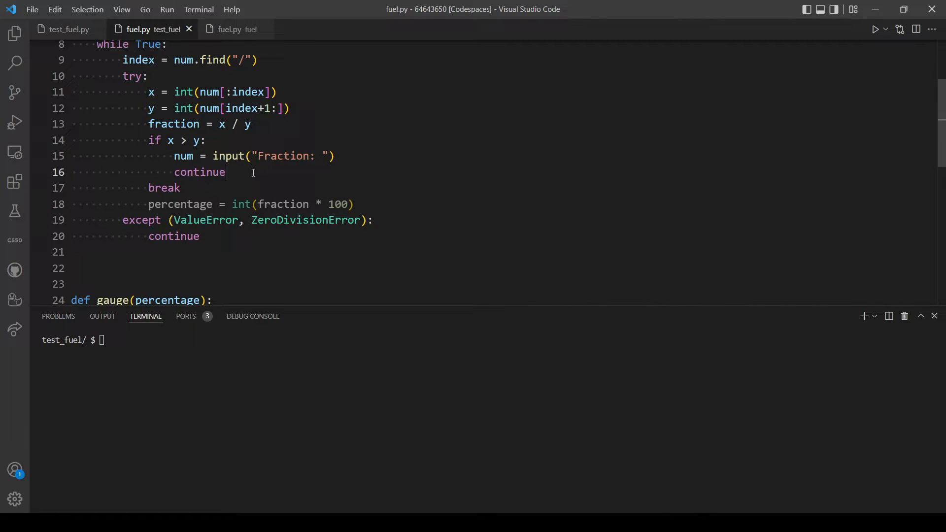
pyautogui.doubleClick(164, 188)
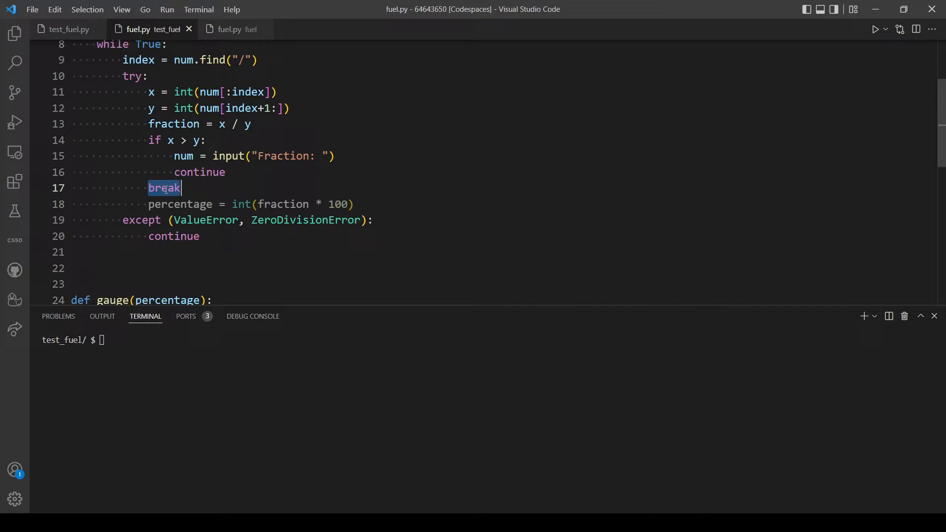
pyautogui.write('else:')
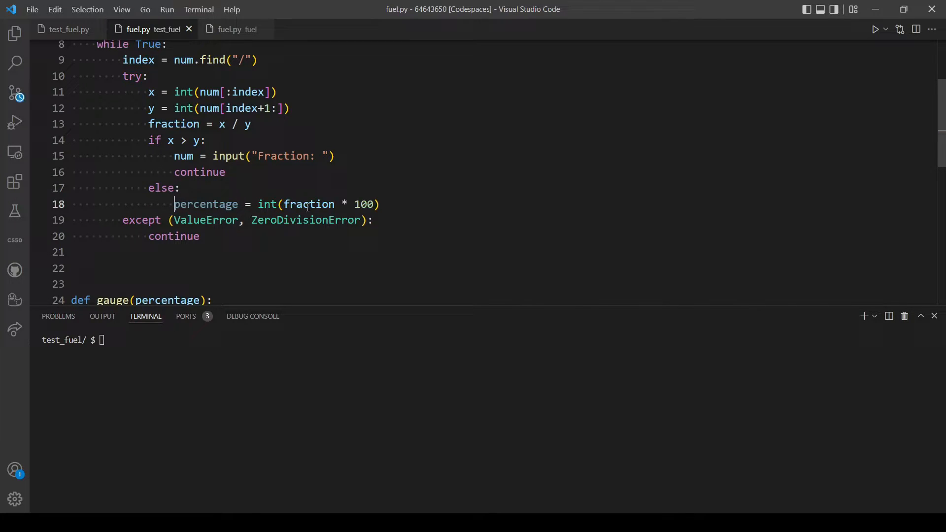
pyautogui.scroll(3)
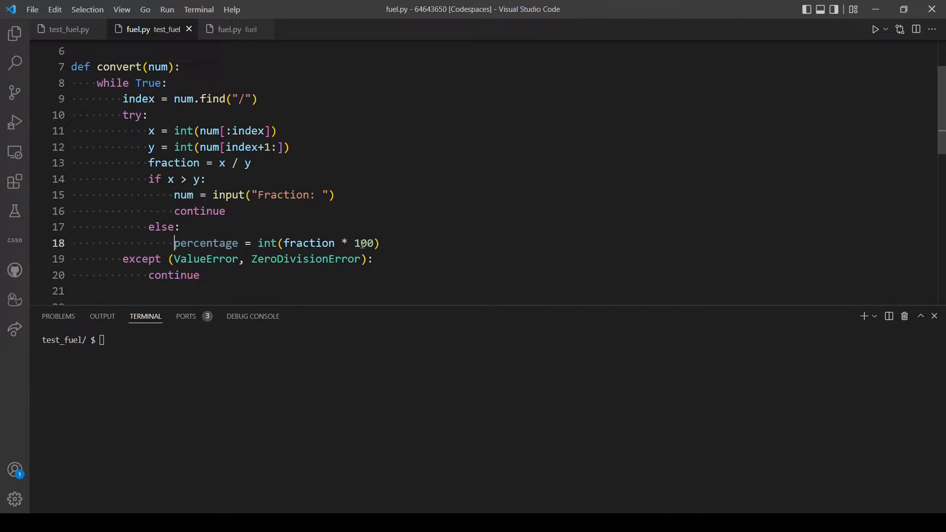
pyautogui.write('ret')
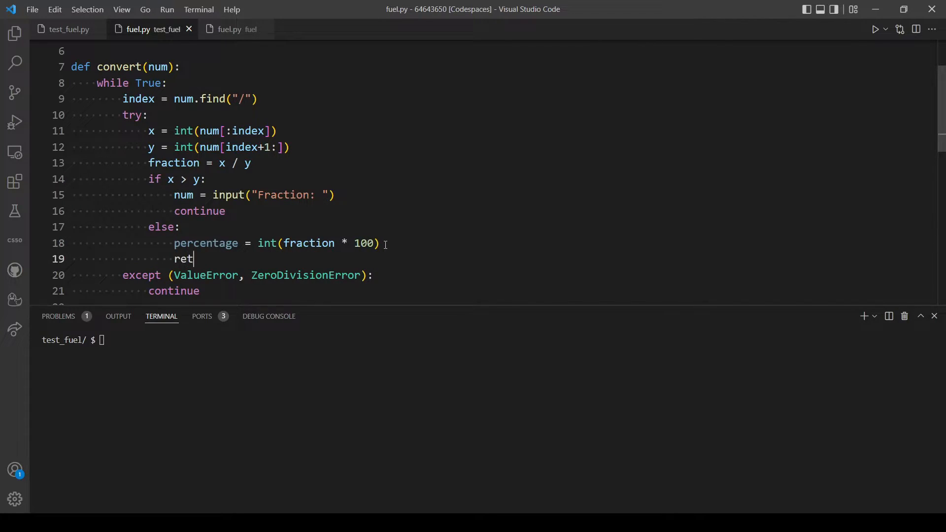
pyautogui.write('urn percentage')
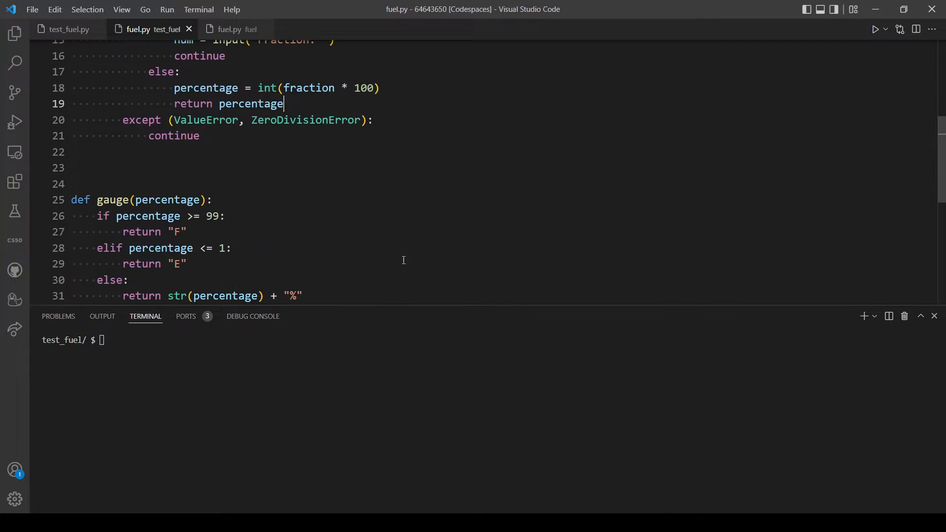
pyautogui.scroll(3)
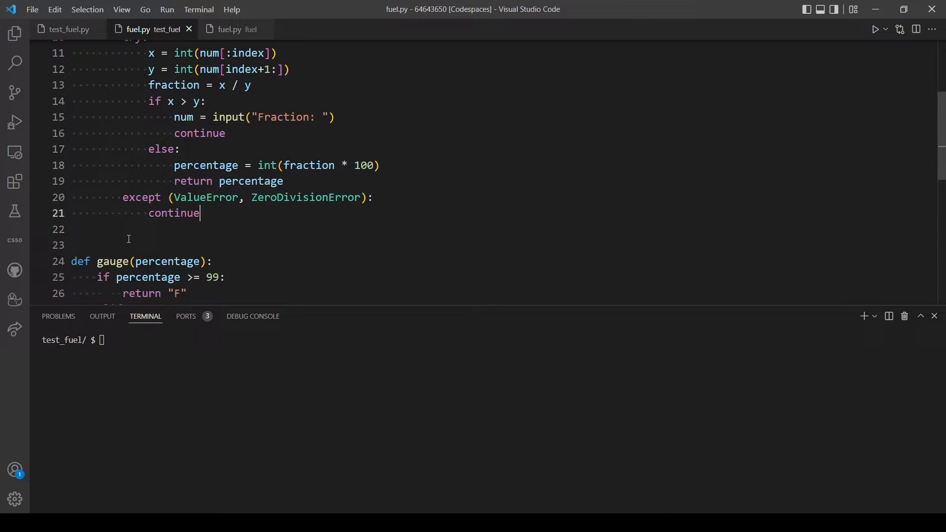
pyautogui.scroll(3)
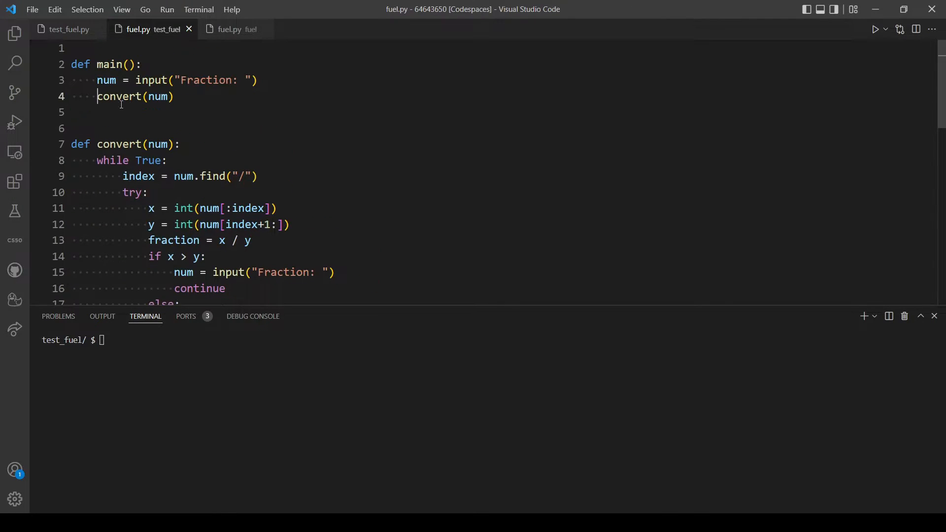
# Step: In main, assign percentage = convert(num) and call gauge(percentage) on the next line
pyautogui.scroll(-3)
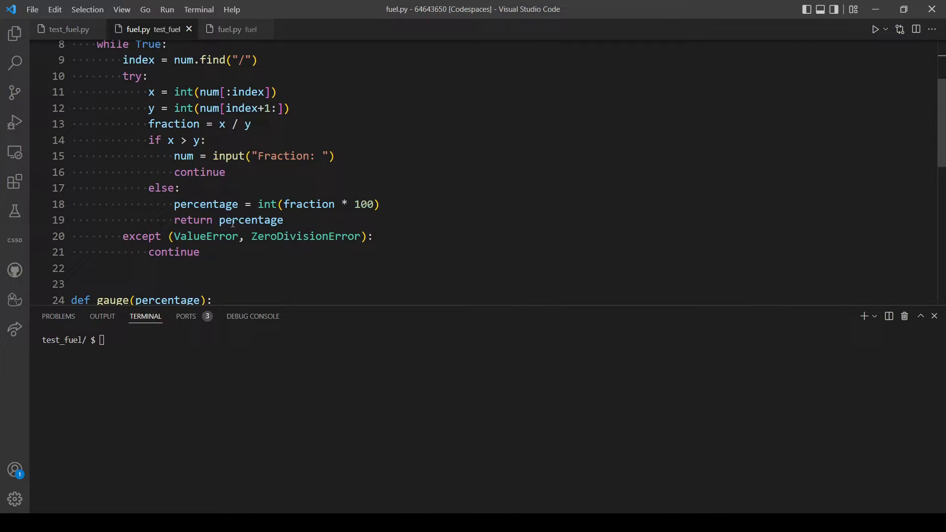
pyautogui.doubleClick(251, 220)
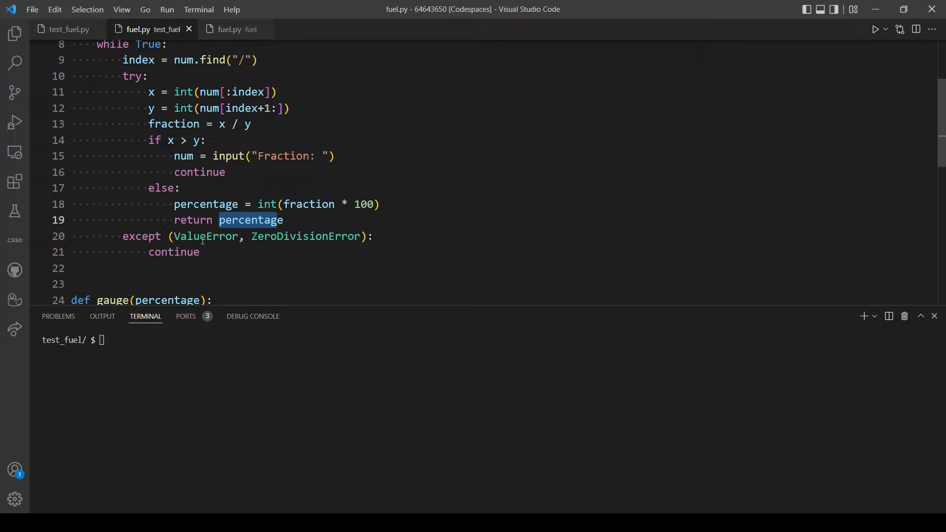
pyautogui.scroll(-3)
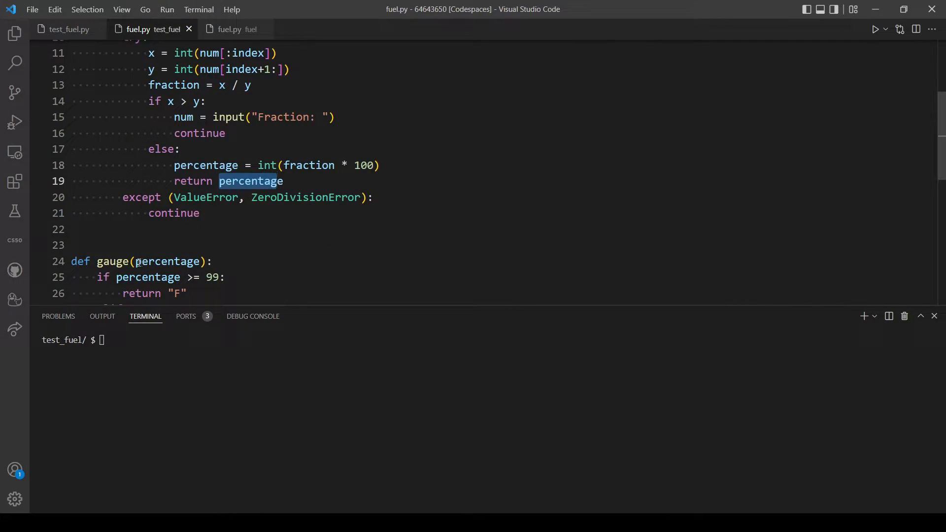
pyautogui.click(112, 261)
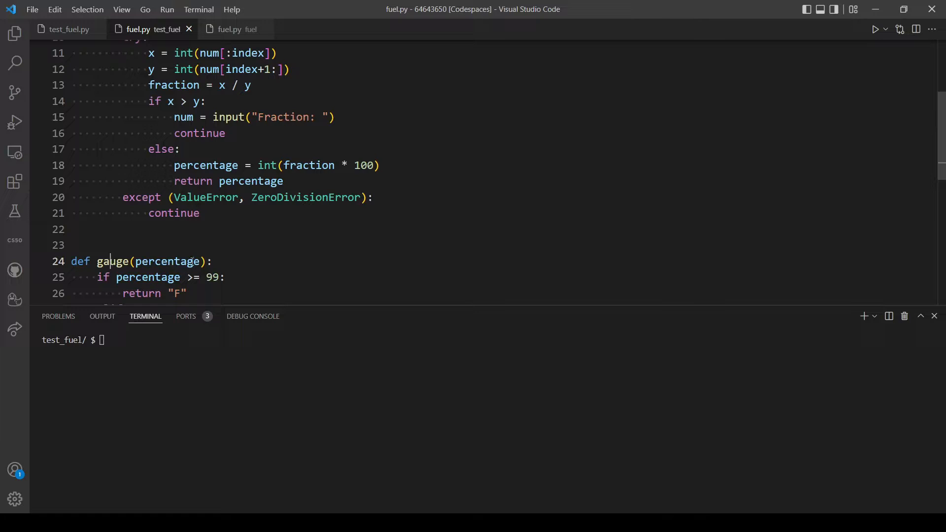
pyautogui.scroll(3)
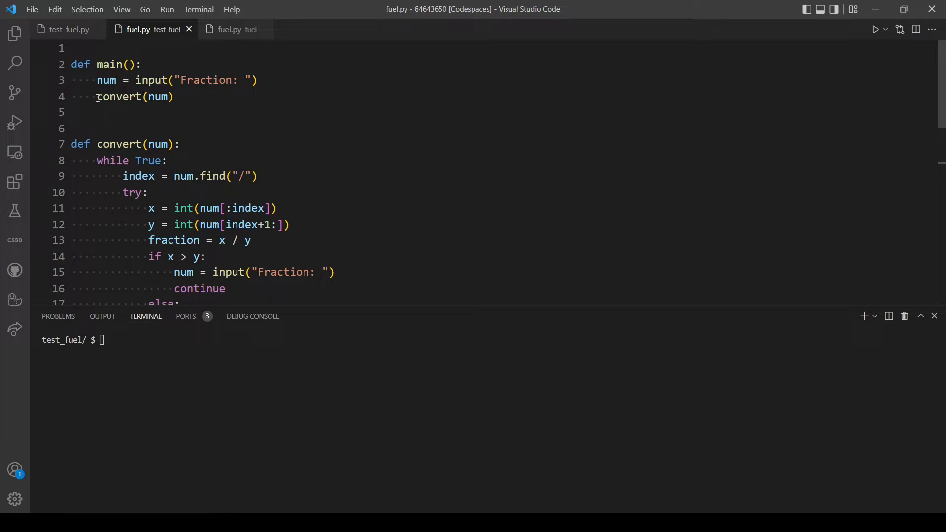
pyautogui.click(177, 97)
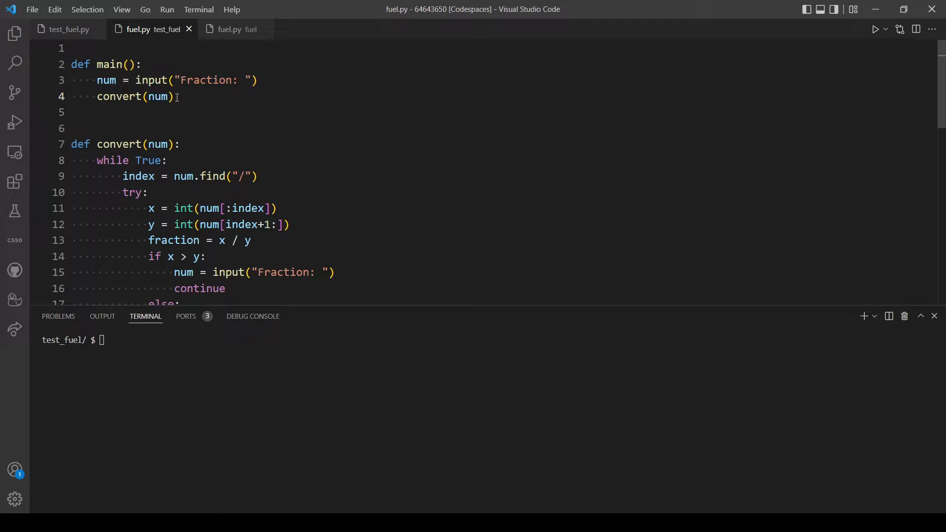
pyautogui.write('percentage =')
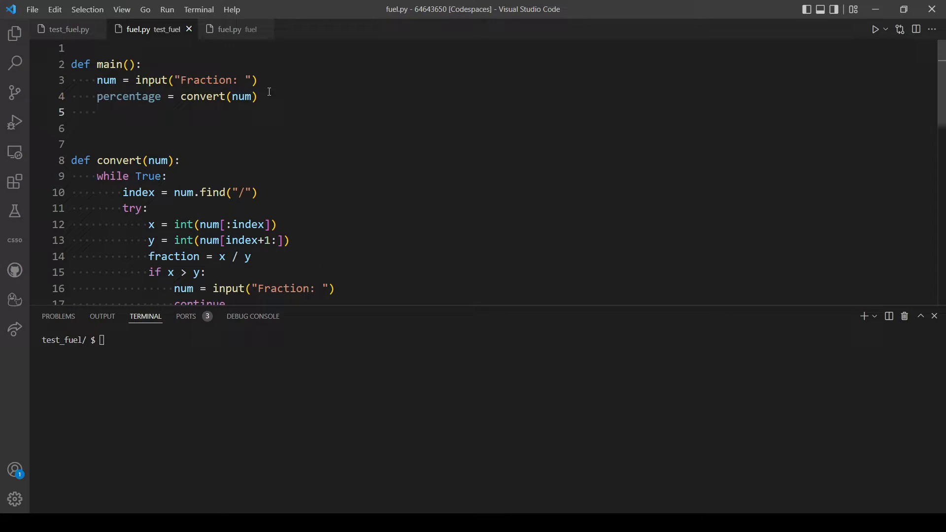
pyautogui.scroll(-3)
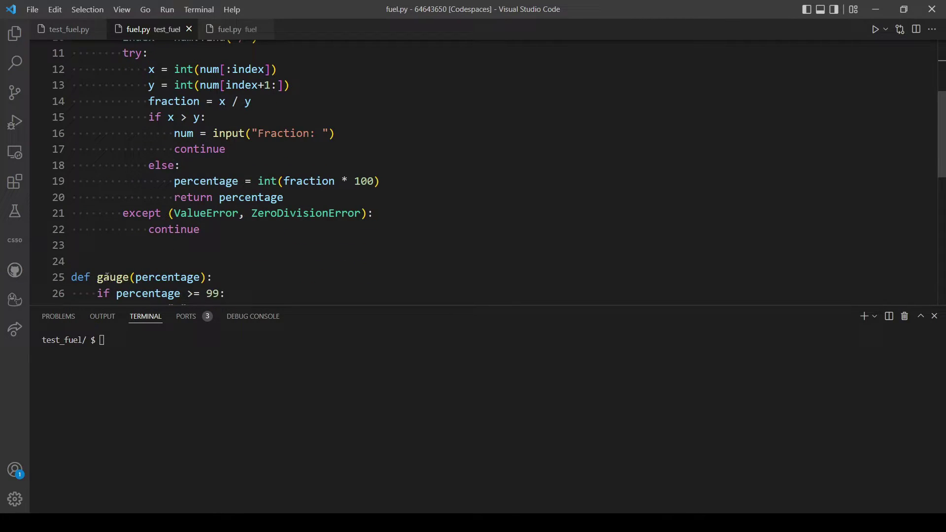
pyautogui.scroll(3)
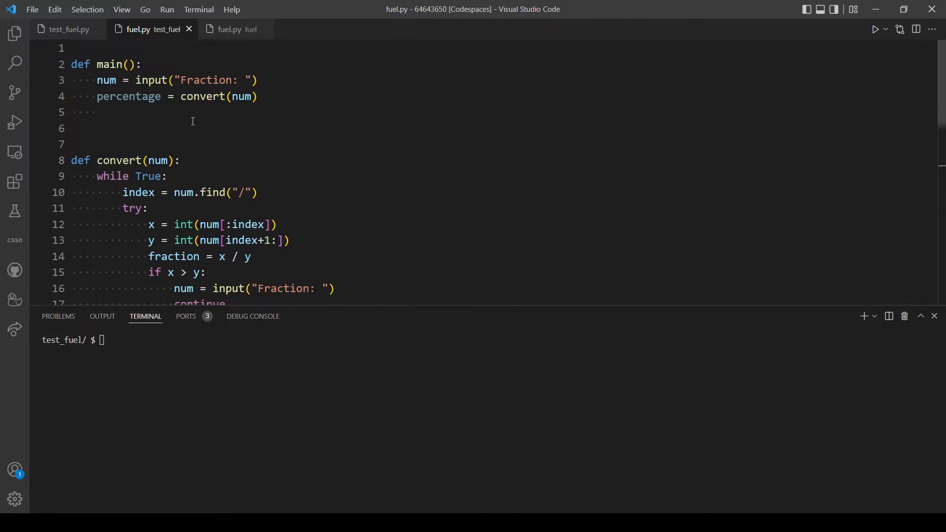
pyautogui.write('gauge(percentage)')
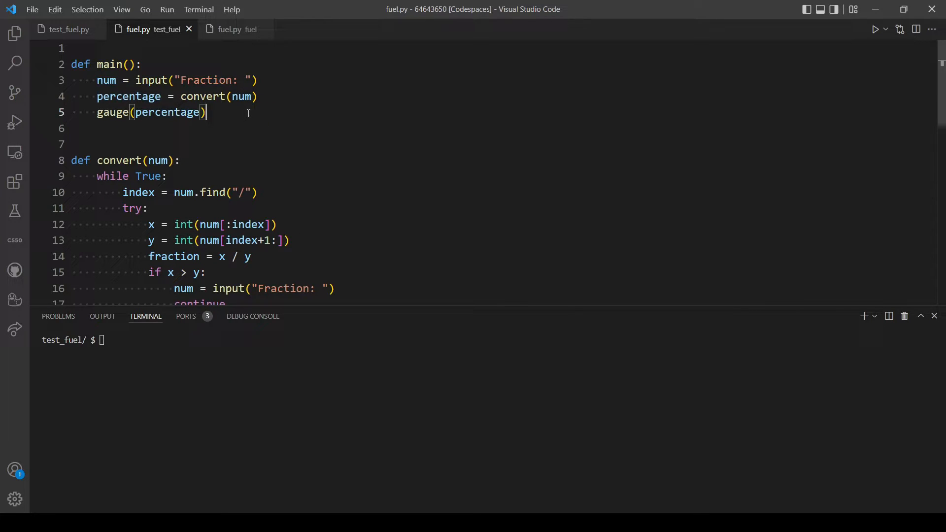
pyautogui.scroll(-3)
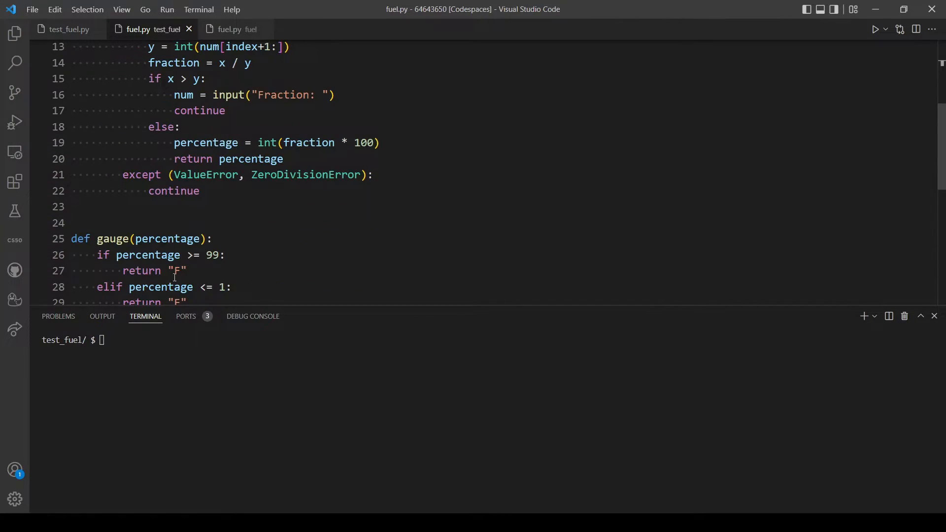
pyautogui.scroll(-3)
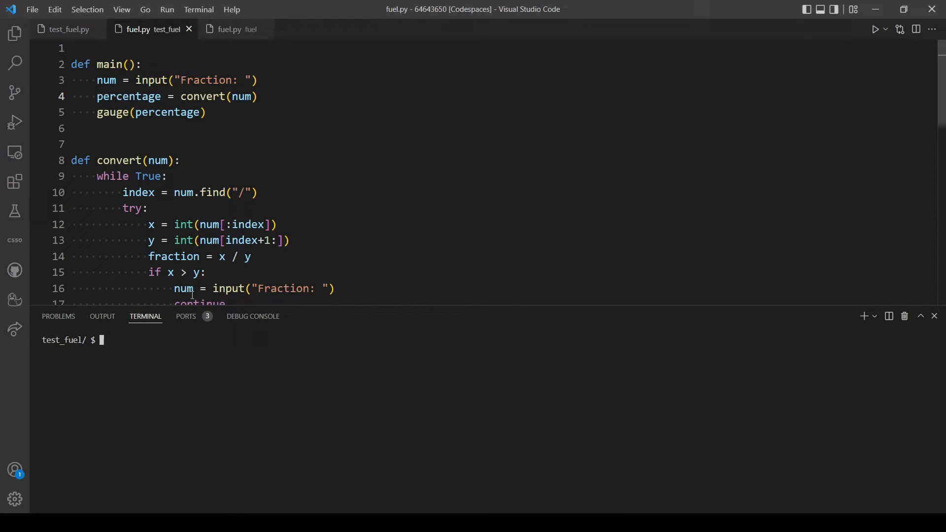
pyautogui.moveTo(188, 349)
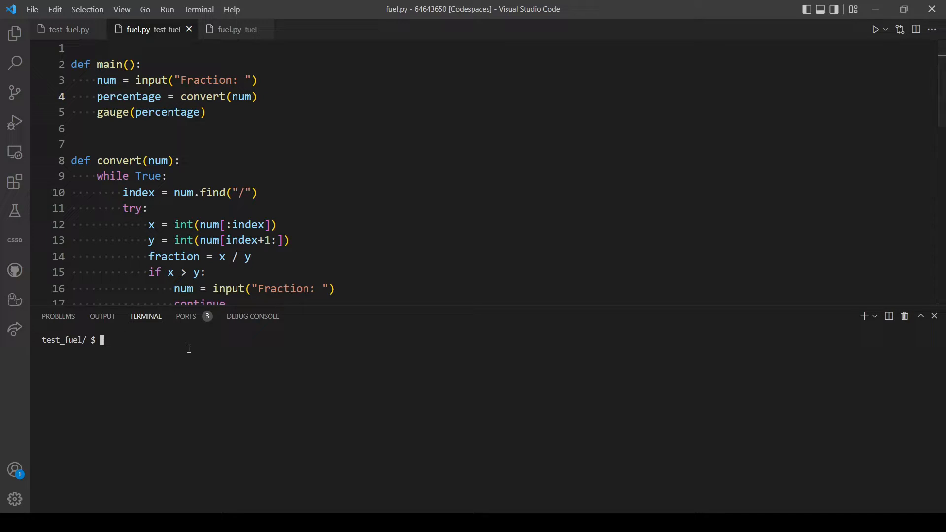
# Step: Run python fuel.py with gauge's result printed, testing 1/2 and 99/100
pyautogui.write('py')
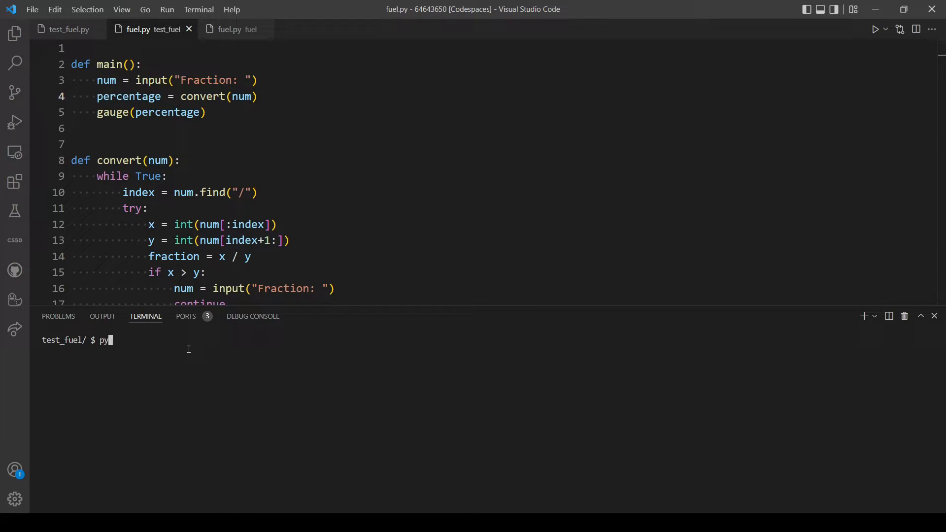
pyautogui.write('thon f')
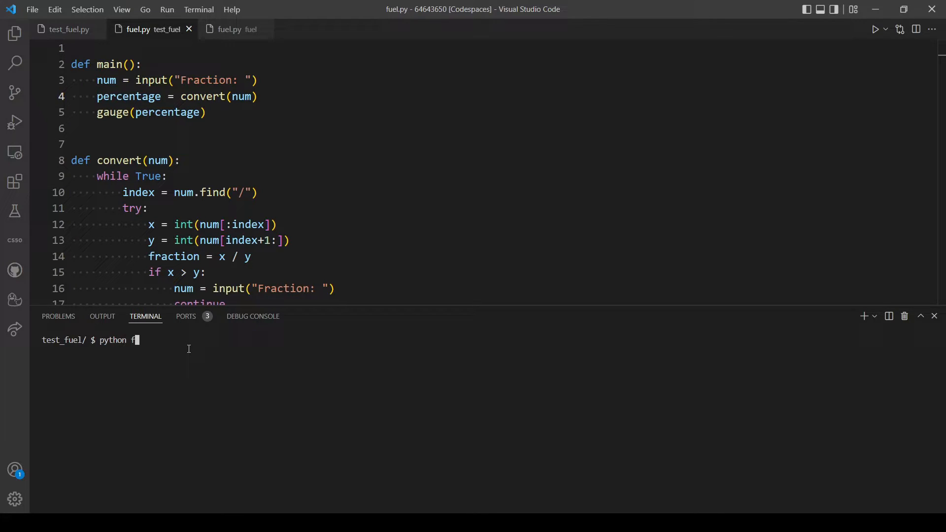
pyautogui.press('Return')
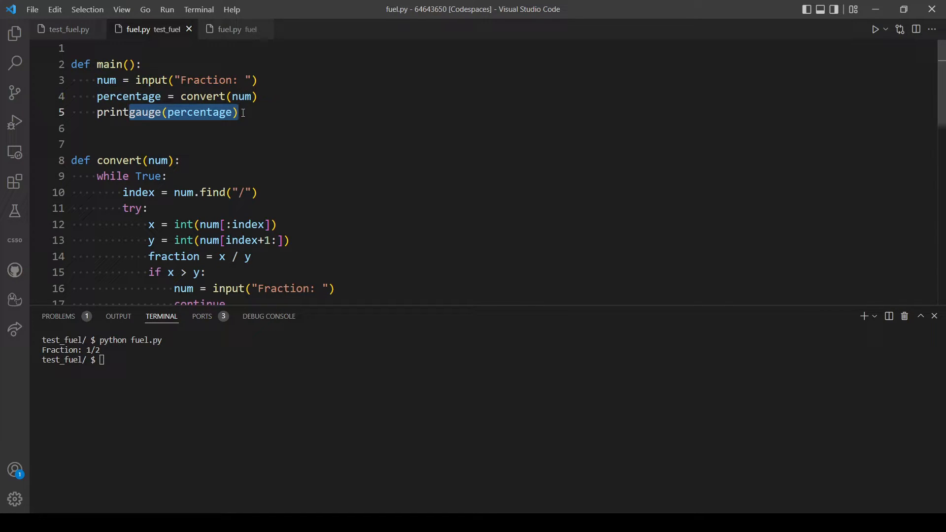
pyautogui.press('Return')
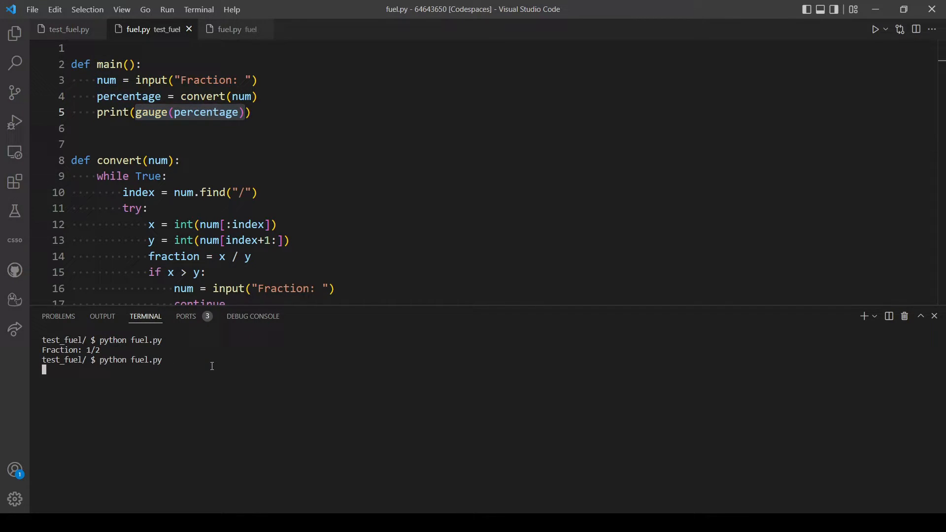
pyautogui.write('1/2')
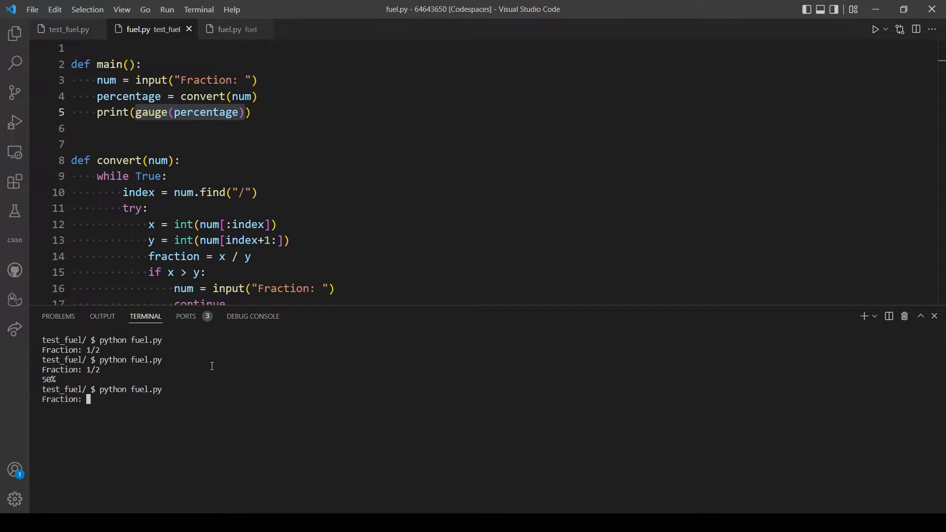
pyautogui.write('99/100')
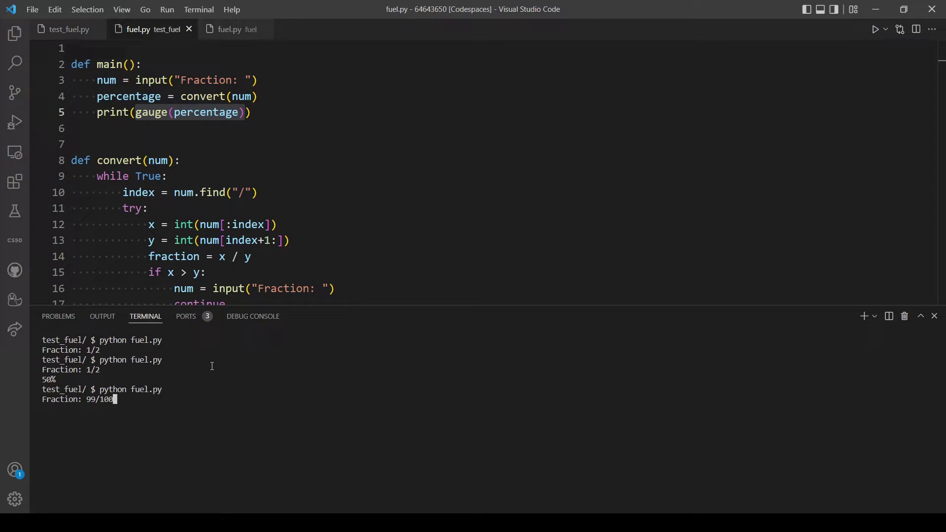
pyautogui.press('Return')
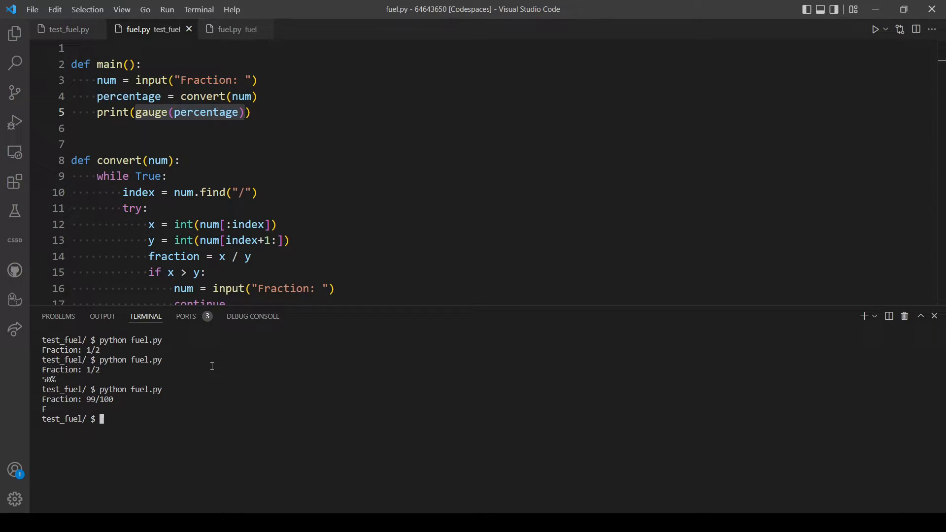
# Step: Clear the terminal and switch to the empty test_fuel.py
pyautogui.write('clear')
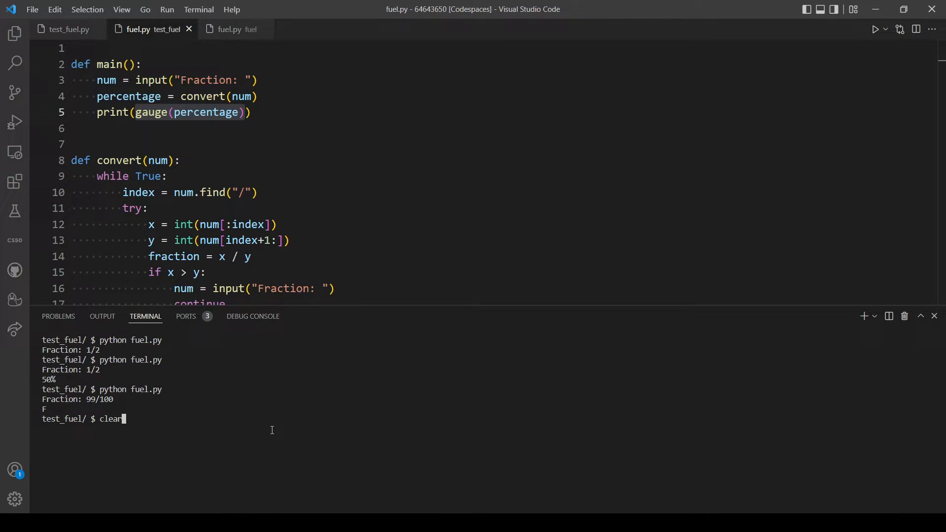
pyautogui.press('Return')
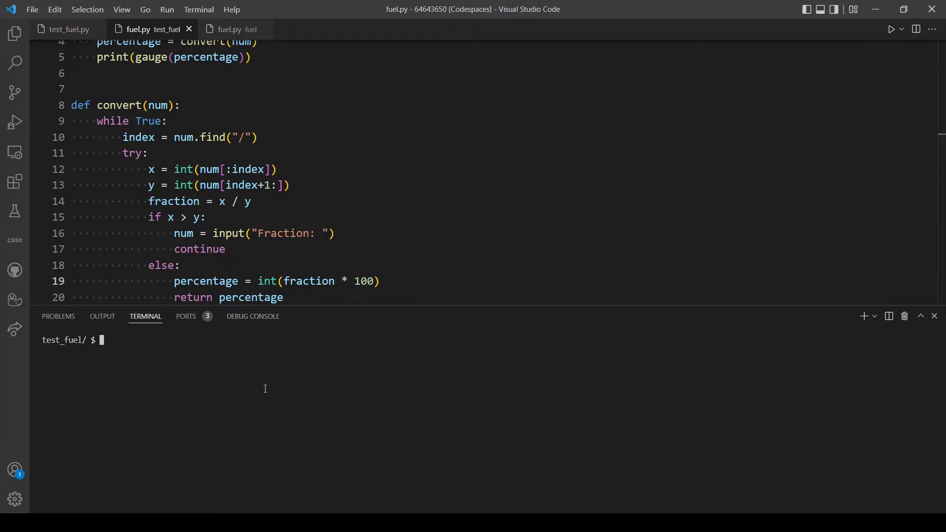
pyautogui.click(68, 29)
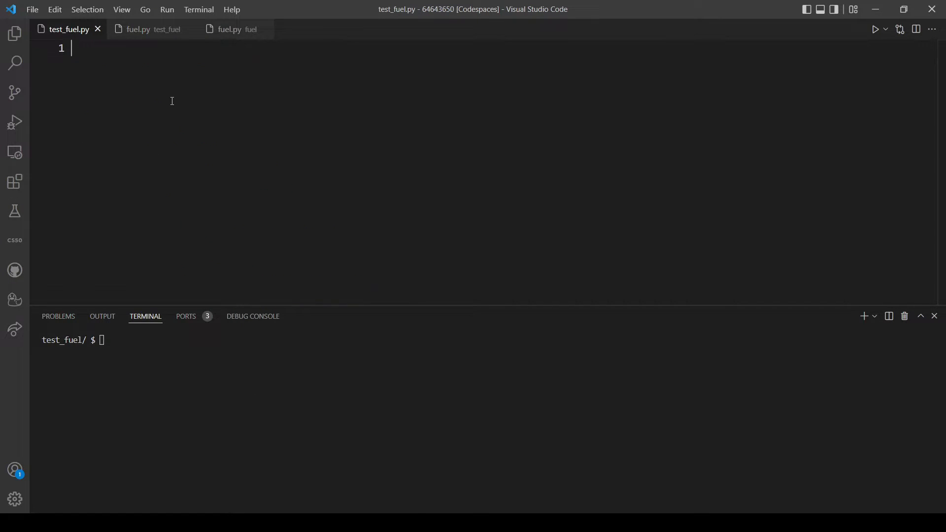
pyautogui.moveTo(161, 57)
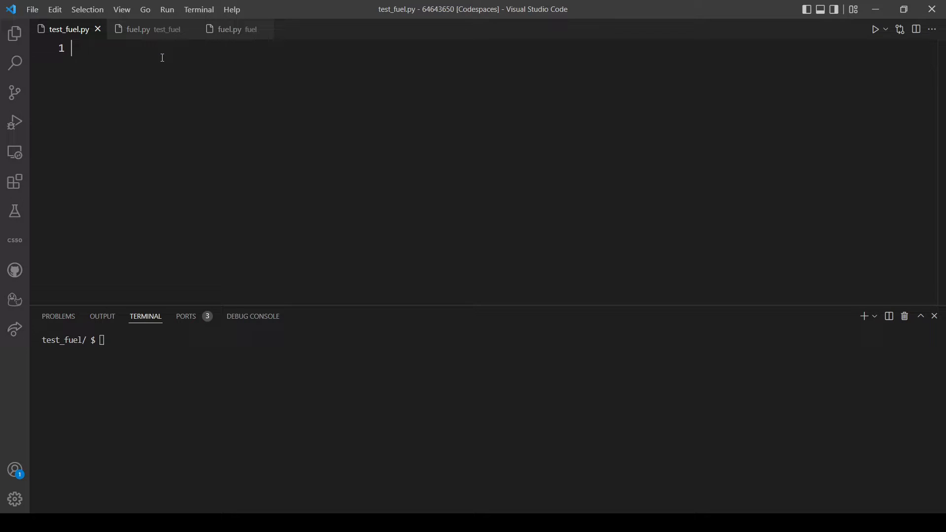
# Step: Write 'from fuel import convert, gauge' at the top of test_fuel.py
pyautogui.write('f')
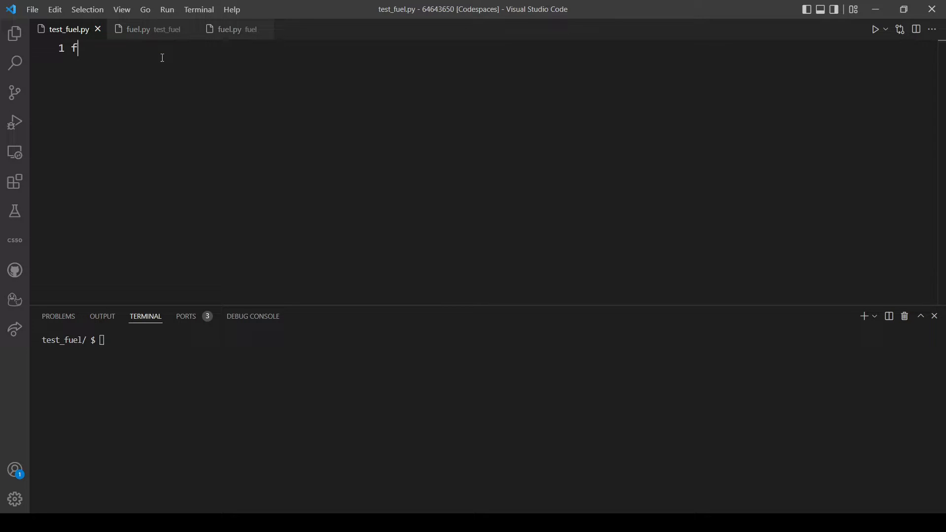
pyautogui.write('rom')
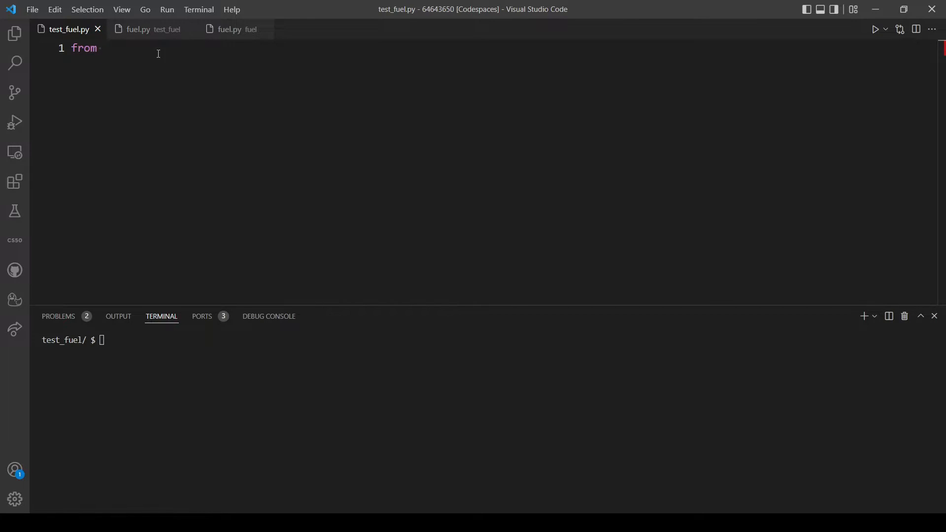
pyautogui.click(137, 29)
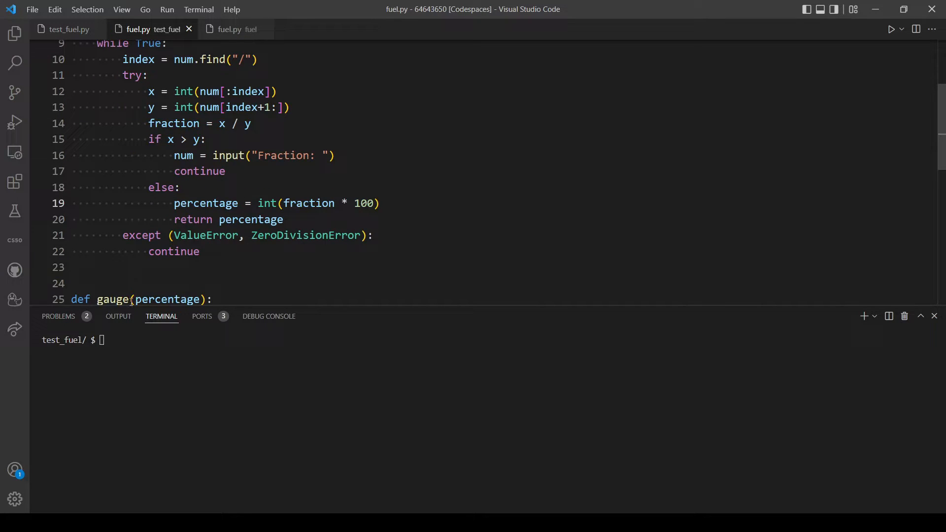
pyautogui.click(68, 29)
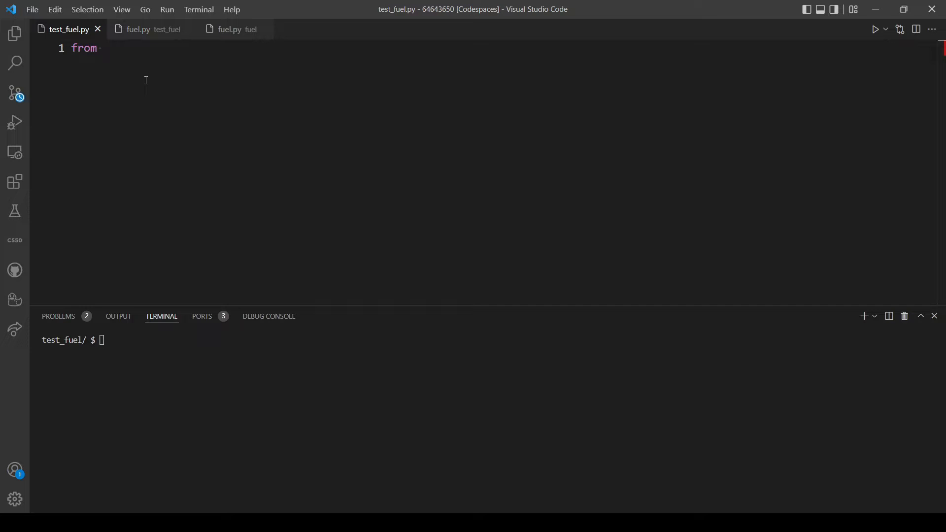
pyautogui.write('fuel i')
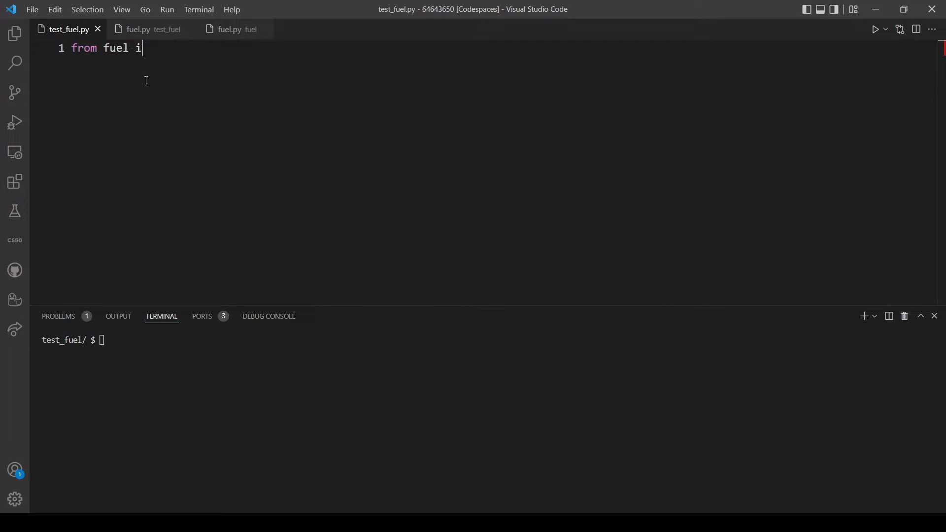
pyautogui.write('mpor')
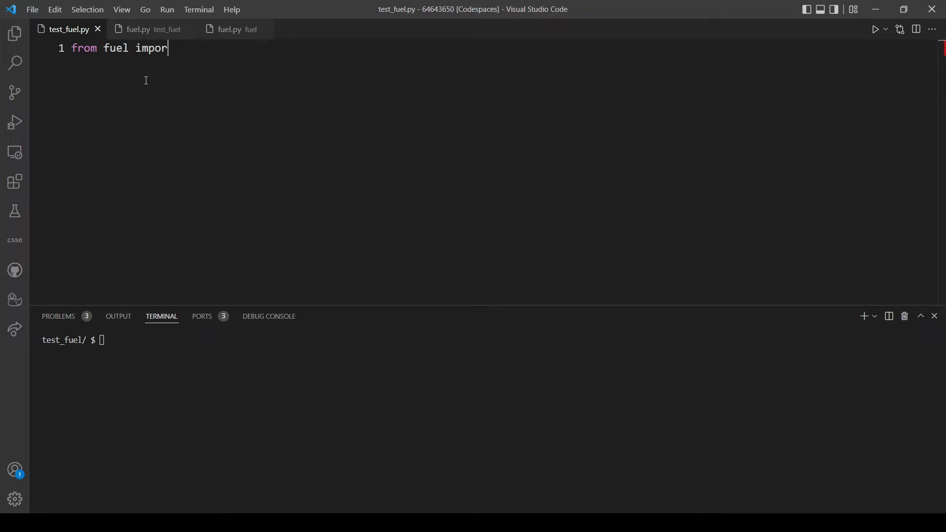
pyautogui.write('t con')
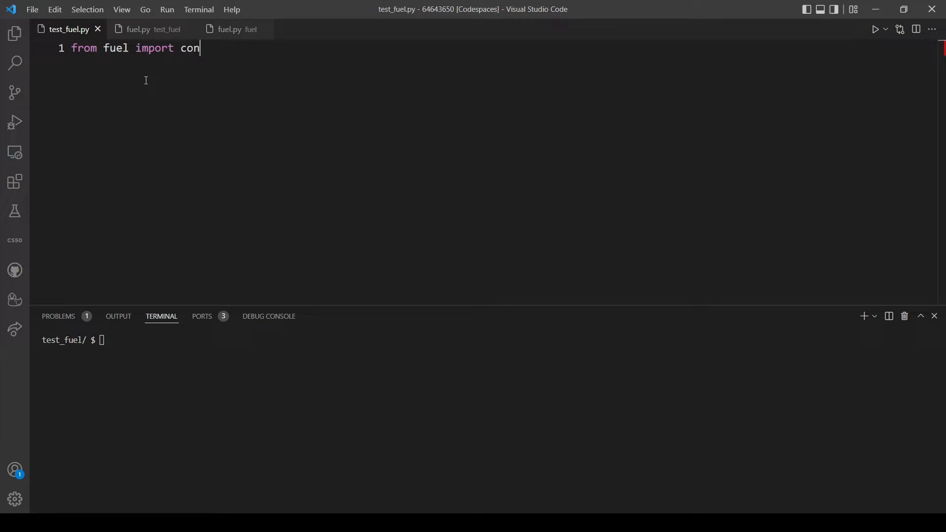
pyautogui.write('vert, ga')
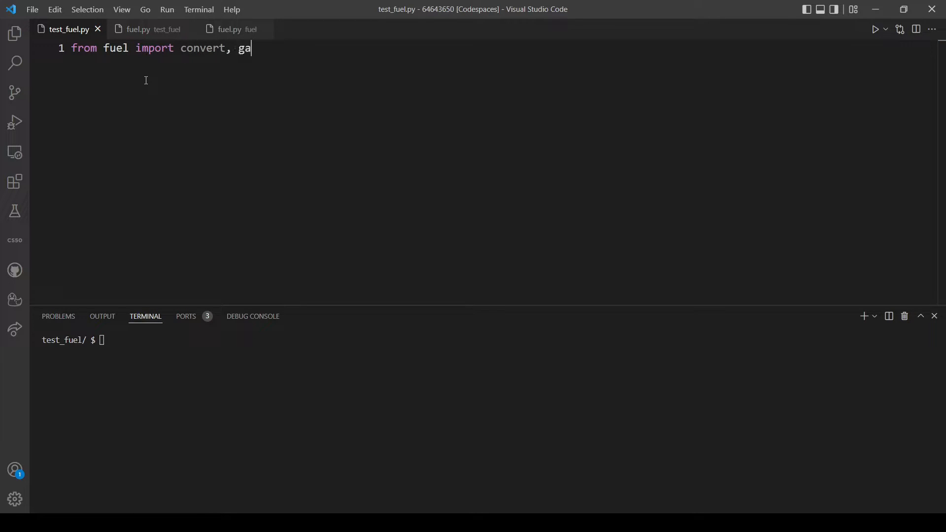
pyautogui.write('uge')
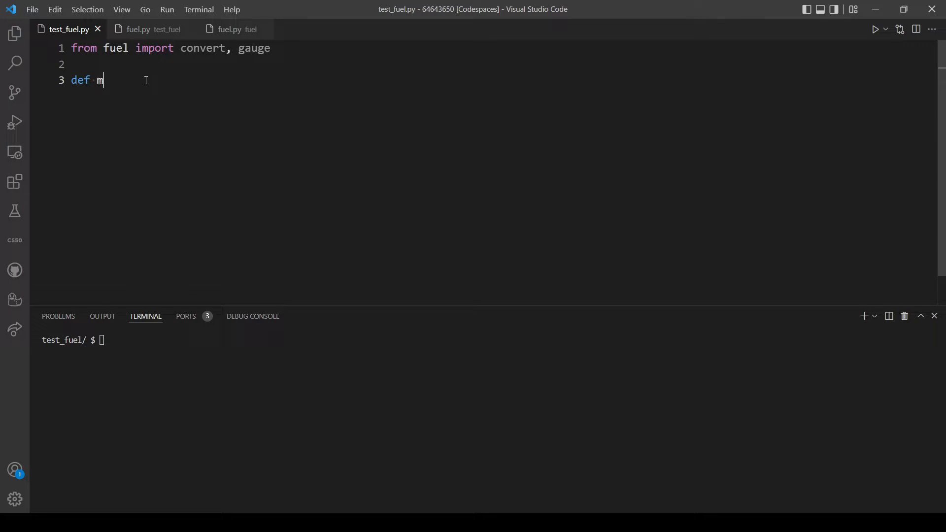
# Step: Add def main(), def test_convert() and def test_gauge() stubs, with main calling test_convert
pyautogui.write('ain():')
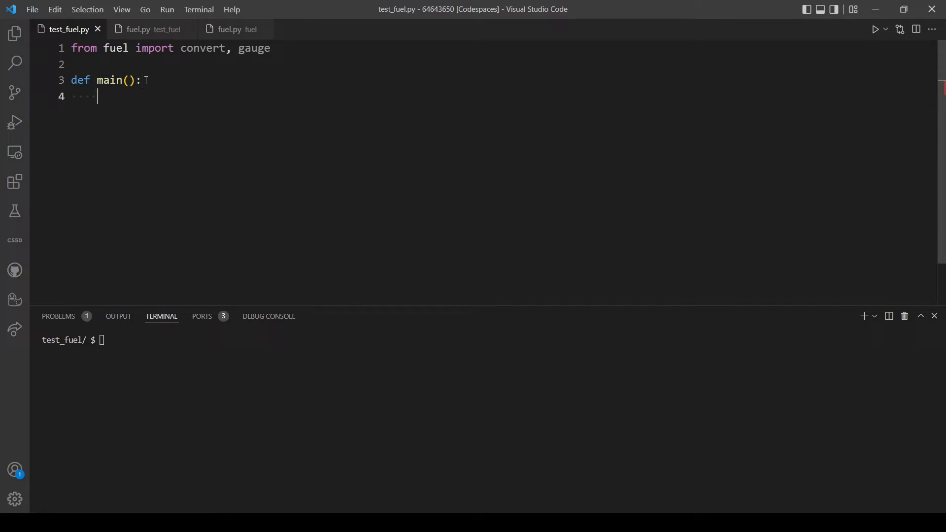
pyautogui.write('def')
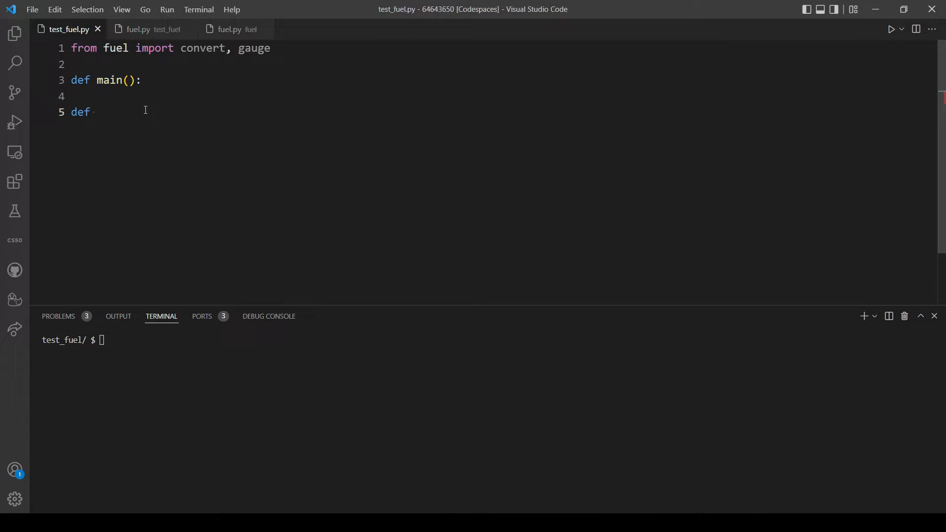
pyautogui.moveTo(244, 145)
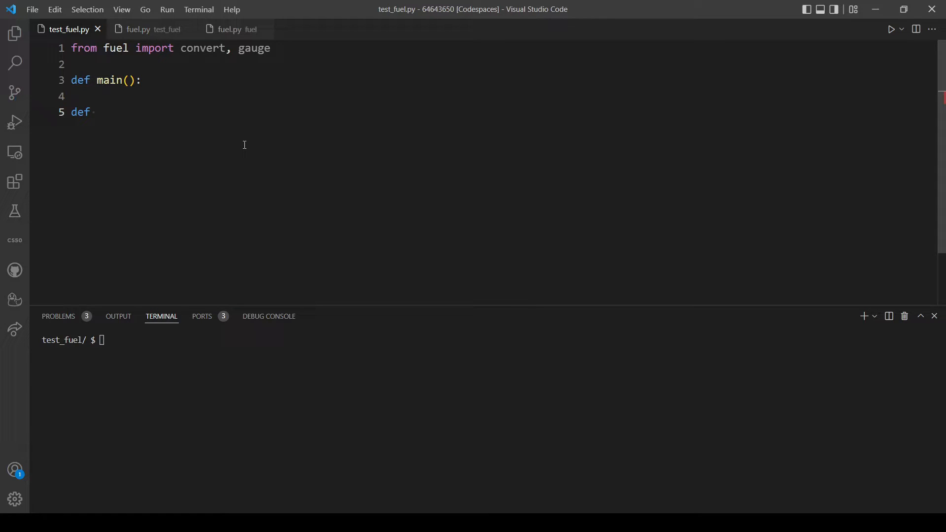
pyautogui.write('tes')
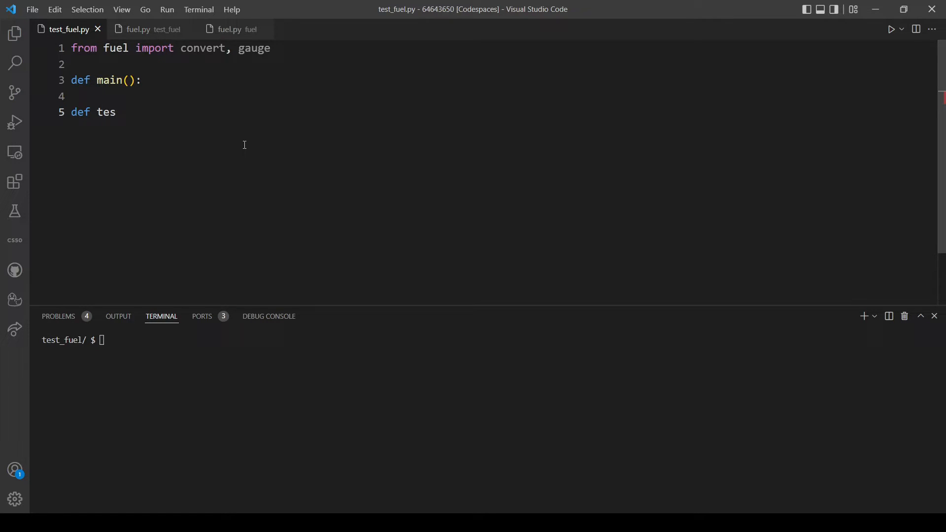
pyautogui.write('t_')
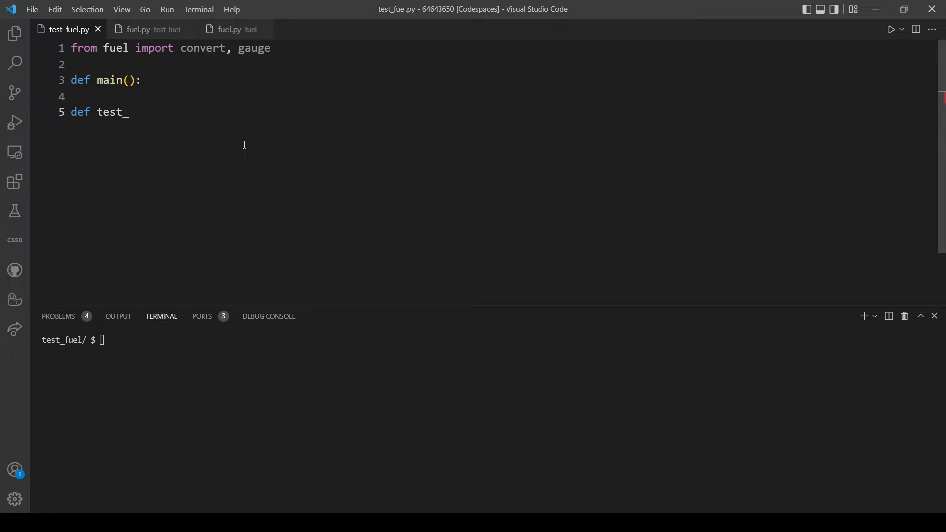
pyautogui.write('vo')
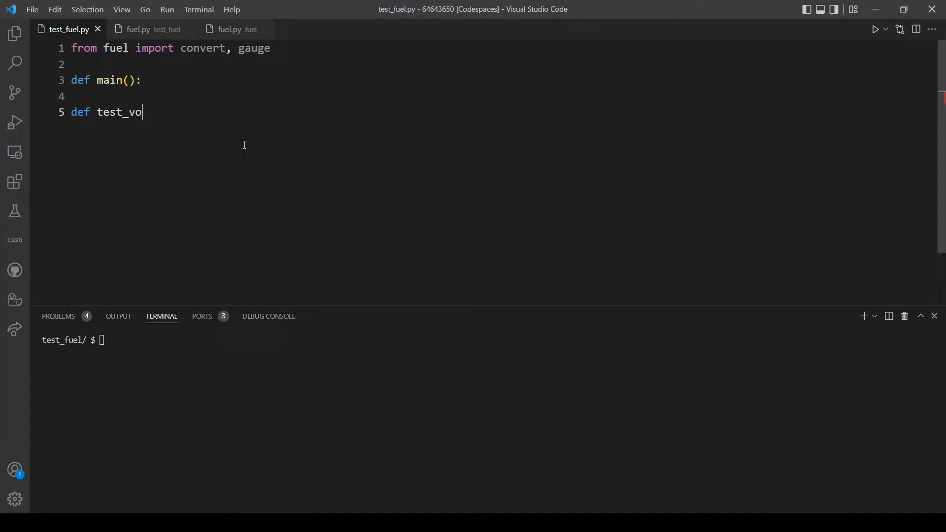
pyautogui.write('nvert')
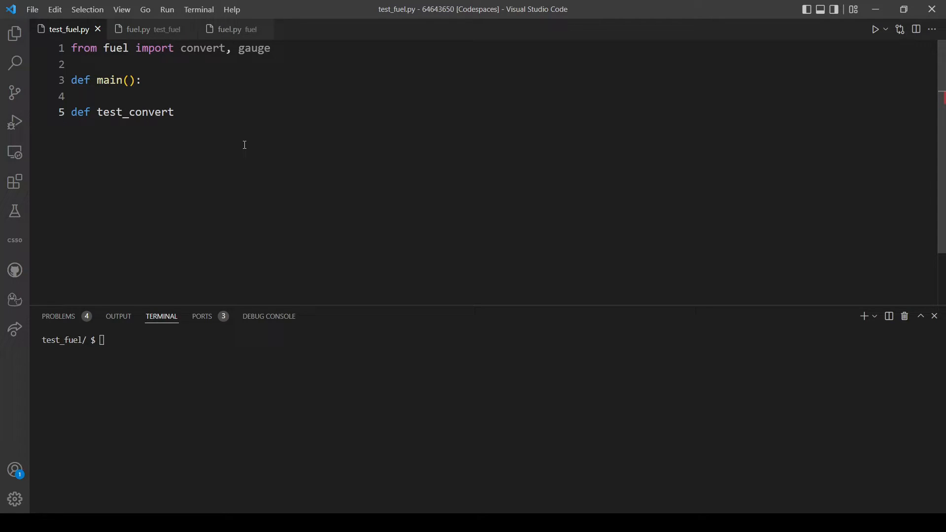
pyautogui.write('():')
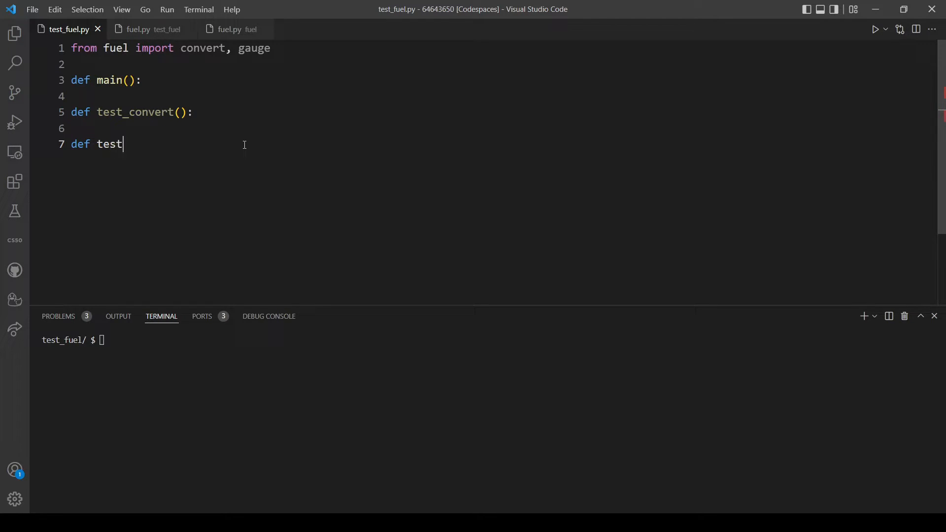
pyautogui.write('_gauge():')
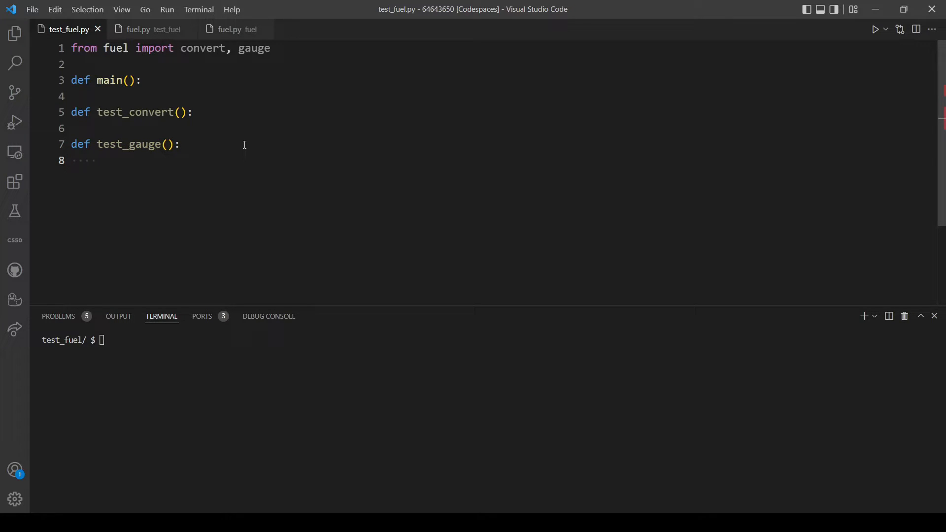
pyautogui.moveTo(186, 92)
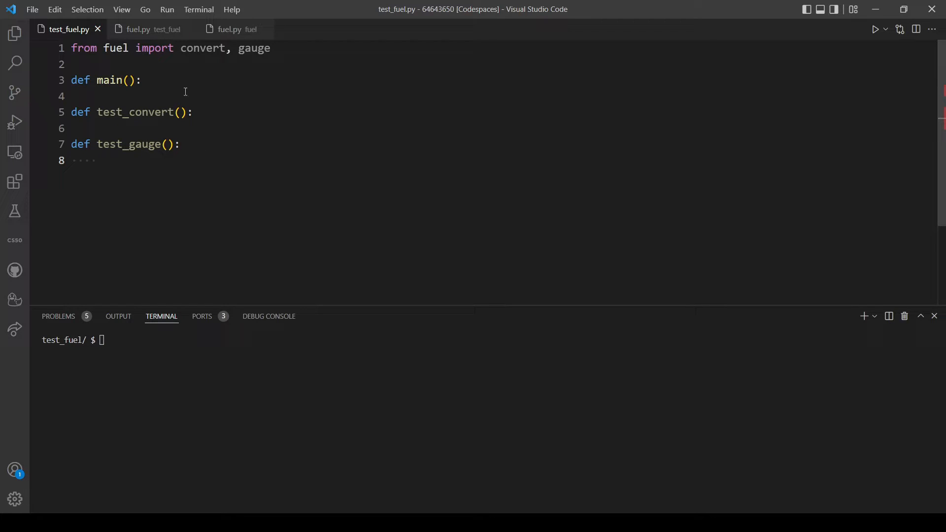
pyautogui.click(96, 96)
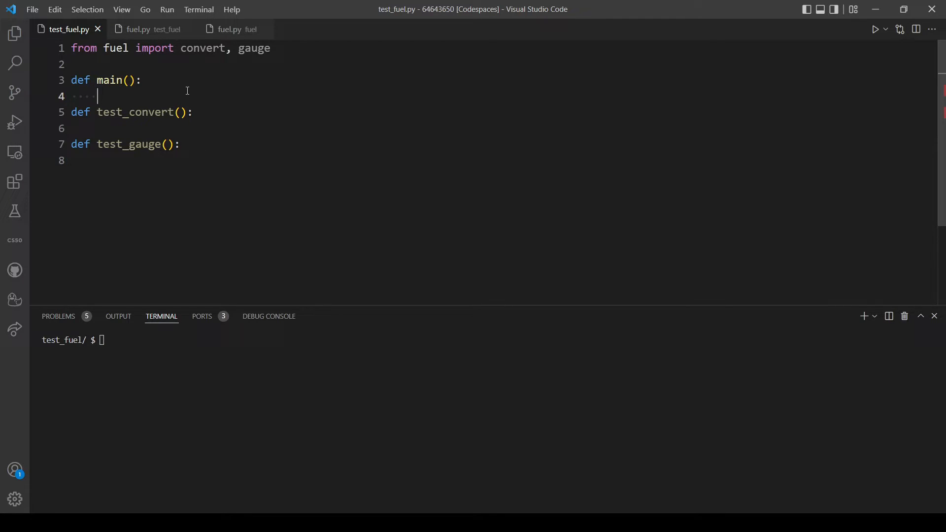
pyautogui.write('test_vonvert(')
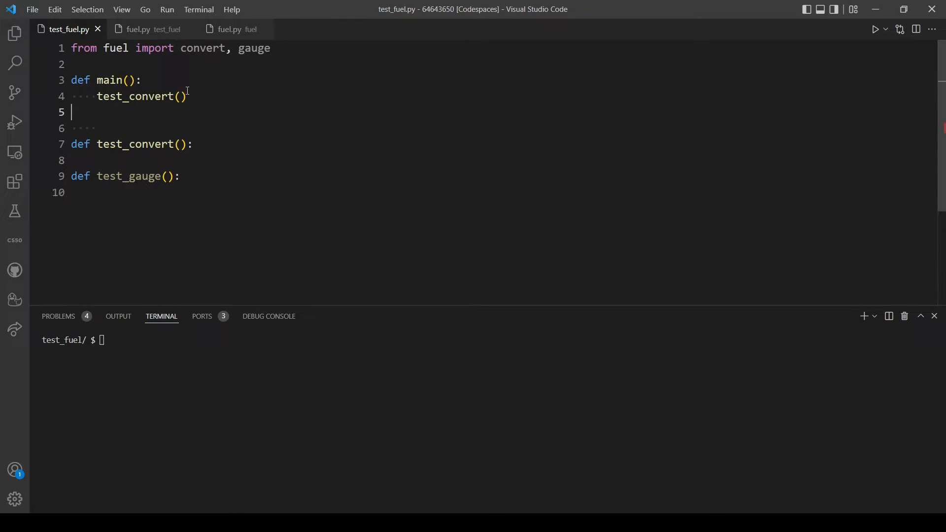
# Step: Add a test_gauge() call in main and begin an assert statement
pyautogui.write('test_ga')
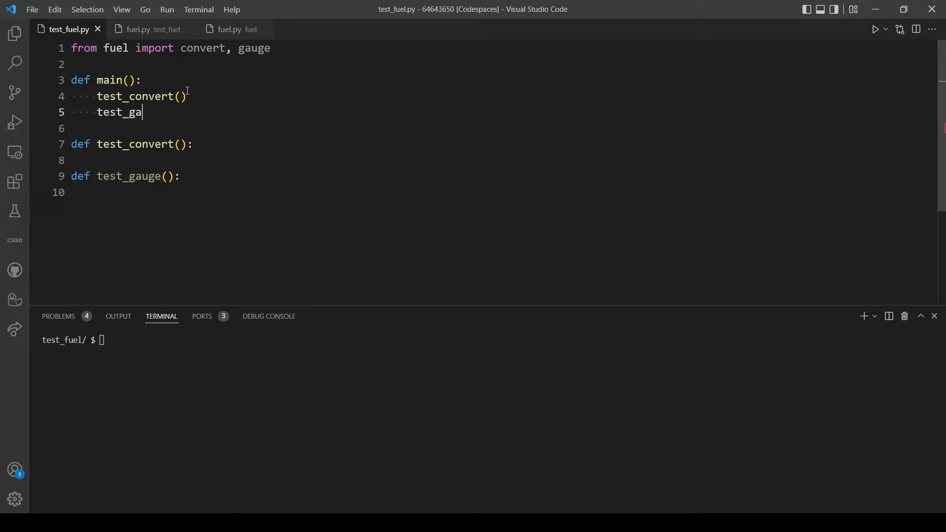
pyautogui.write('uge')
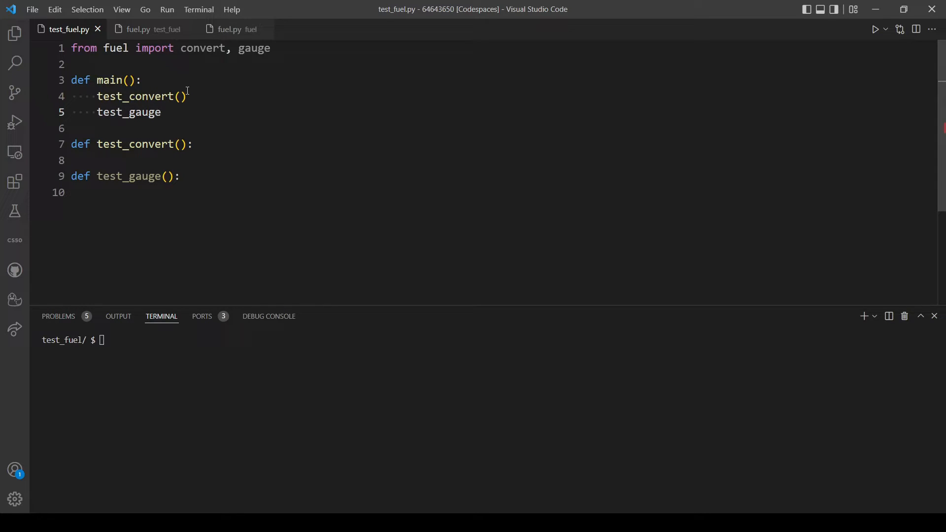
pyautogui.write('()')
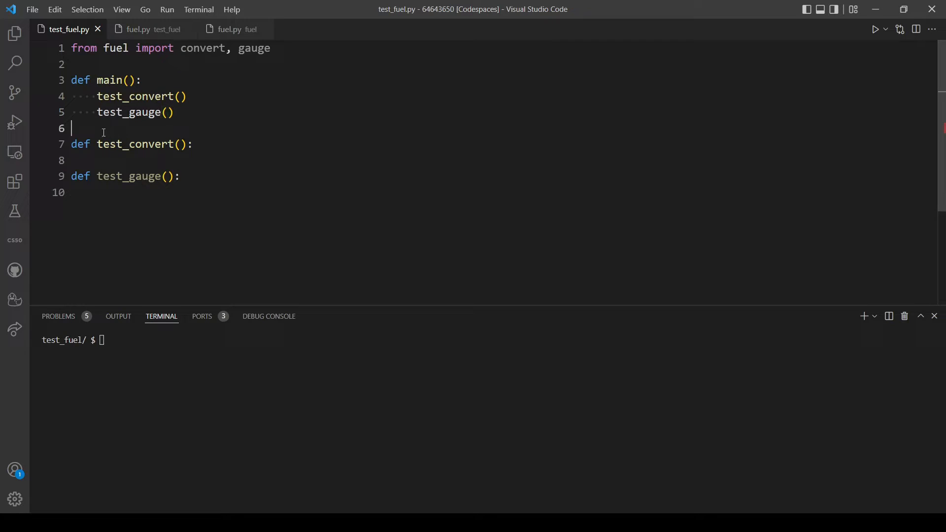
pyautogui.moveTo(163, 118)
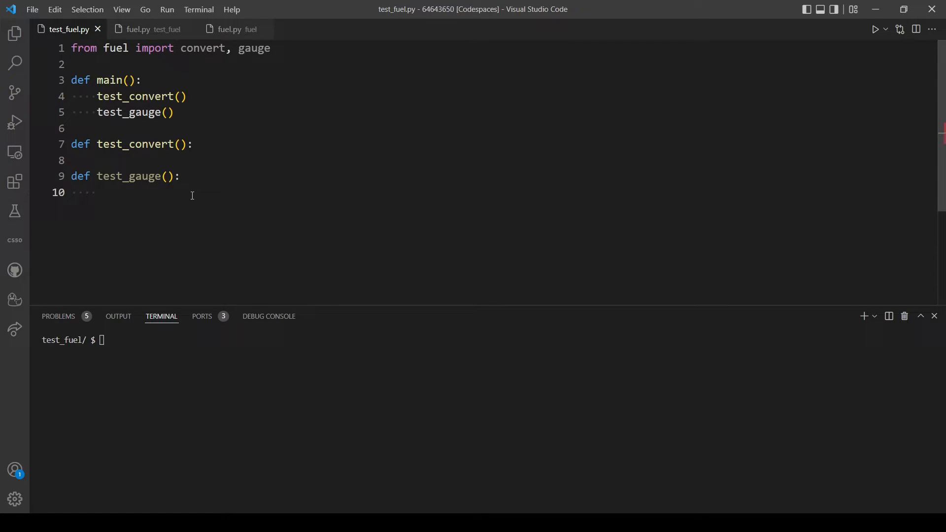
pyautogui.write('assert')
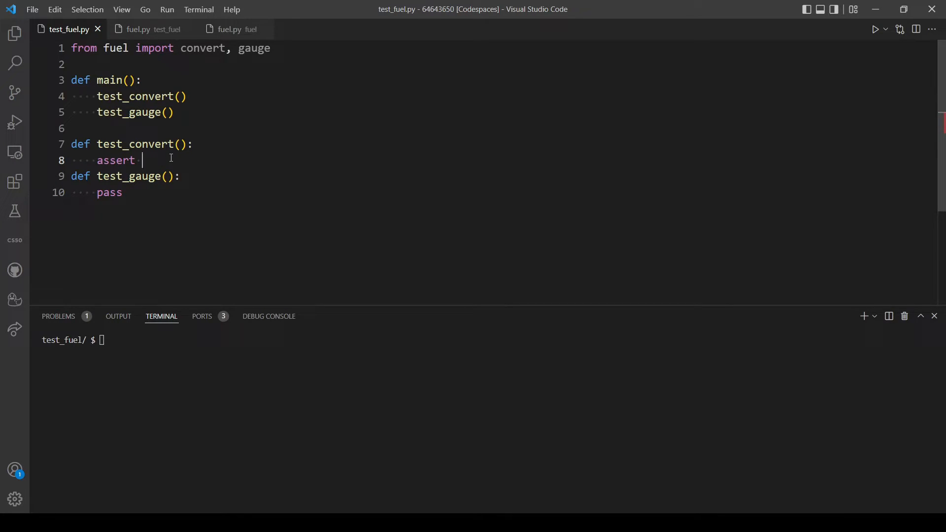
# Step: Begin test_convert's assert with convert("1/2")
pyautogui.write('v')
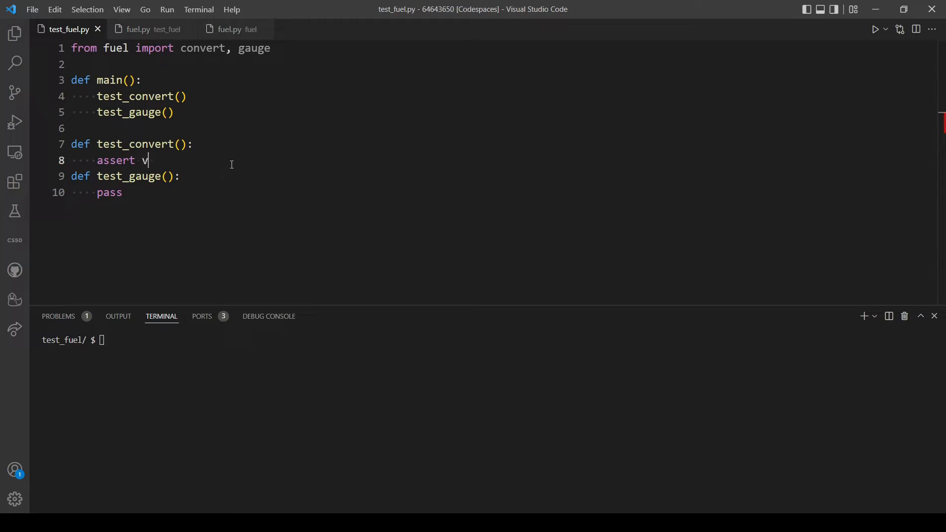
pyautogui.write('onv')
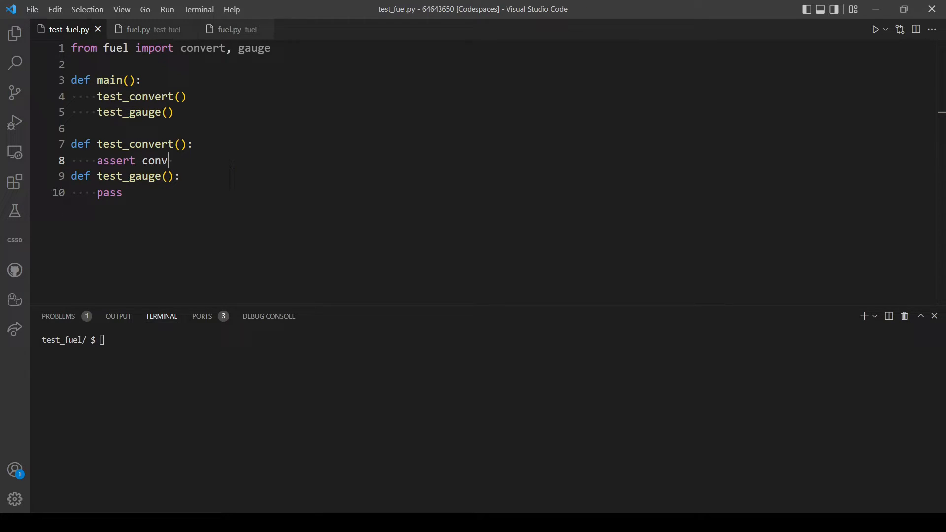
pyautogui.write('ert("')
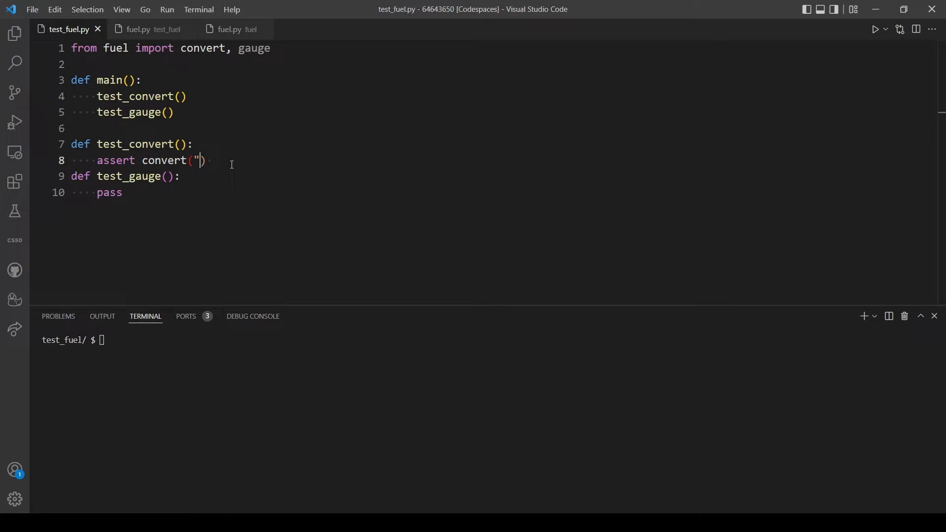
pyautogui.write('1/2')
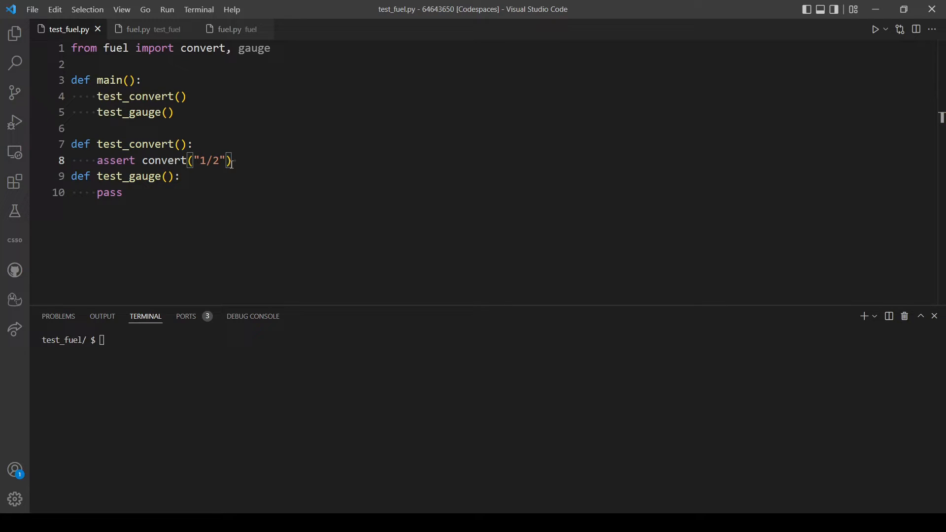
# Step: Review the convert and gauge functions in the fuel.py source
pyautogui.click(138, 29)
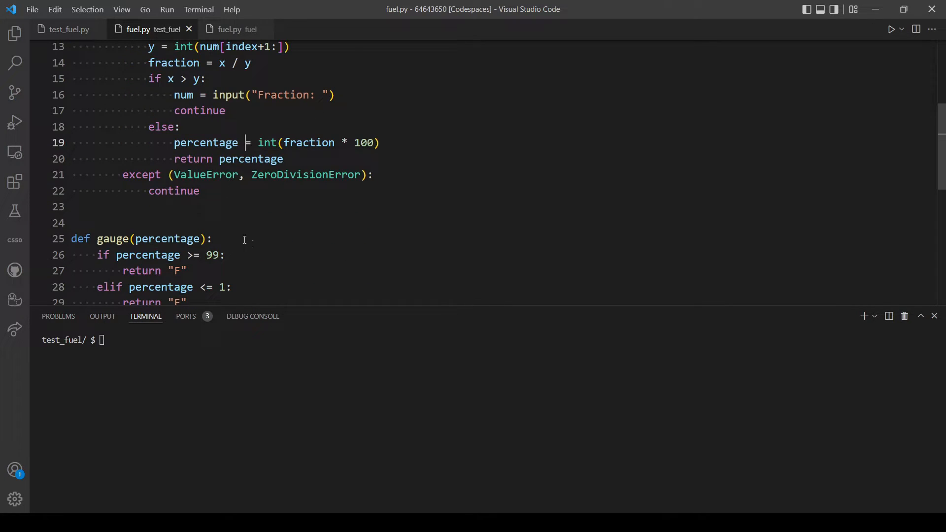
pyautogui.scroll(3)
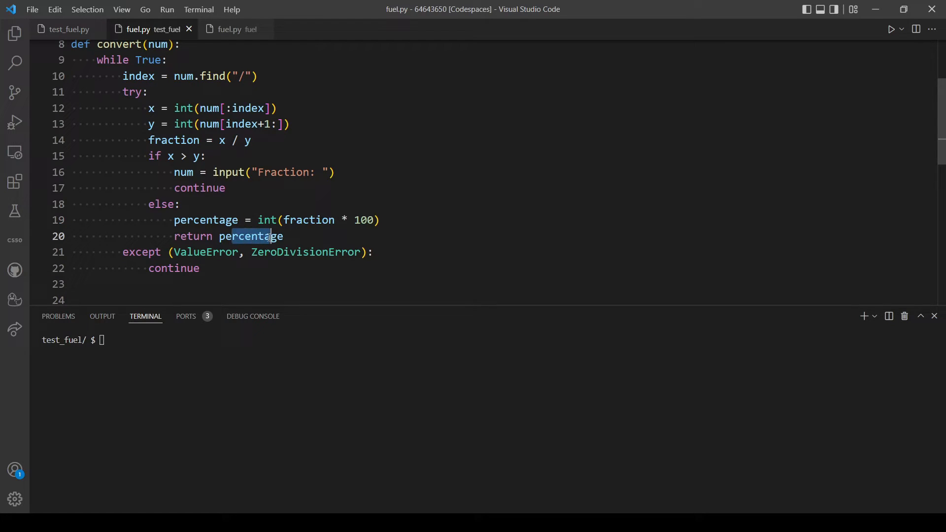
pyautogui.scroll(-3)
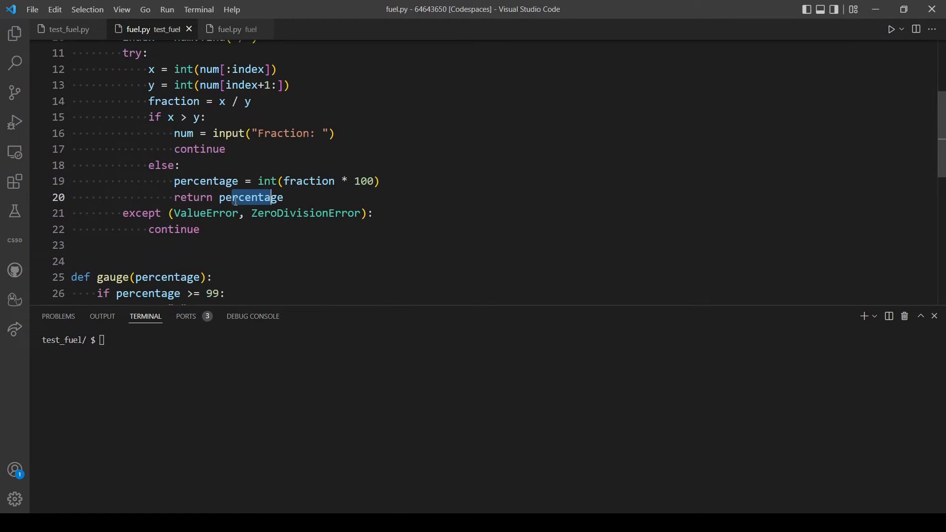
pyautogui.scroll(-3)
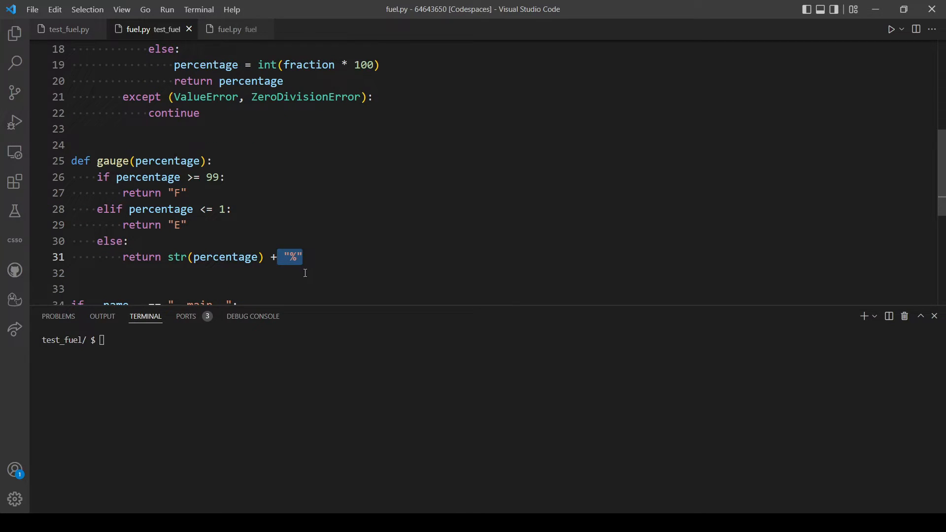
# Step: Complete the assert convert("1/2") == 50 and add a copy for 1/4
pyautogui.click(68, 29)
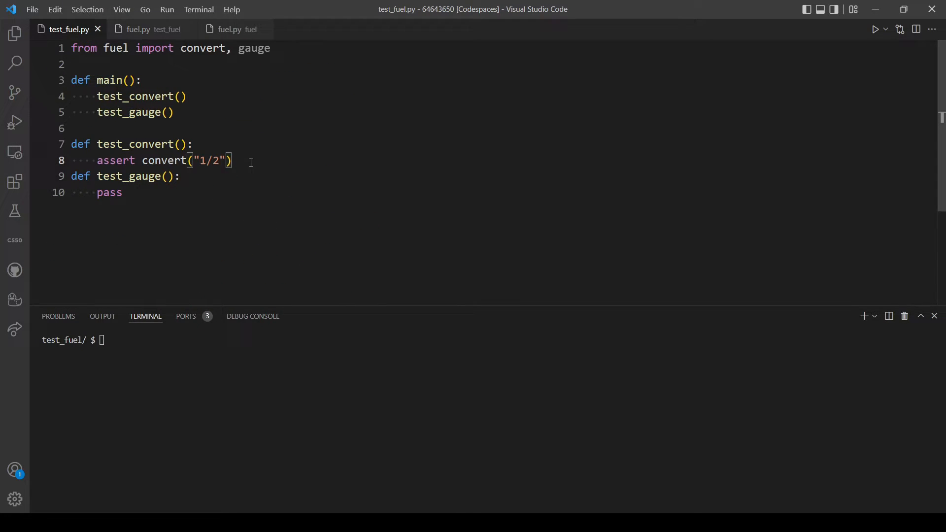
pyautogui.write('==')
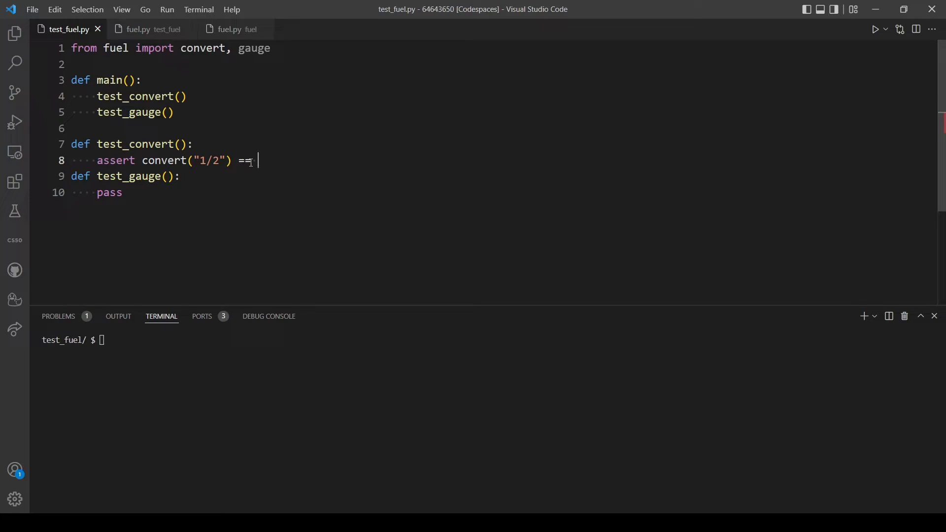
pyautogui.write('50')
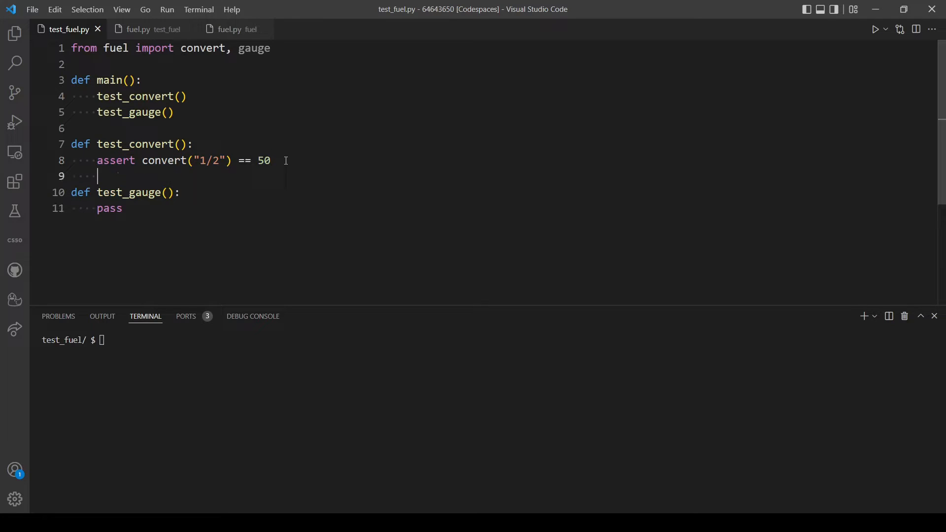
pyautogui.write('assert convert("1/2") == 50')
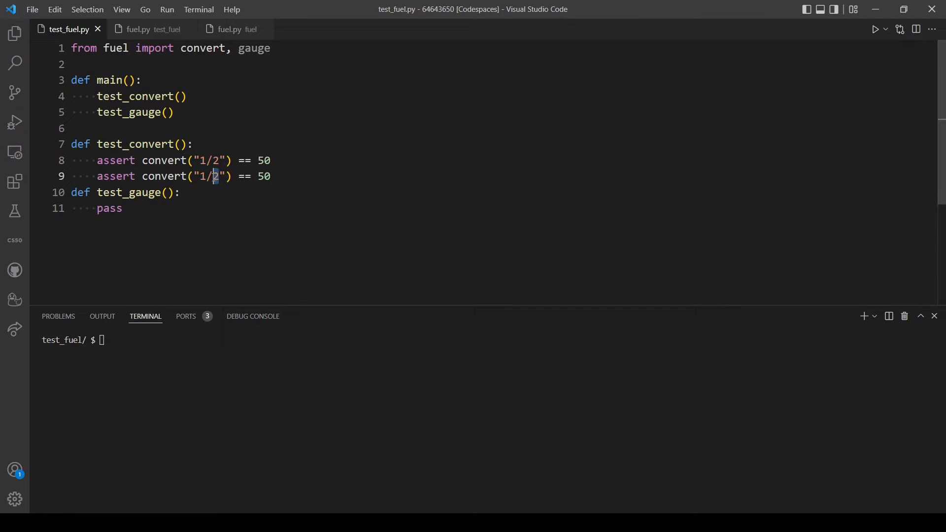
pyautogui.doubleClick(210, 176)
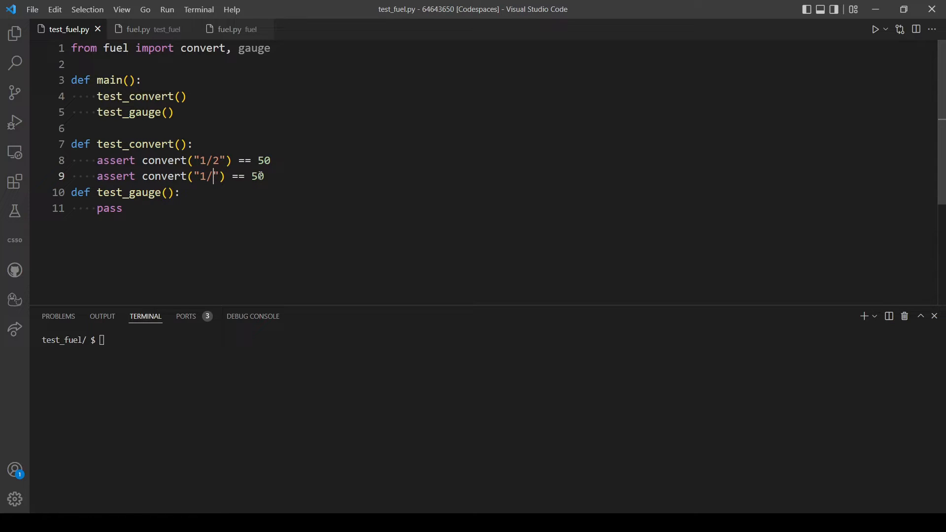
pyautogui.write('4')
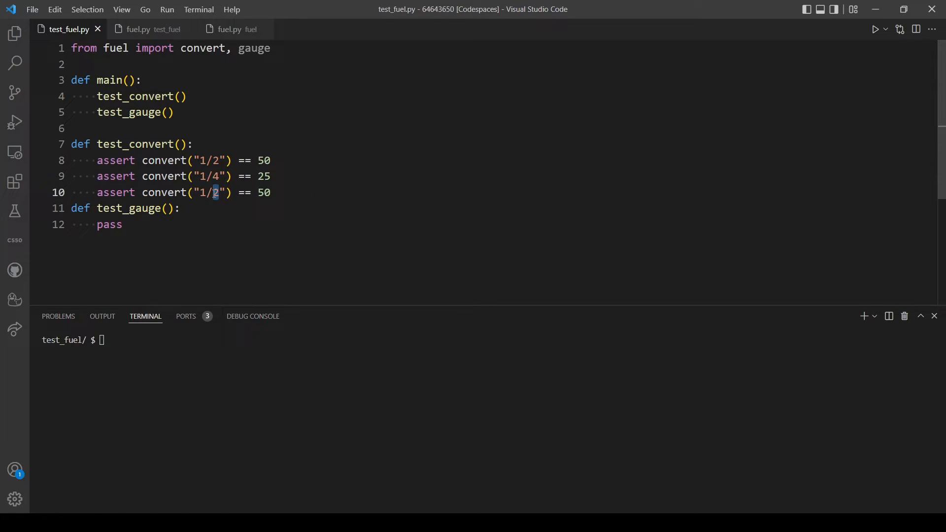
# Step: Add asserts for 1/100 returning 1 and 99/100 returning 99
pyautogui.write('00')
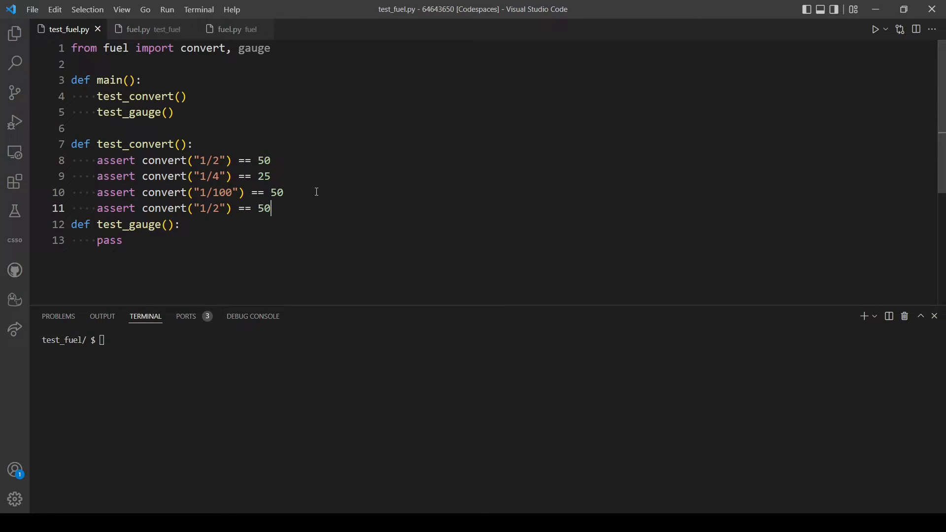
pyautogui.doubleClick(277, 192)
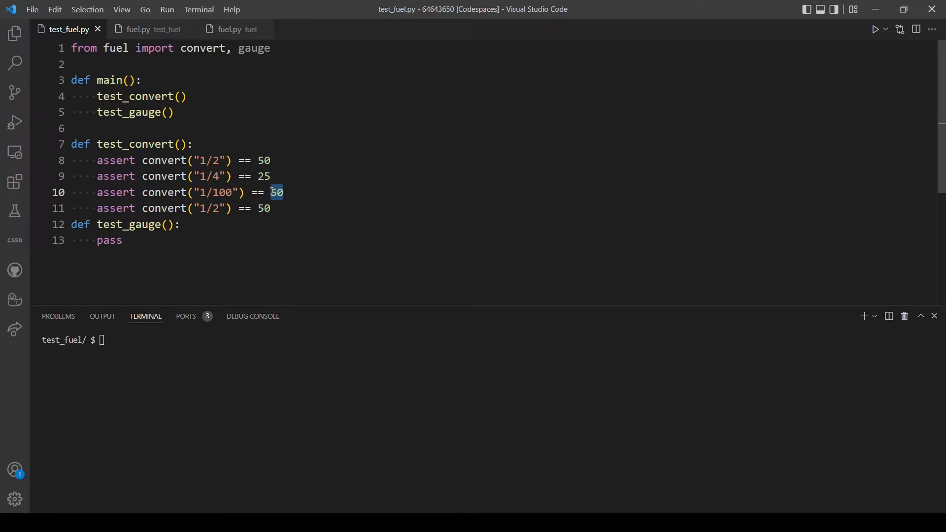
pyautogui.moveTo(298, 200)
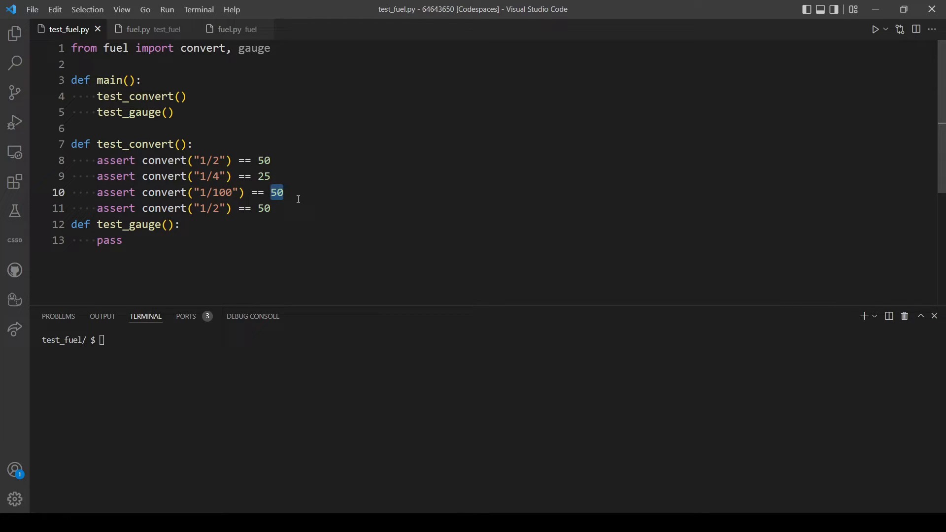
pyautogui.write('1')
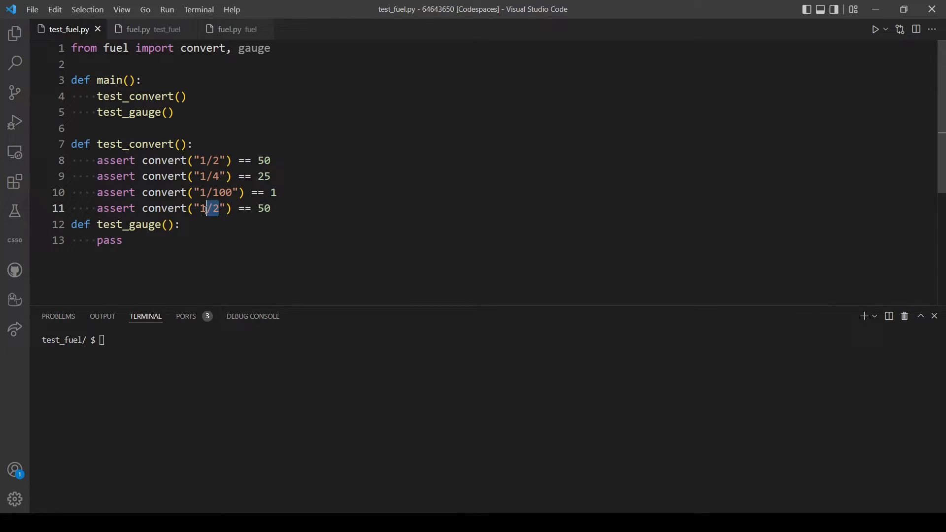
pyautogui.write('99')
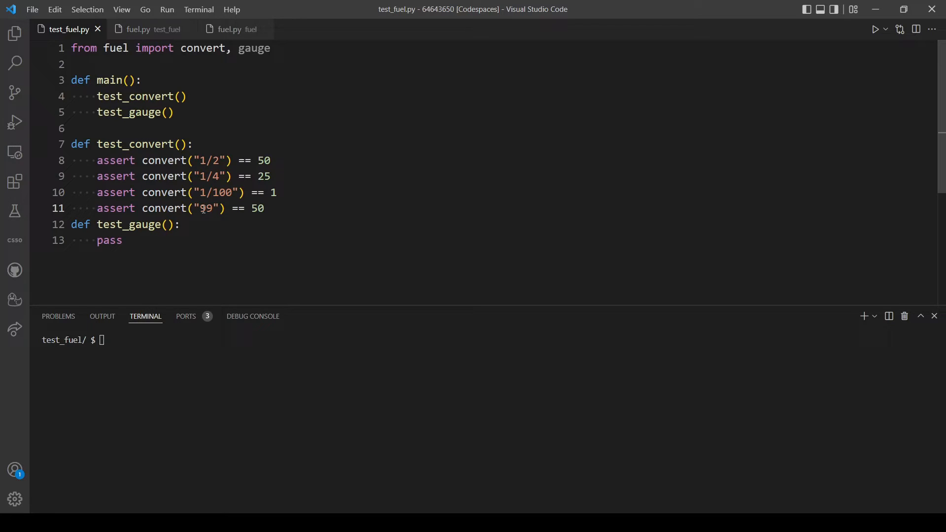
pyautogui.write('/100')
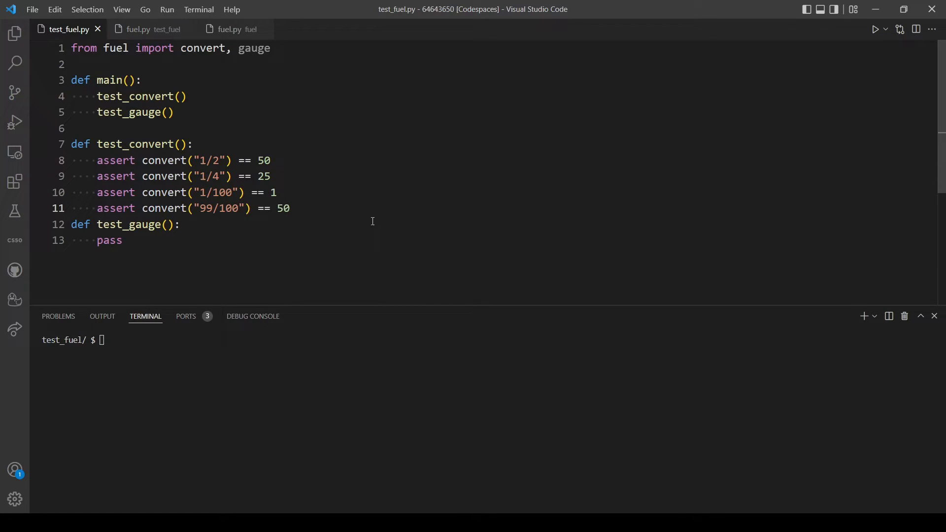
pyautogui.doubleClick(284, 208)
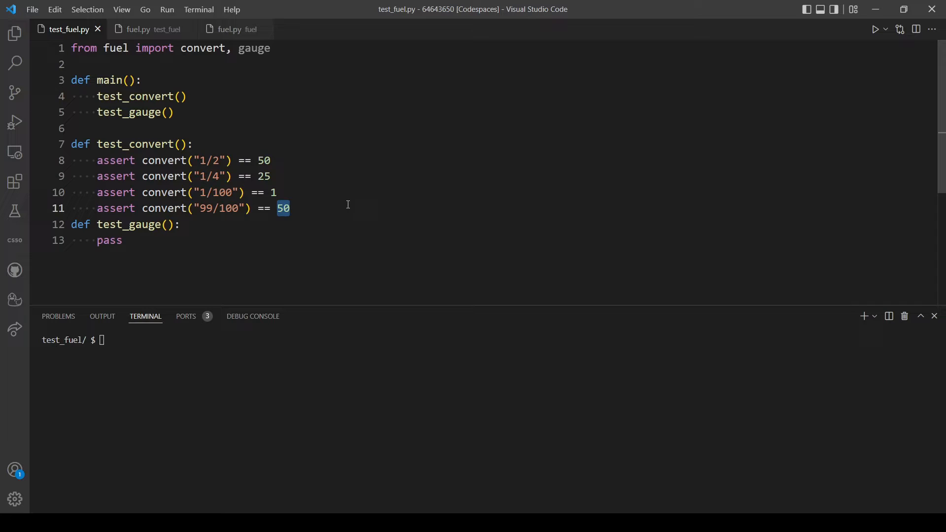
pyautogui.write('99')
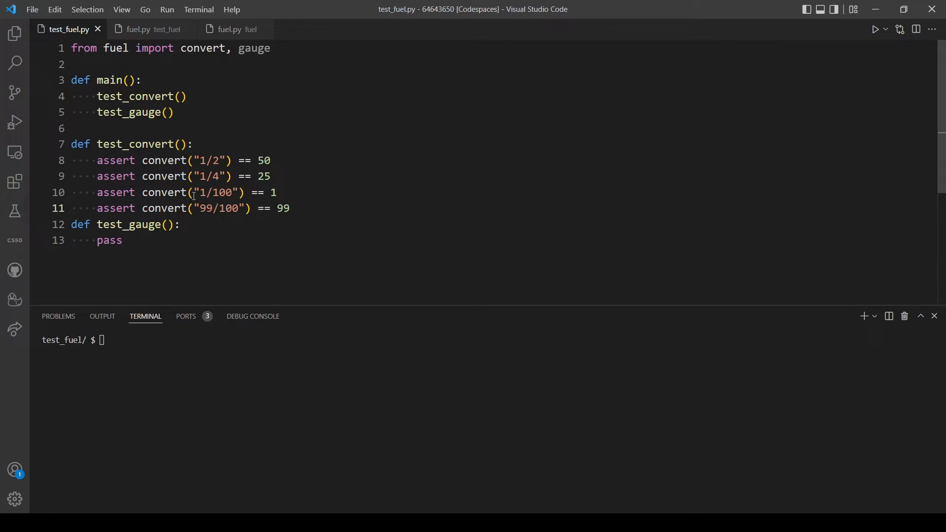
# Step: Turn line 14 into assert gauge(50) == "50%" in test_gauge
pyautogui.press('enter')
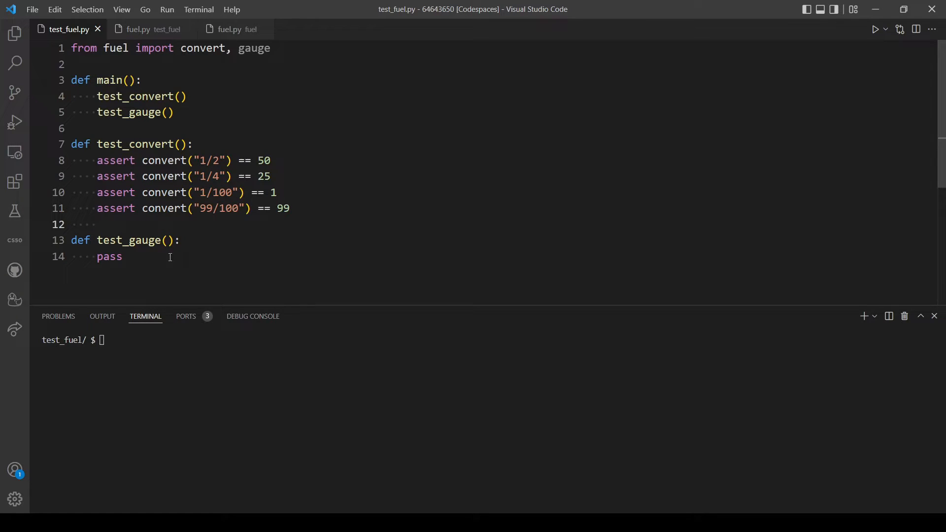
pyautogui.moveTo(115, 176); pyautogui.dragTo(289, 208)
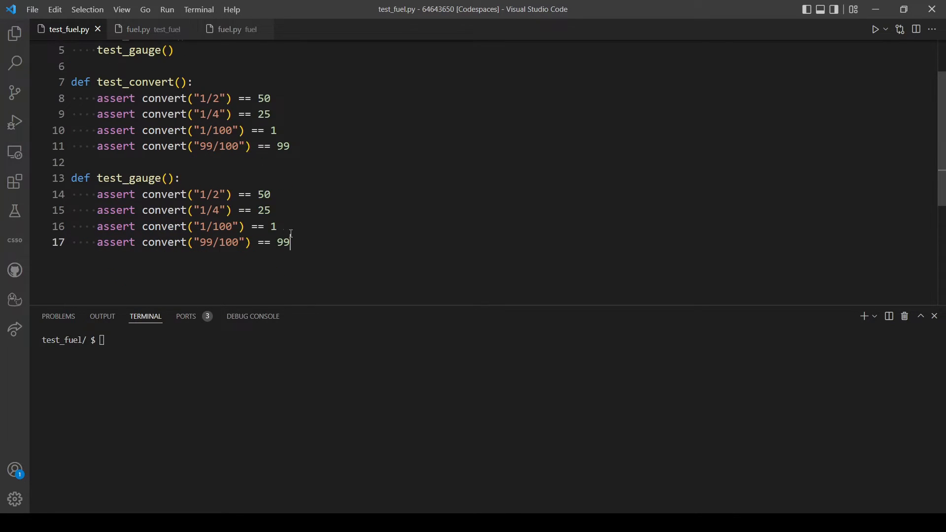
pyautogui.scroll(3)
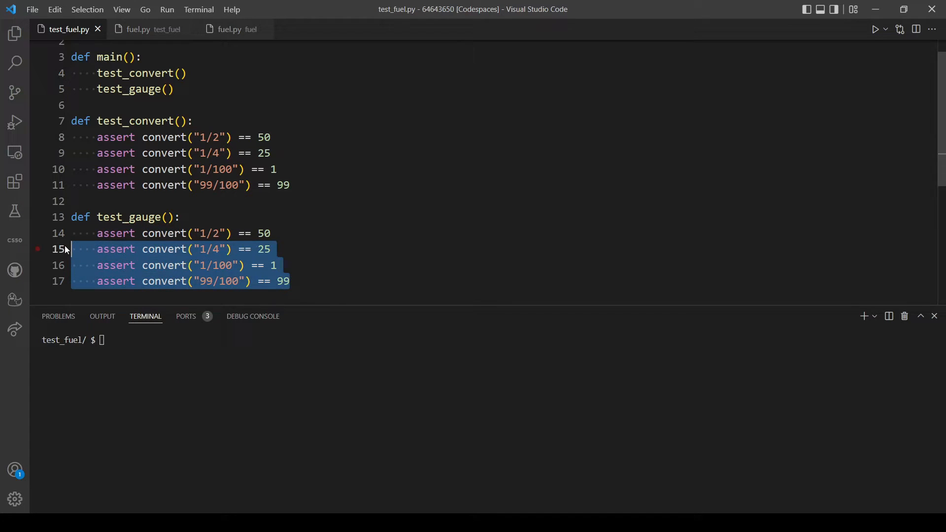
pyautogui.press('Delete')
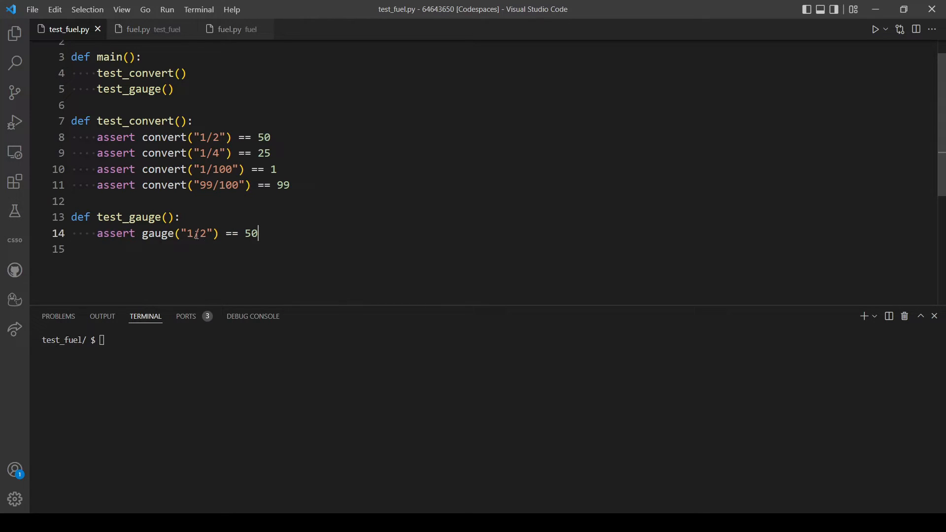
pyautogui.doubleClick(251, 233)
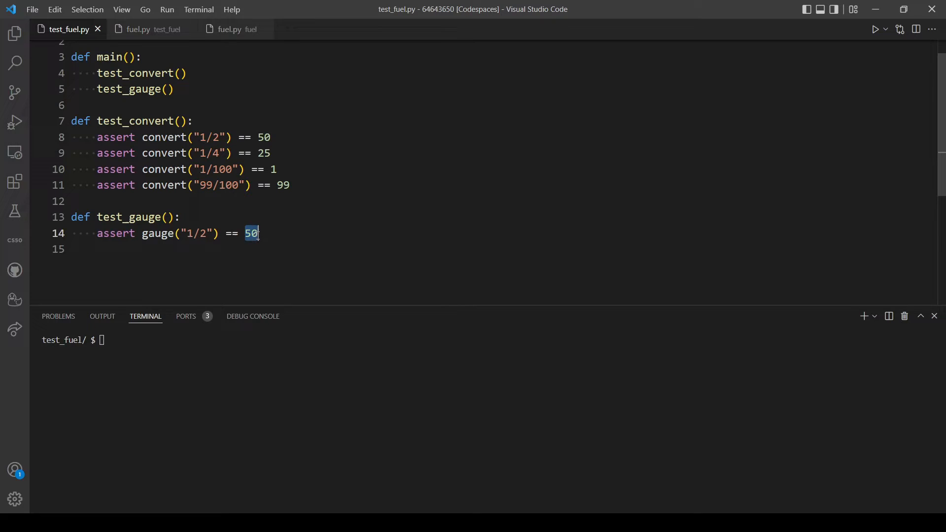
pyautogui.click(223, 234)
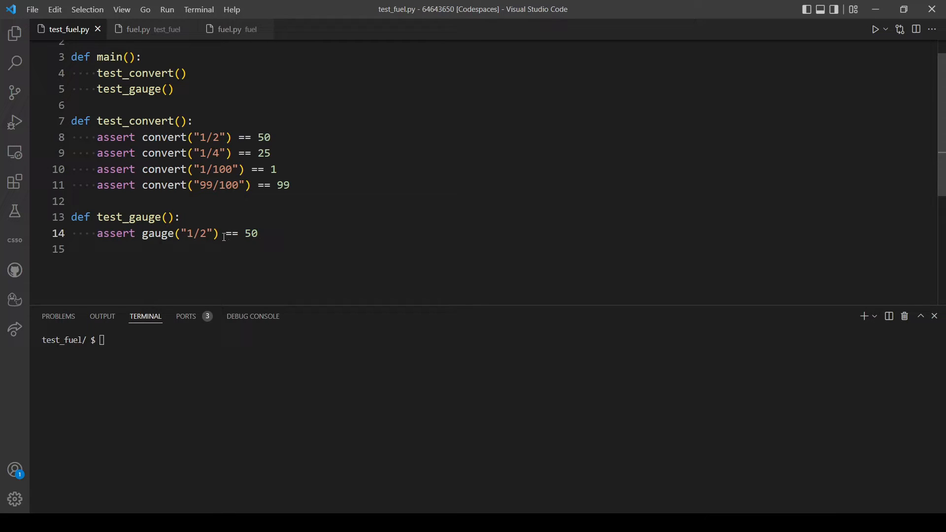
pyautogui.doubleClick(197, 233)
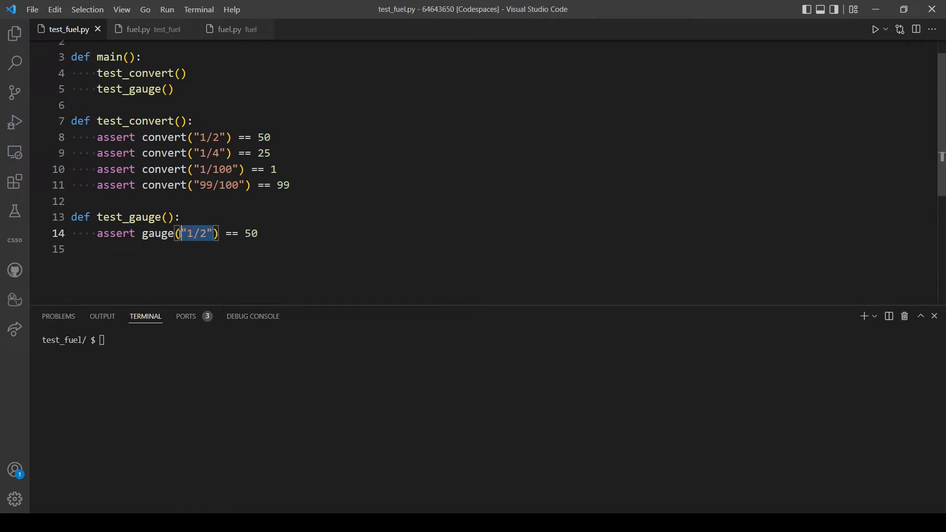
pyautogui.write('50')
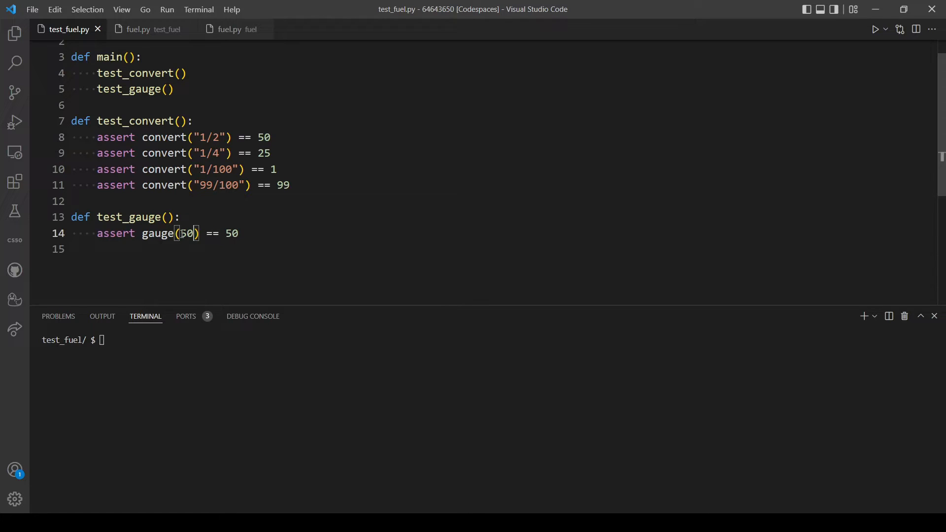
pyautogui.click(240, 233)
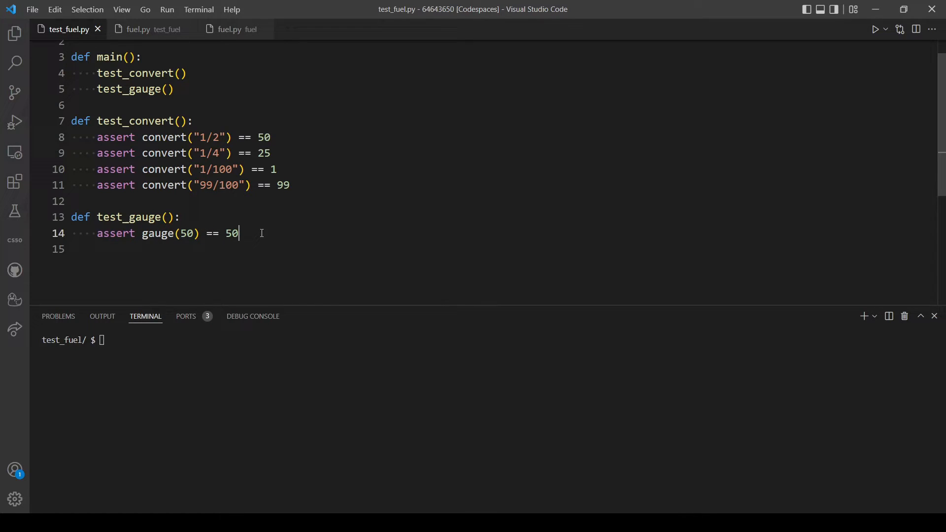
pyautogui.write('%')
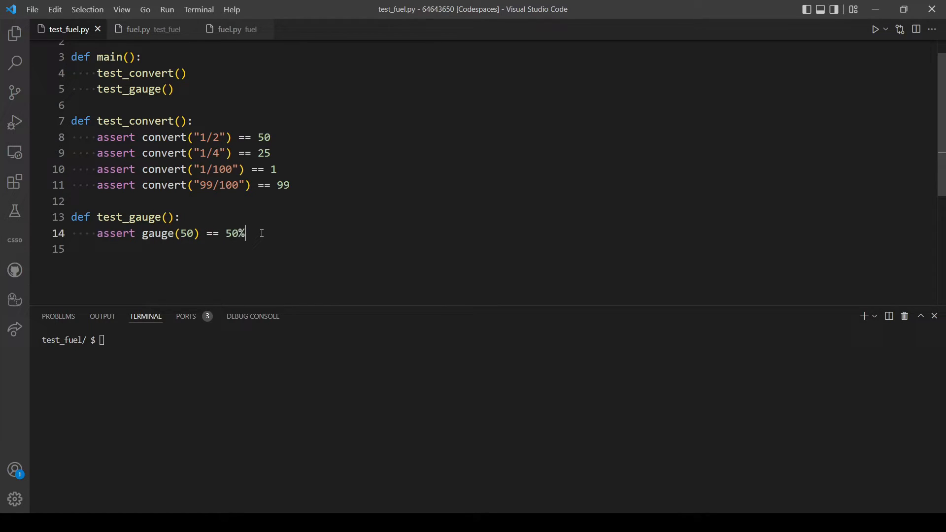
pyautogui.doubleClick(235, 233)
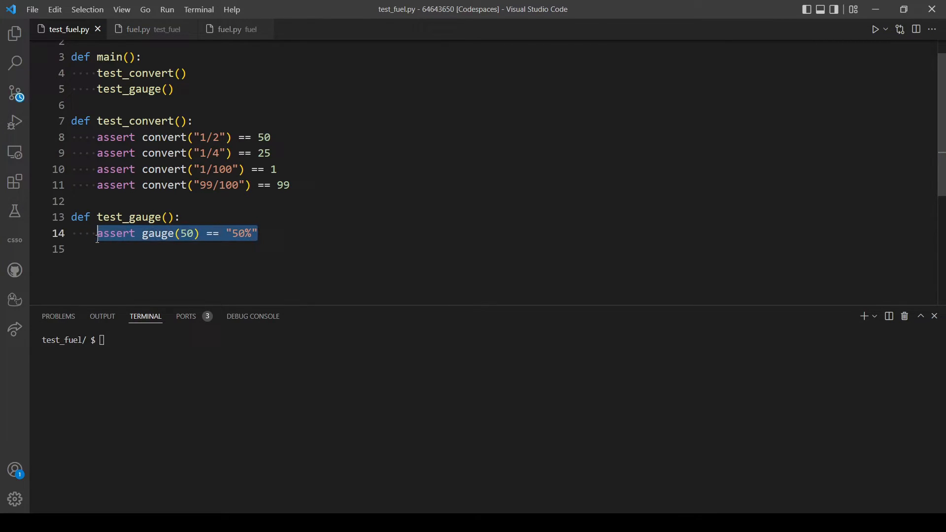
# Step: Add gauge asserts expecting "E" for gauge(1) and "F" for gauge(99)
pyautogui.press('Enter')
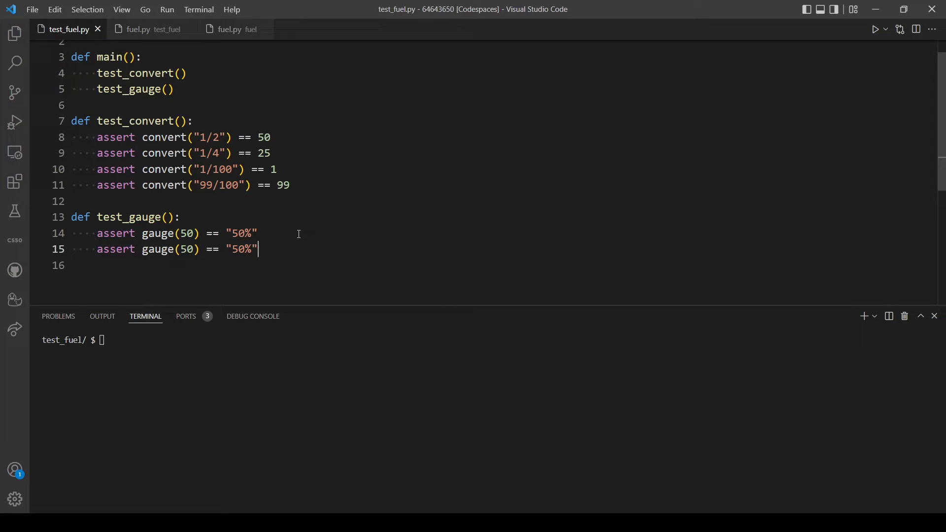
pyautogui.write('1')
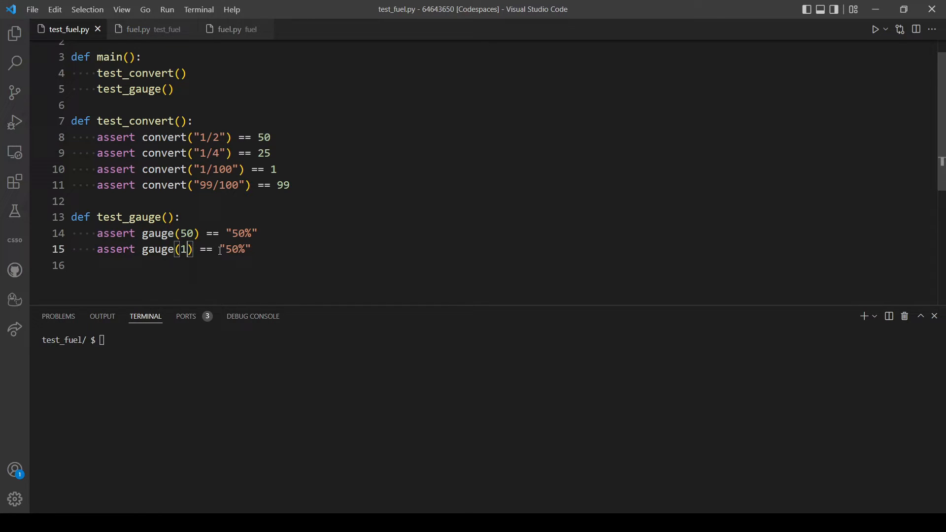
pyautogui.doubleClick(234, 248)
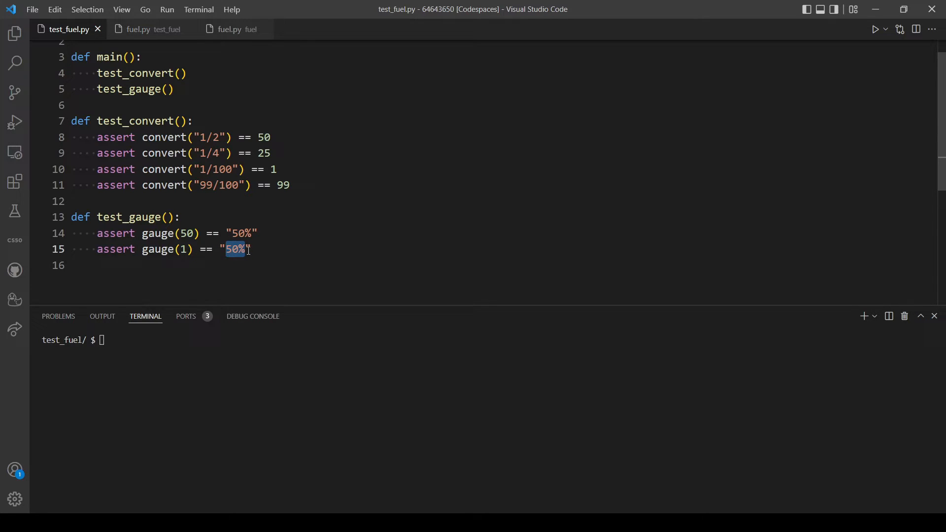
pyautogui.write('E')
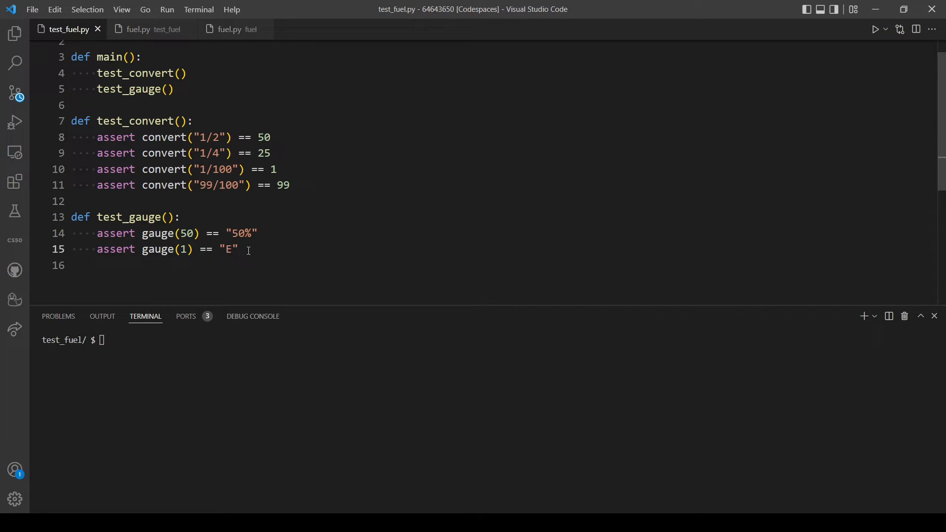
pyautogui.write('assert gauge(50) == "50%"')
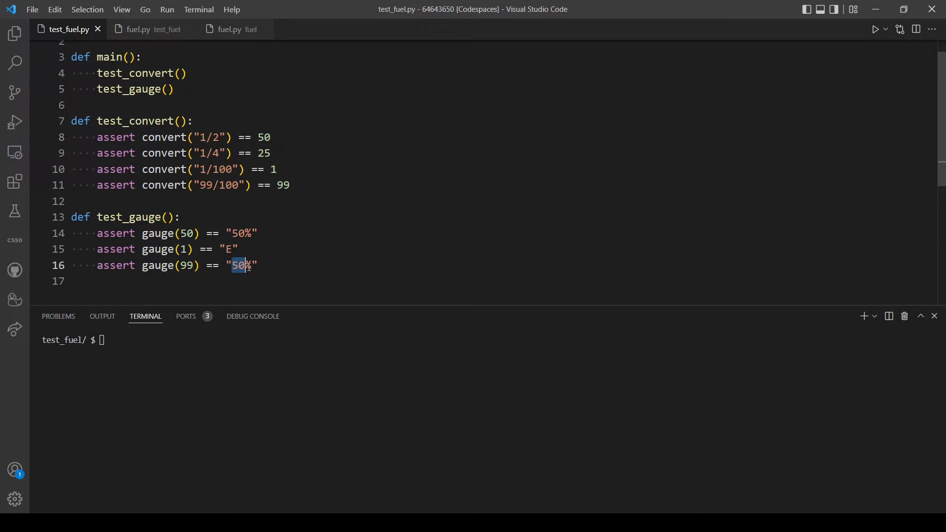
pyautogui.write('F')
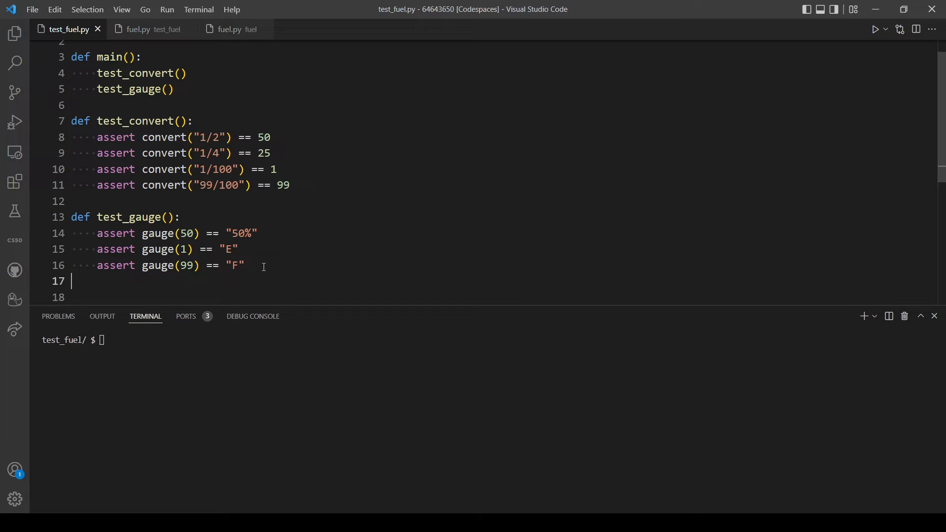
pyautogui.moveTo(163, 330)
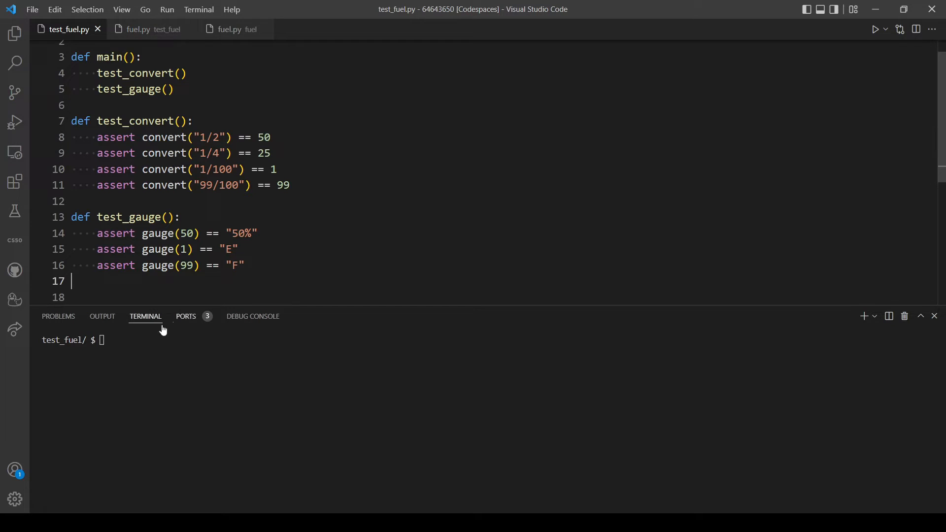
# Step: Run pytest test_fuel.py in the terminal, getting 2 passed
pyautogui.click(240, 368)
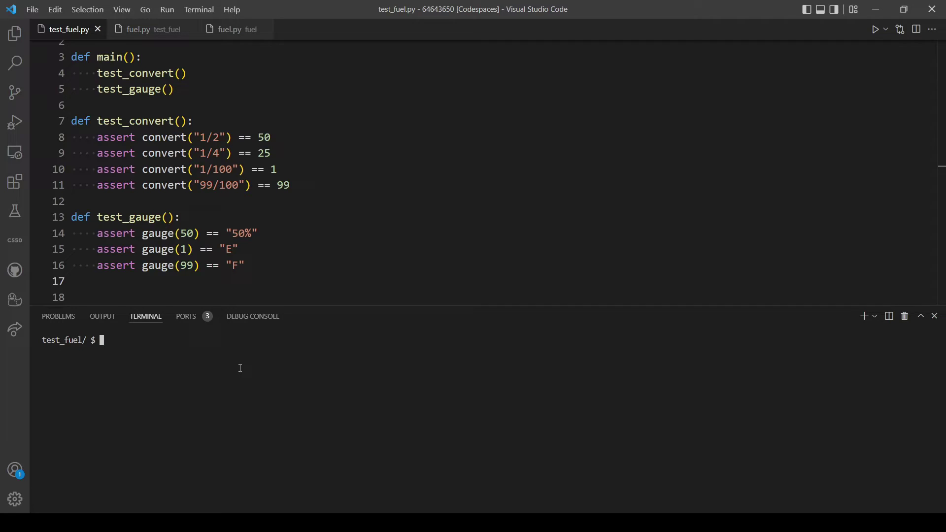
pyautogui.write('pytest')
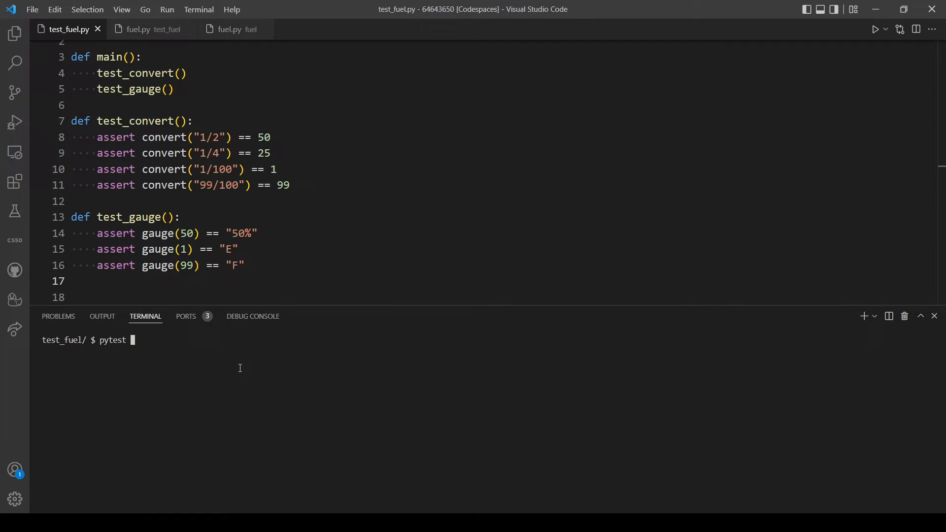
pyautogui.write('test_fuel.py')
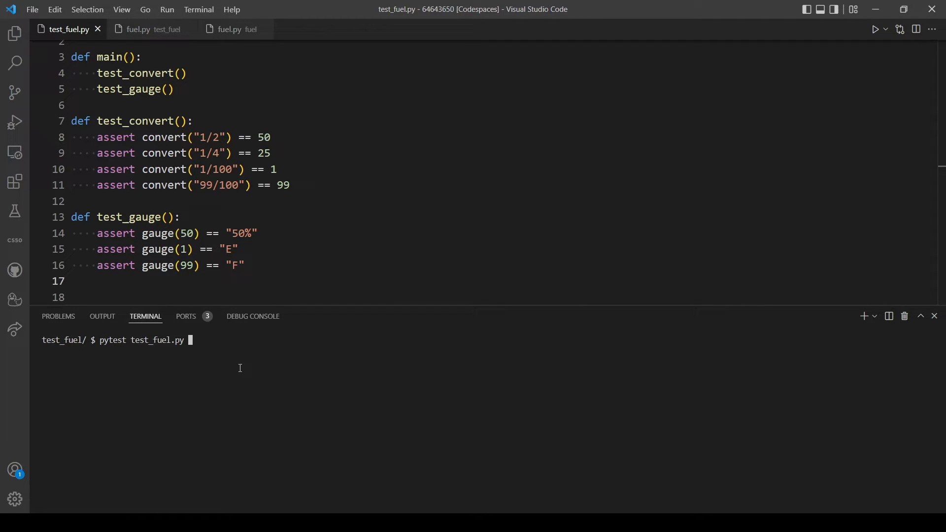
pyautogui.press('Return')
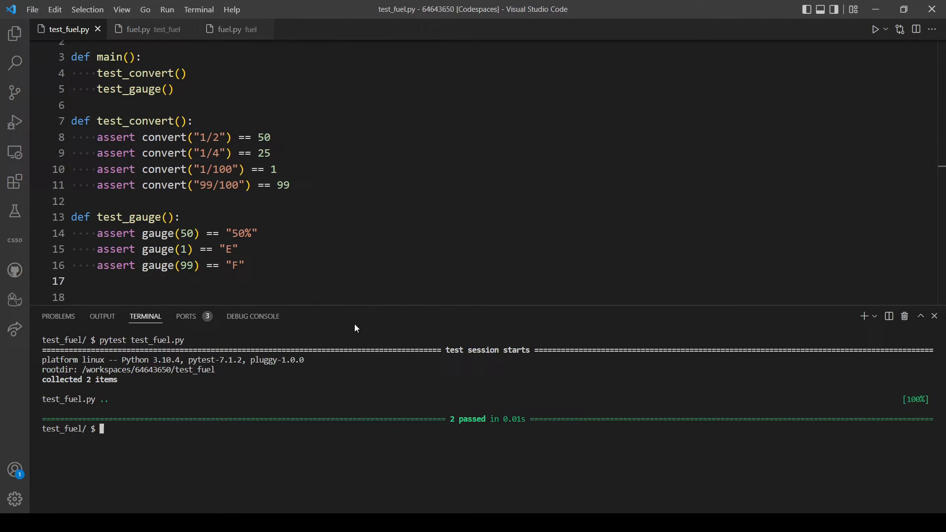
pyautogui.click(239, 249)
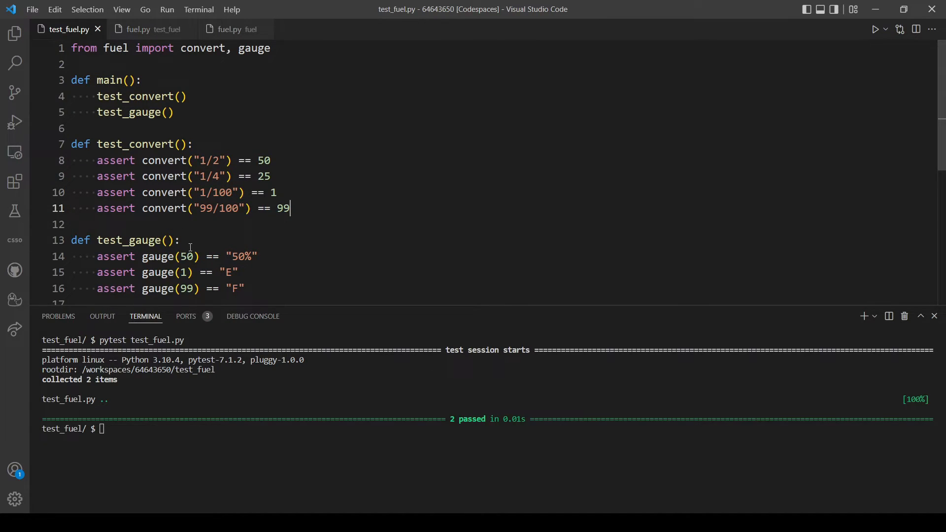
pyautogui.moveTo(293, 208)
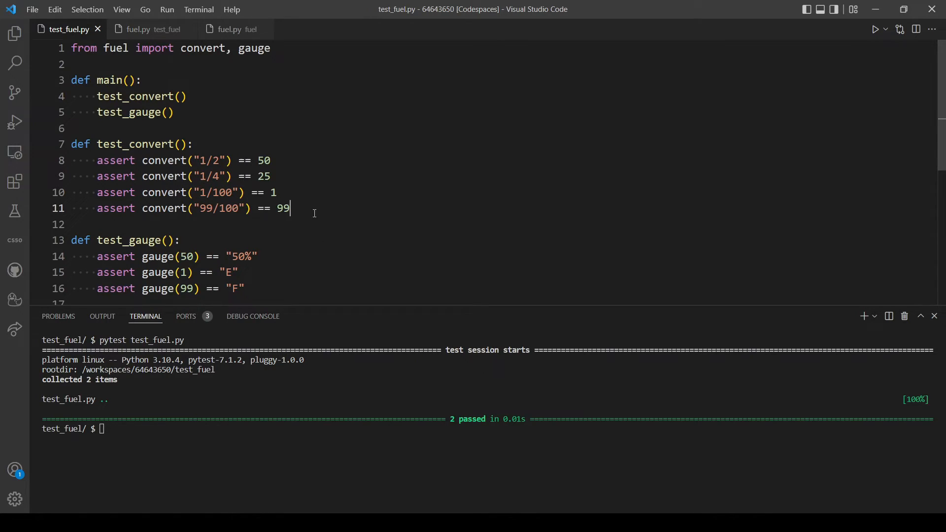
# Step: Add a new indented line in test_convert beginning "with pytest"
pyautogui.press('Return')
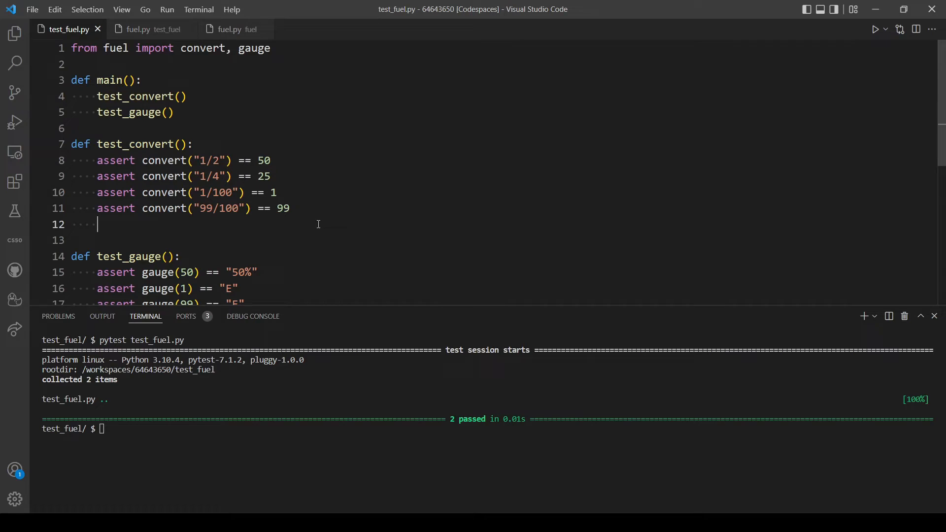
pyautogui.write('with')
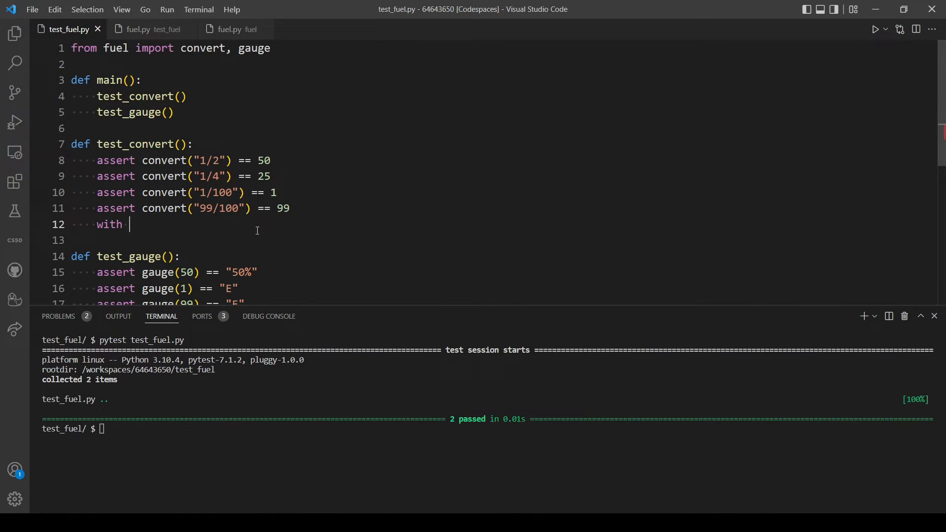
pyautogui.moveTo(195, 227)
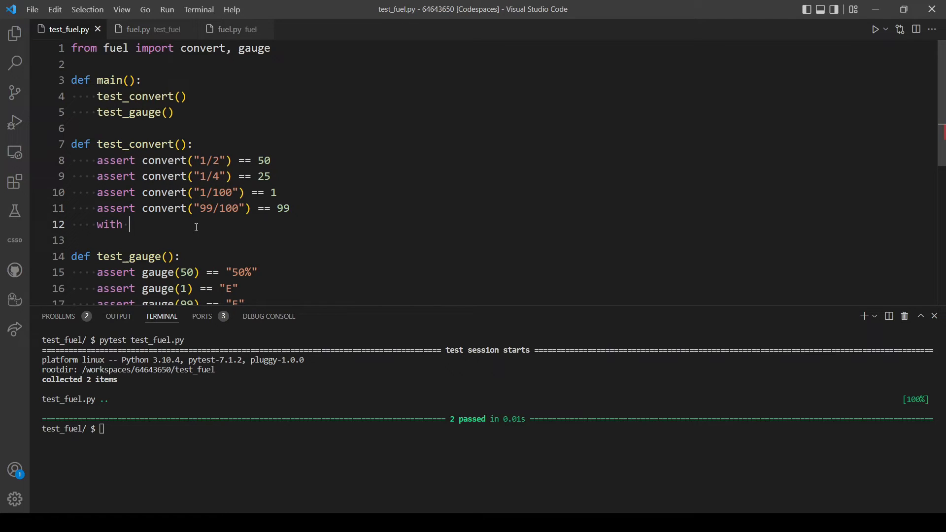
pyautogui.write('py')
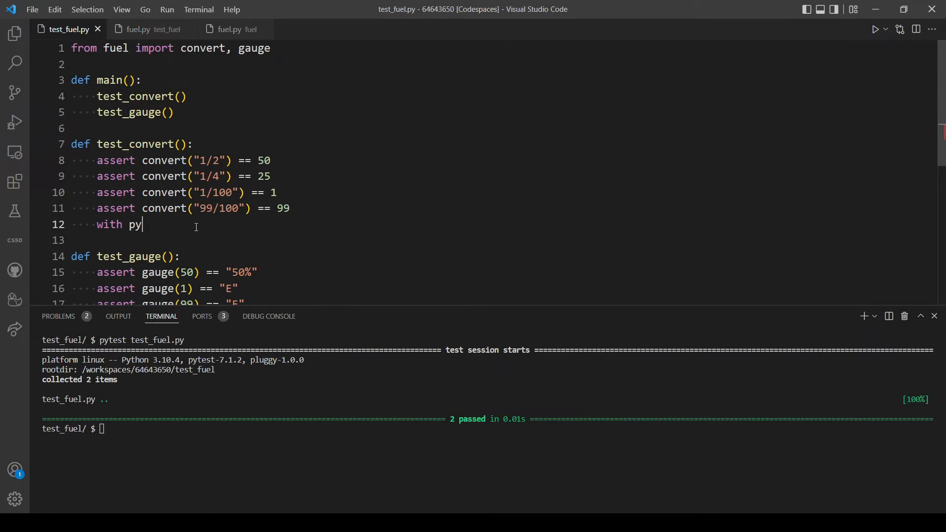
pyautogui.write('test')
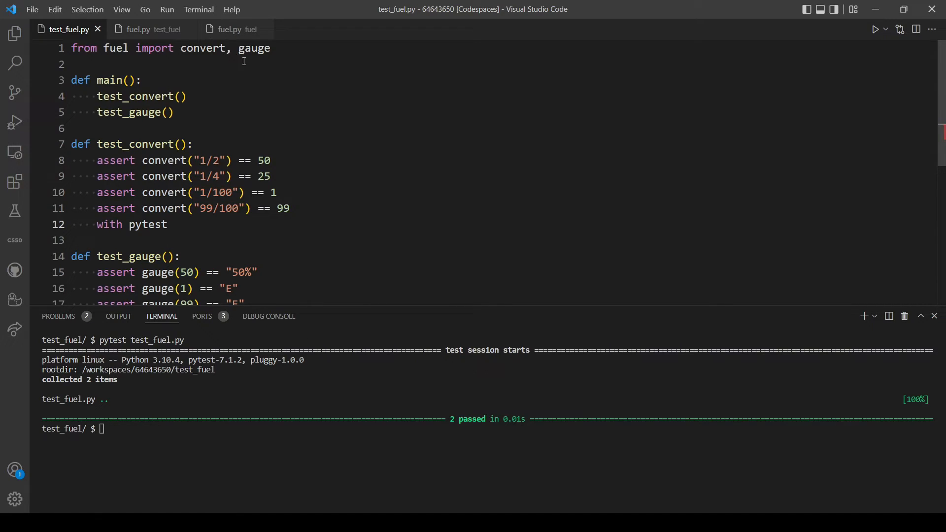
# Step: Add import pytest and a with pytest.raises(ValueError): line
pyautogui.write('import')
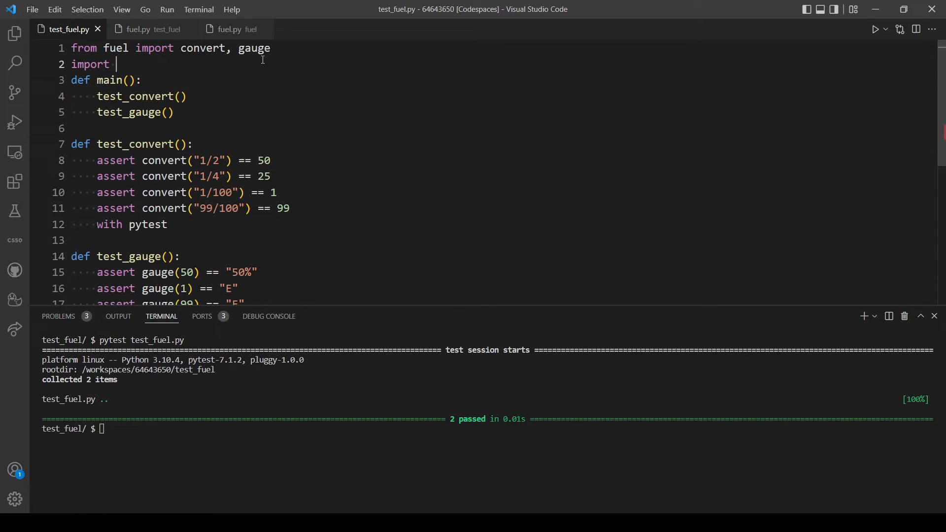
pyautogui.write('pytest')
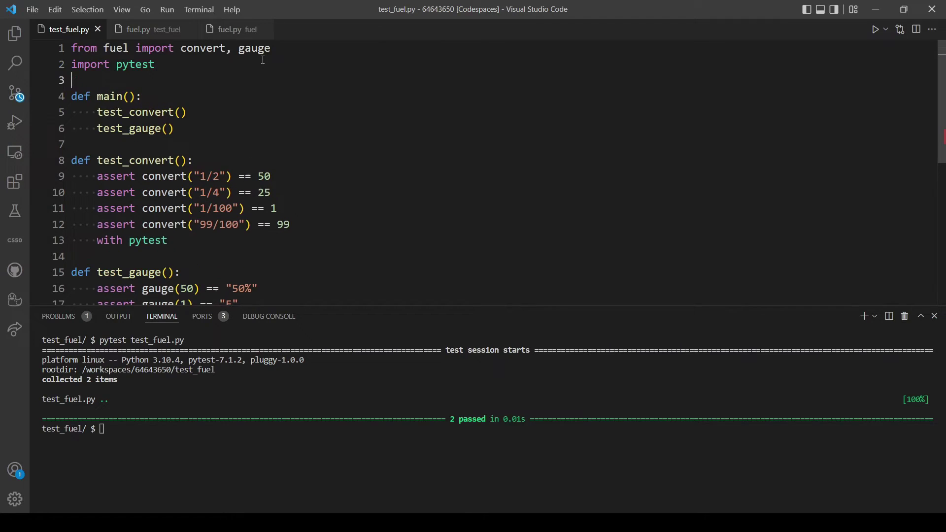
pyautogui.moveTo(205, 247)
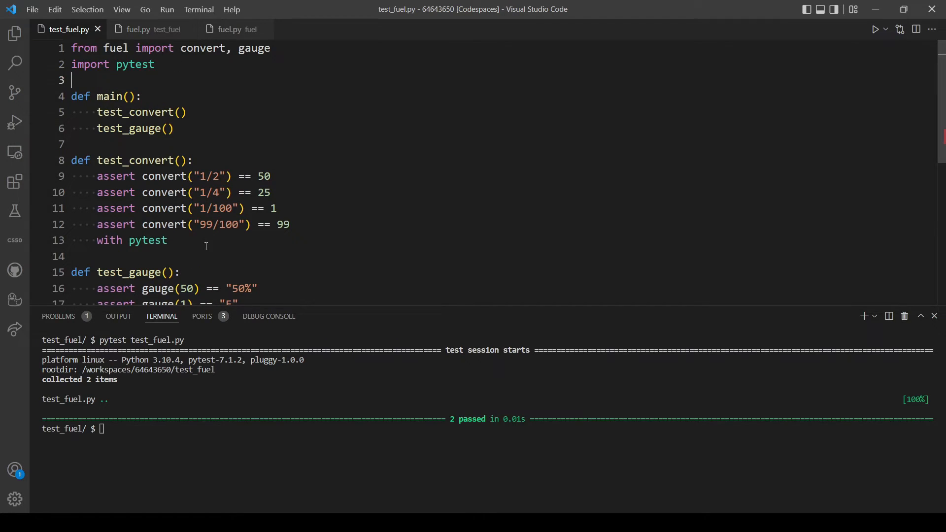
pyautogui.write('.raise')
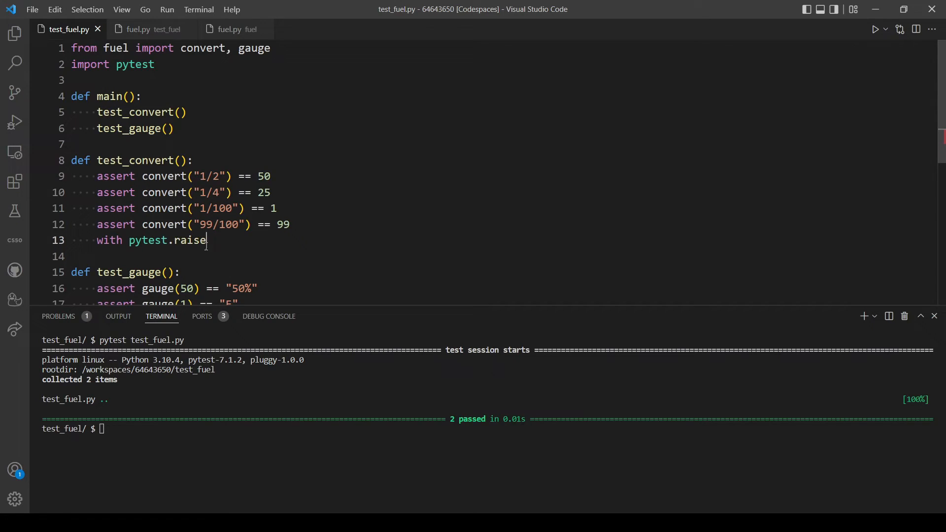
pyautogui.write('s()')
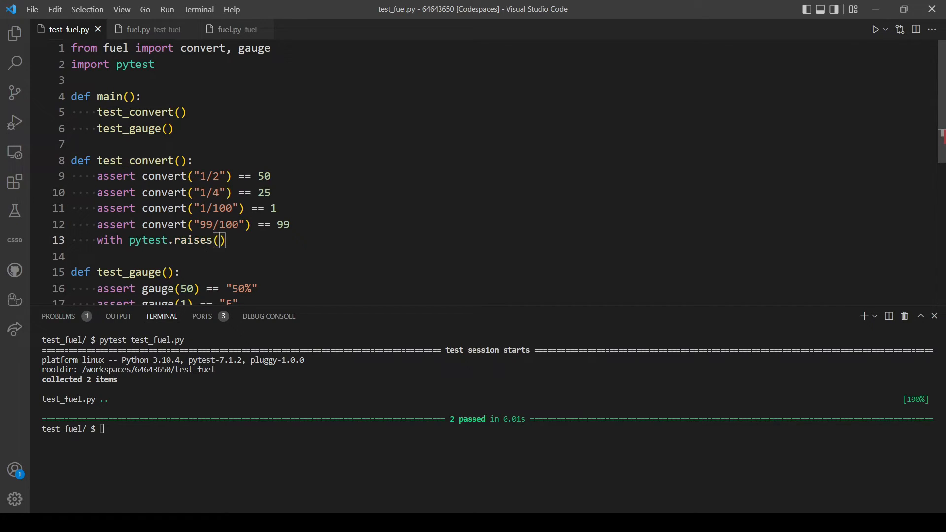
pyautogui.write('"')
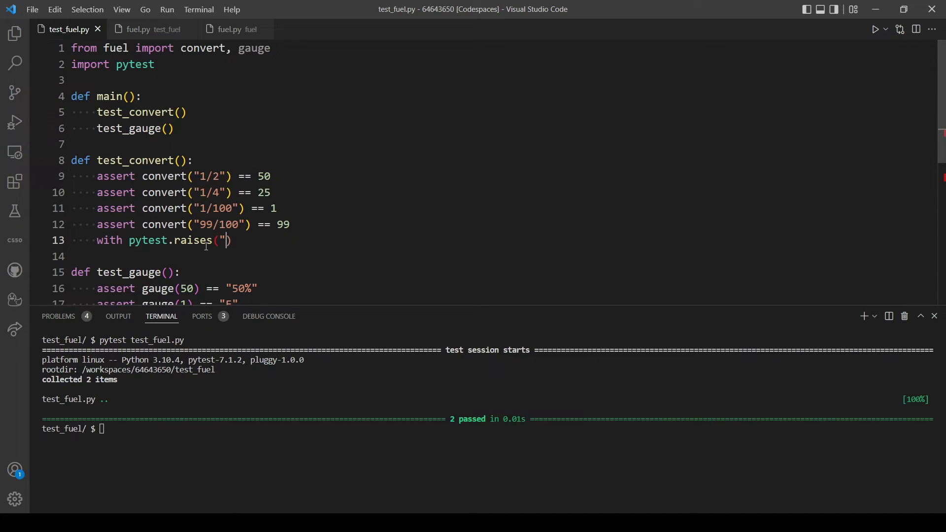
pyautogui.write('ValueError')
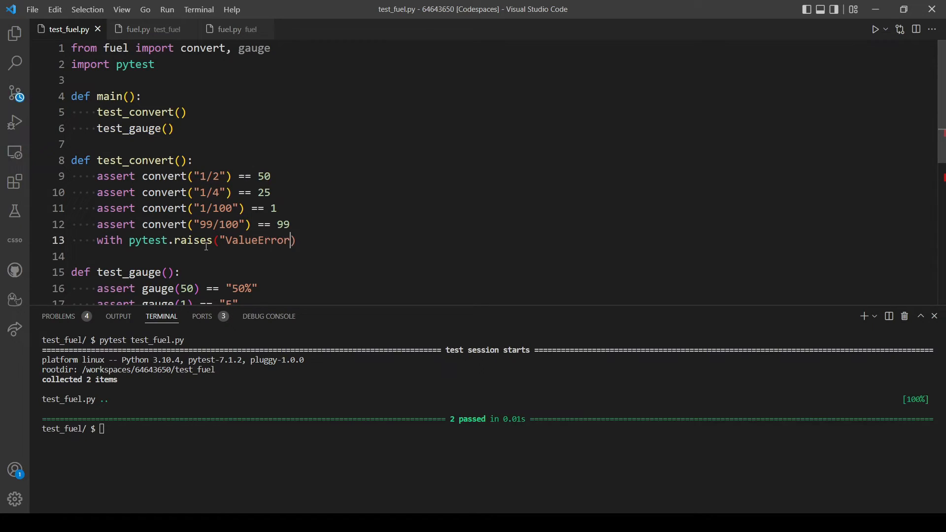
pyautogui.write(':')
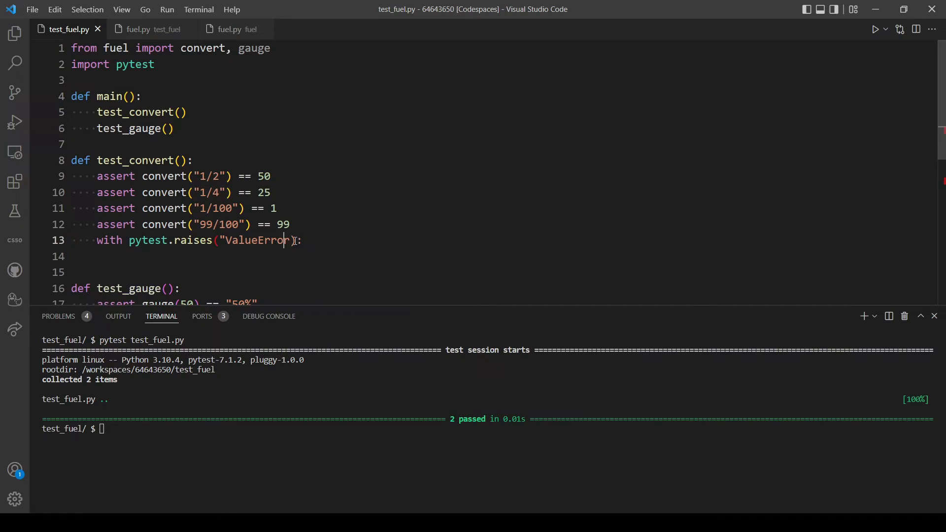
# Step: Call convert("cat/dog") inside the ValueError raises block
pyautogui.press('Backspace')
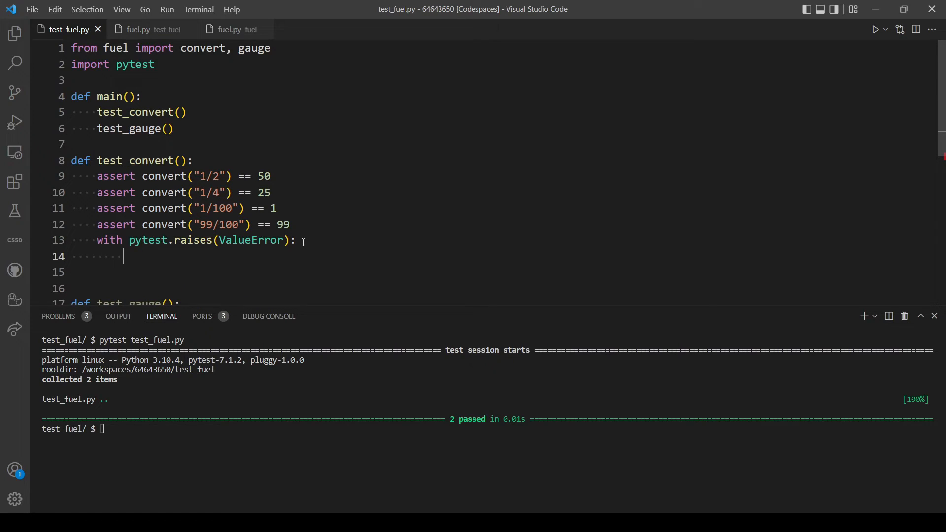
pyautogui.write('convert')
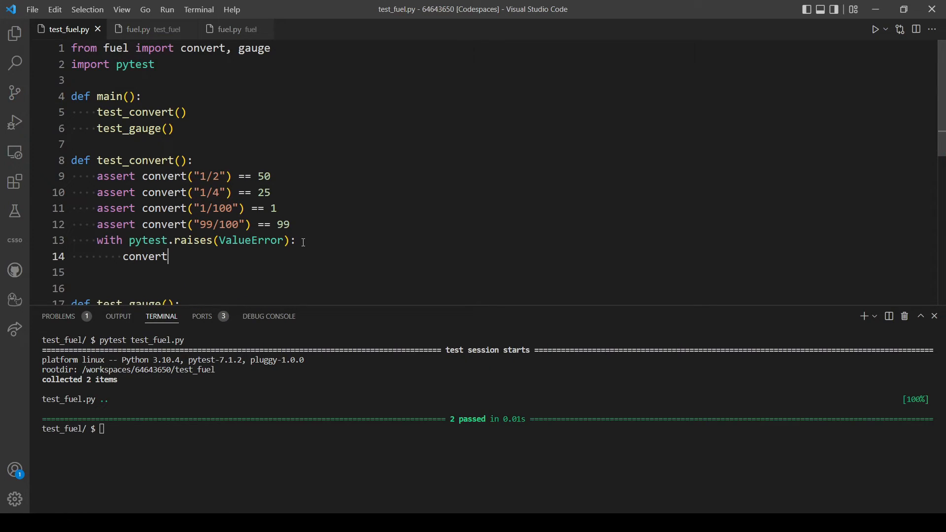
pyautogui.write('()')
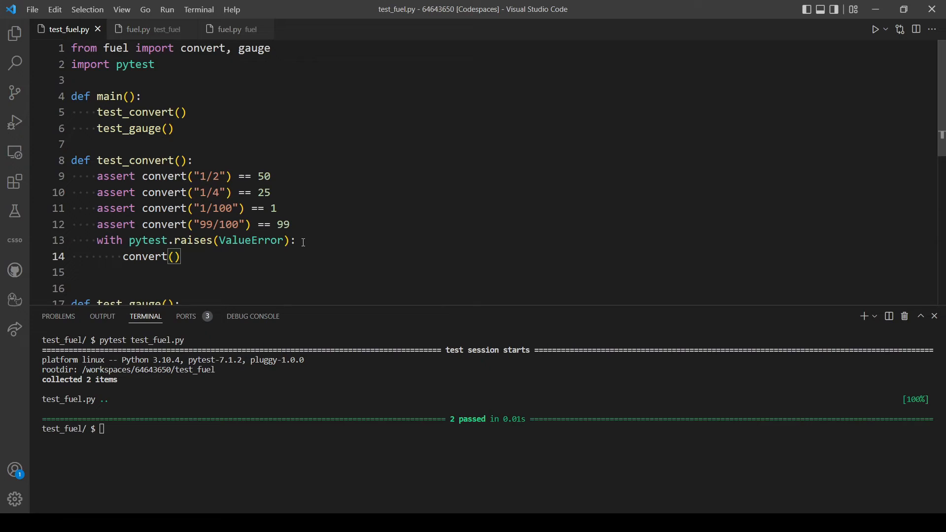
pyautogui.doubleClick(239, 240)
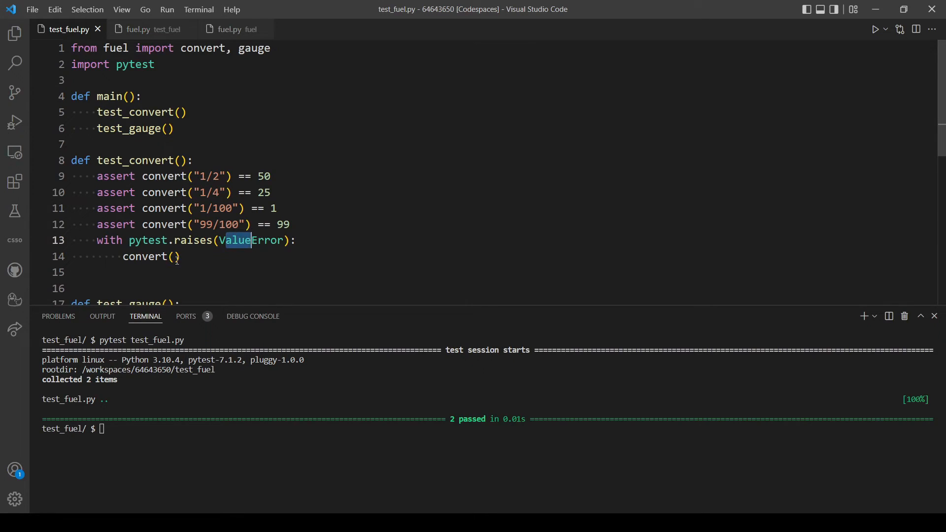
pyautogui.click(184, 257)
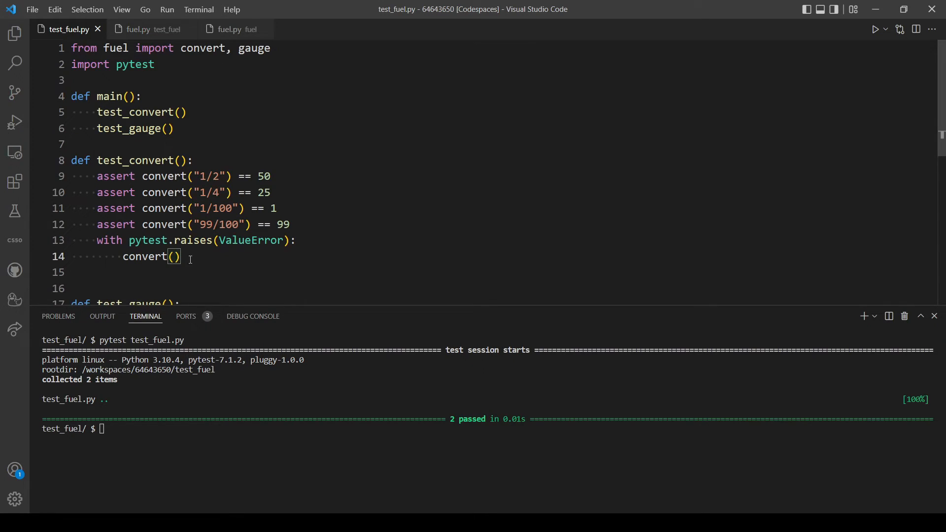
pyautogui.write('"')
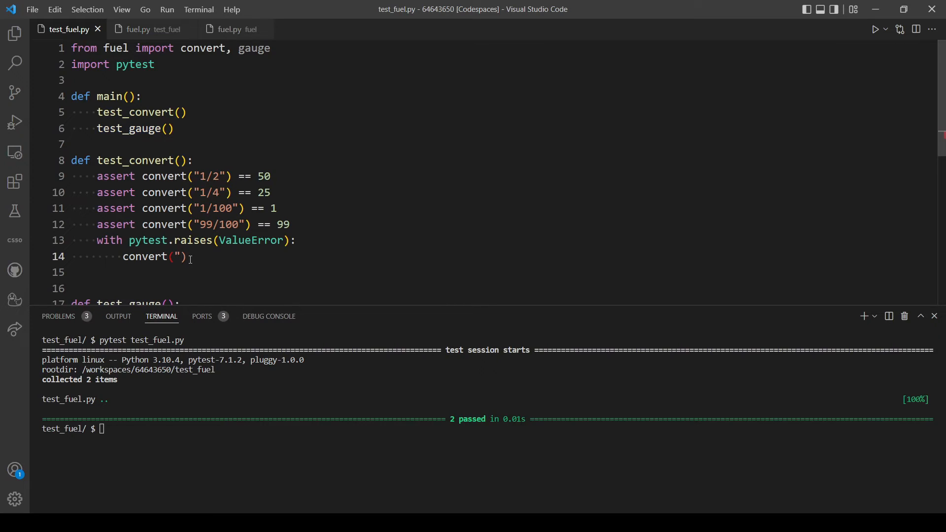
pyautogui.write('cat')
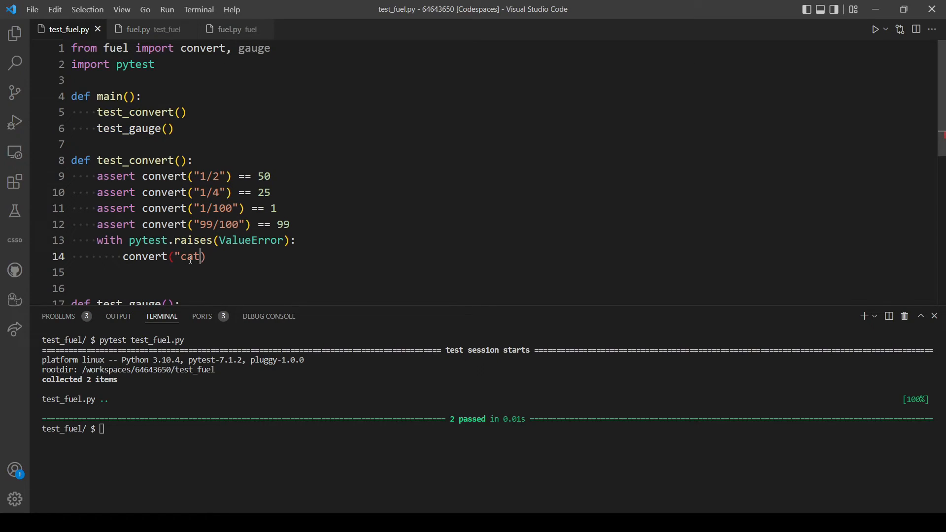
pyautogui.write('/do')
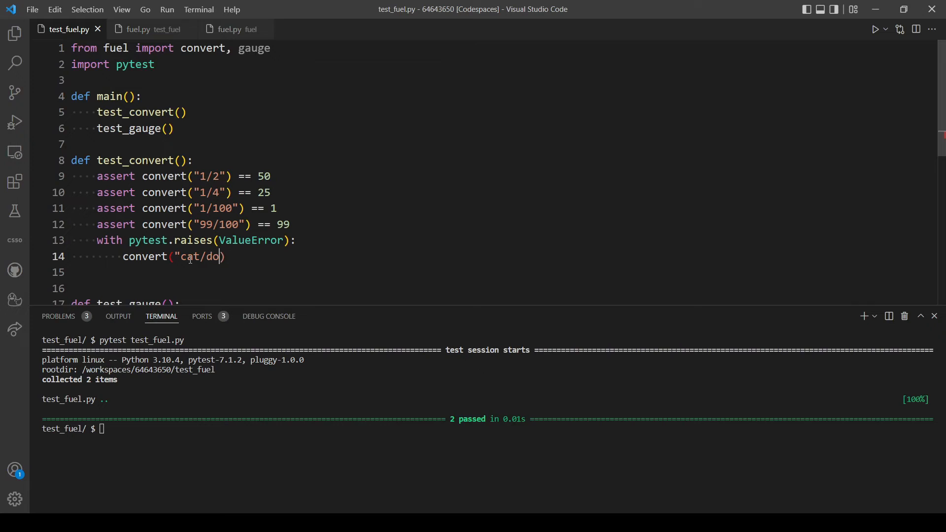
pyautogui.write('g")')
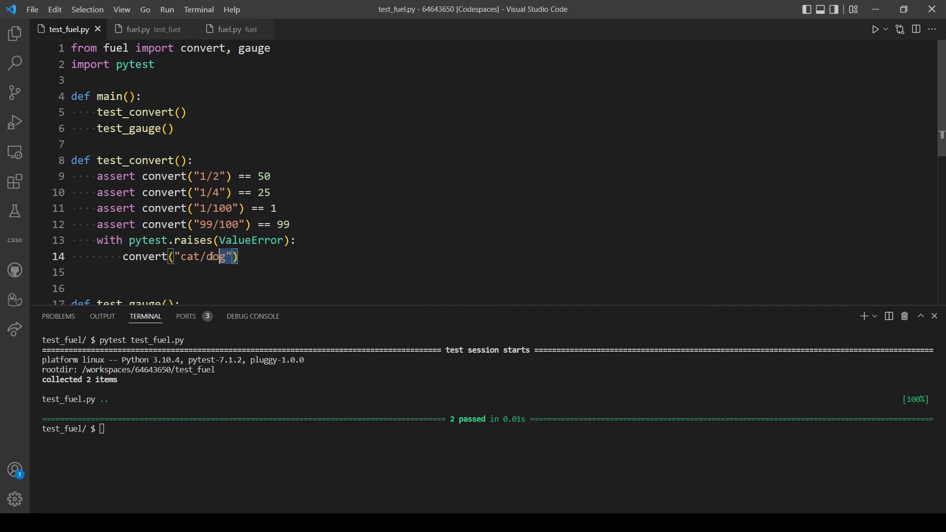
pyautogui.click(281, 256)
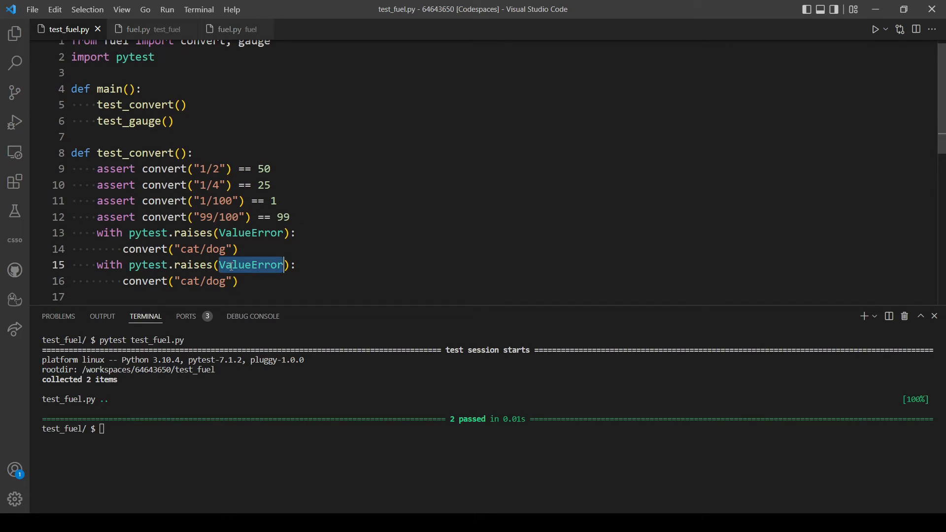
# Step: Make the copied raises block expect ZeroDivisionError from convert("1/0")
pyautogui.write('Zero')
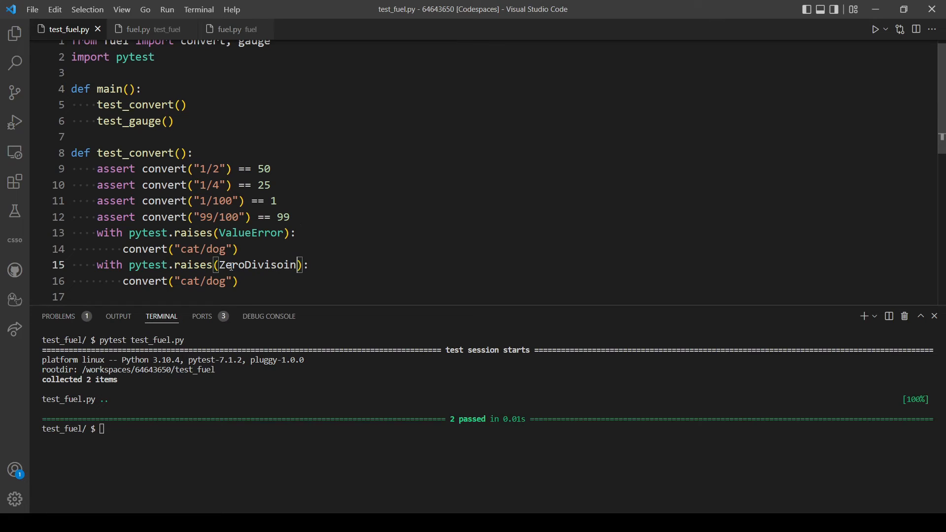
pyautogui.write('Error')
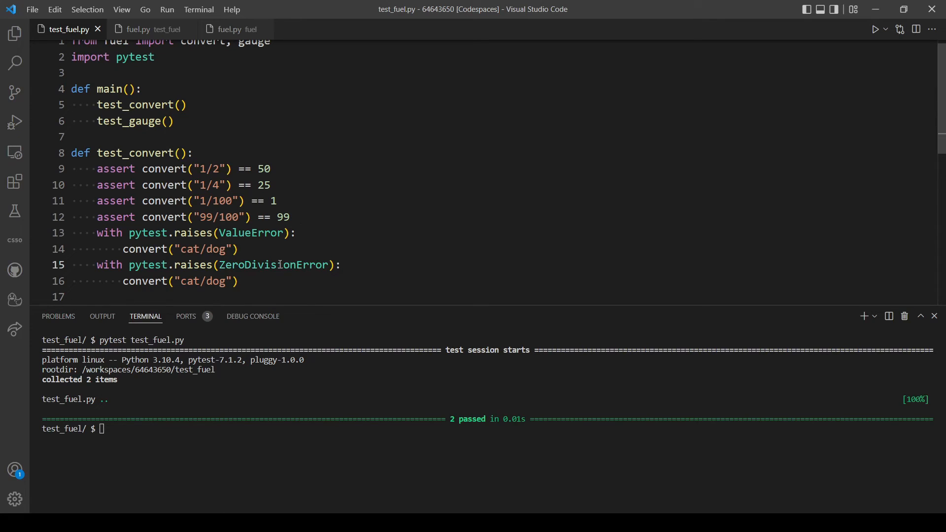
pyautogui.doubleClick(202, 281)
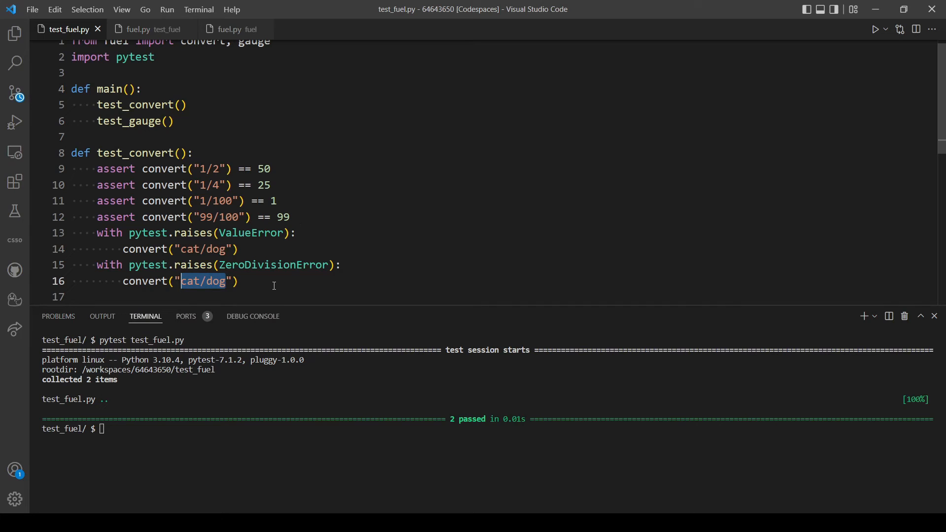
pyautogui.write('1/0')
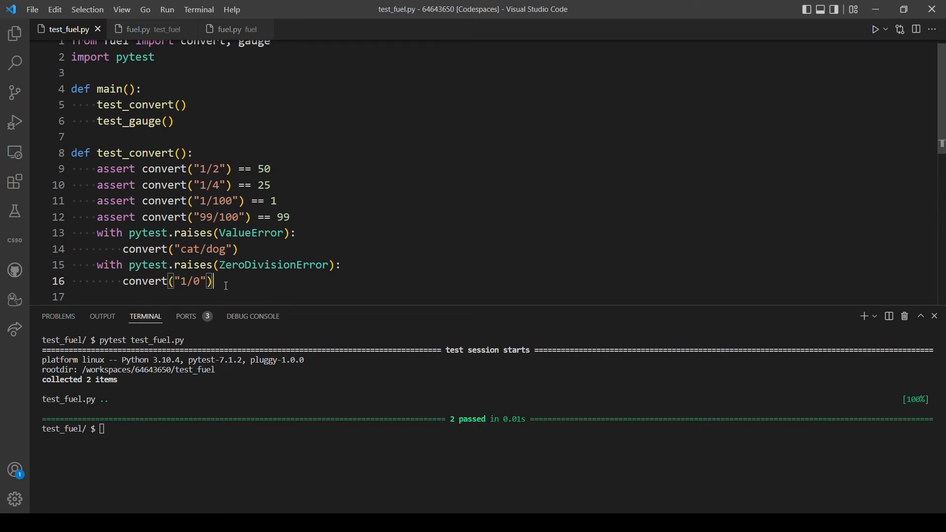
pyautogui.scroll(-3)
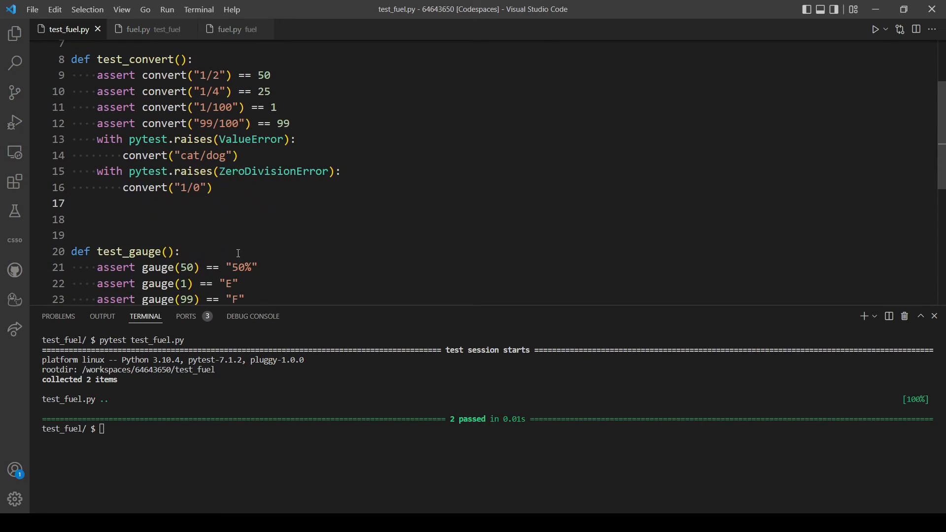
pyautogui.scroll(3)
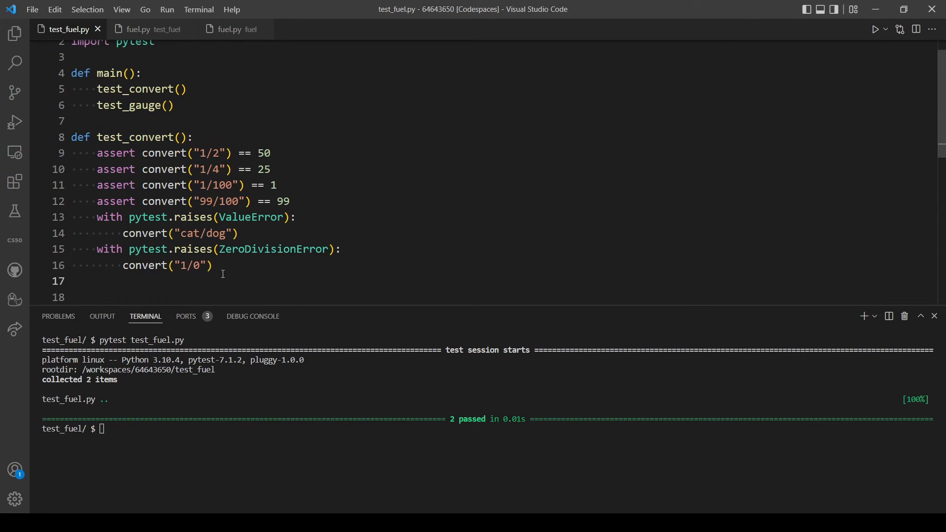
# Step: Replace continue with raise in convert's except branch in fuel.py
pyautogui.click(139, 29)
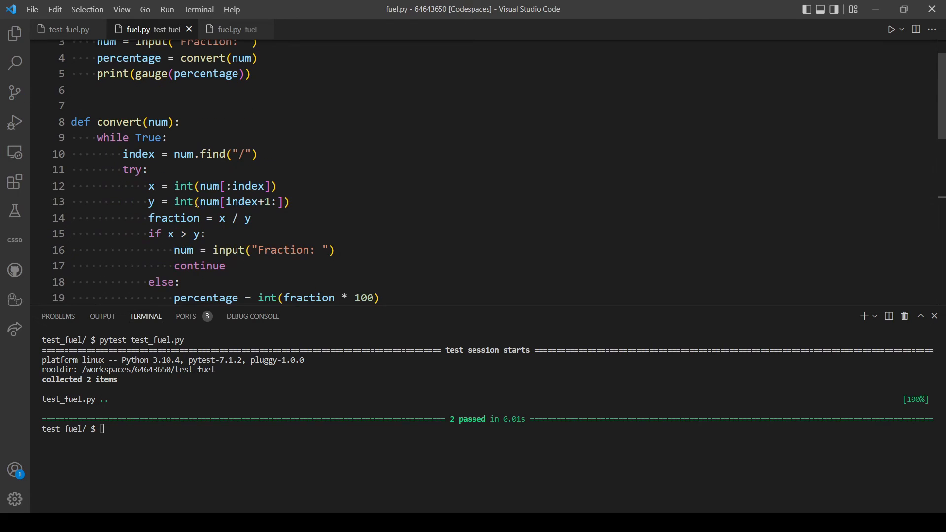
pyautogui.scroll(-3)
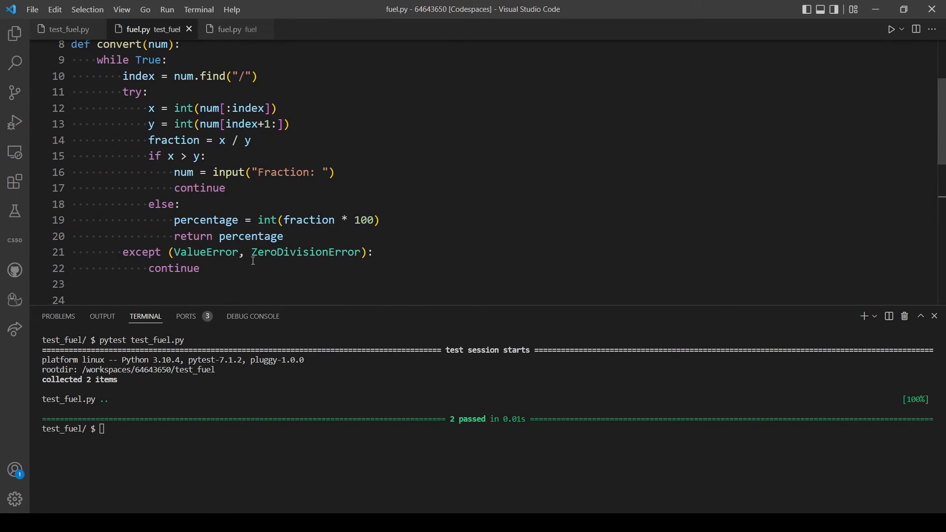
pyautogui.doubleClick(205, 252)
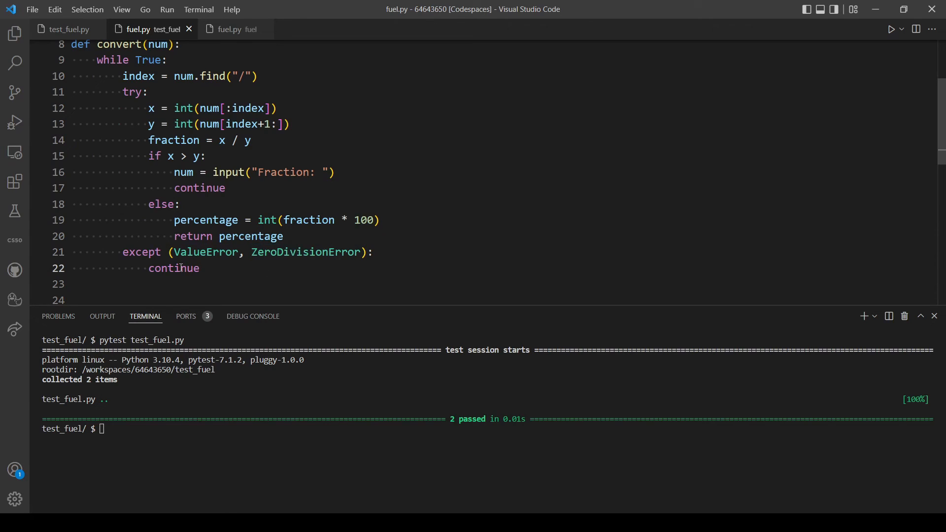
pyautogui.doubleClick(173, 269)
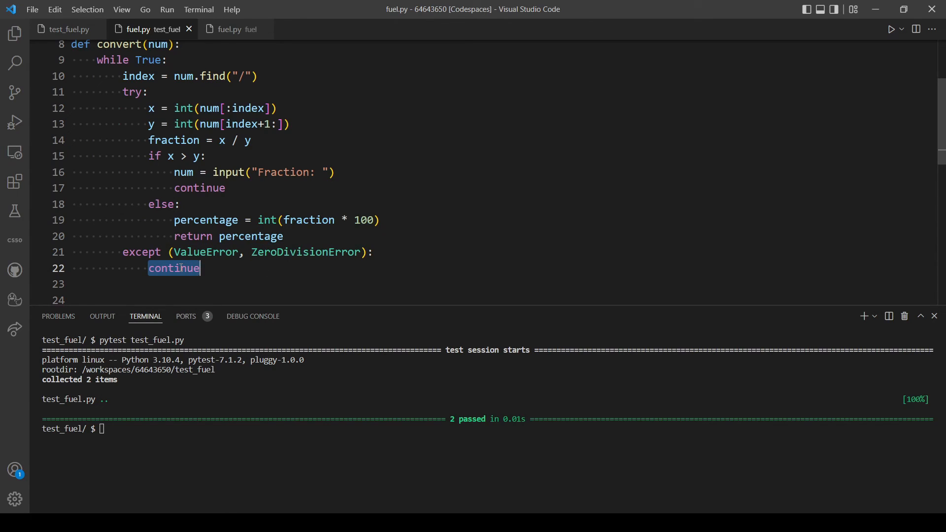
pyautogui.write('raise')
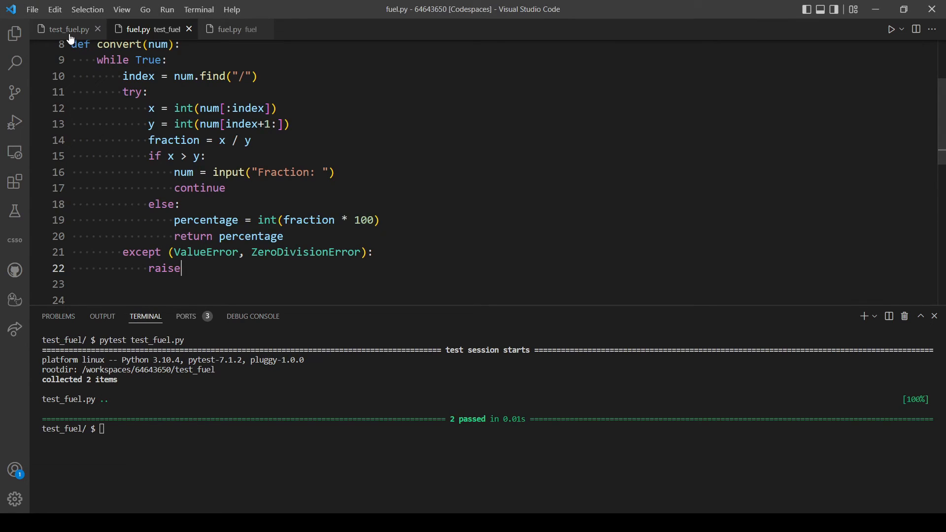
pyautogui.click(67, 29)
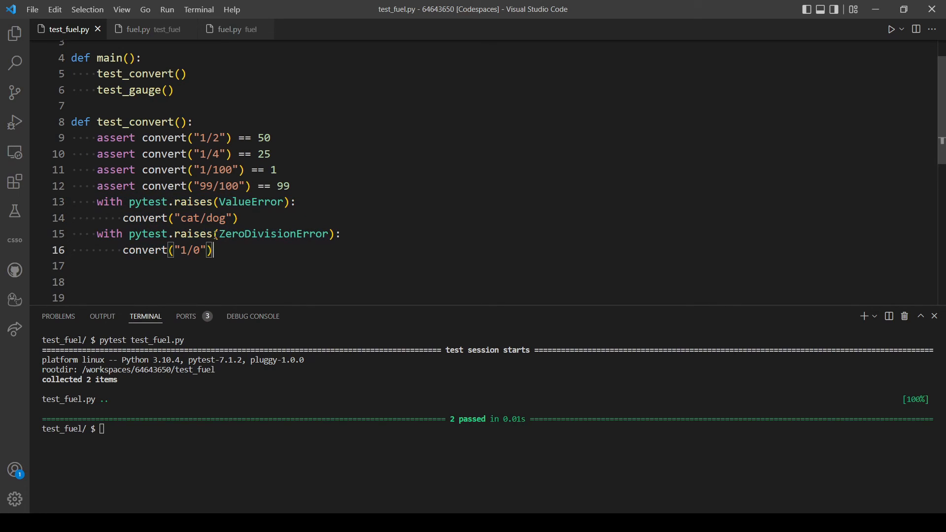
# Step: Rerun pytest test_fuel.py, again getting 2 passed
pyautogui.doubleClick(236, 201)
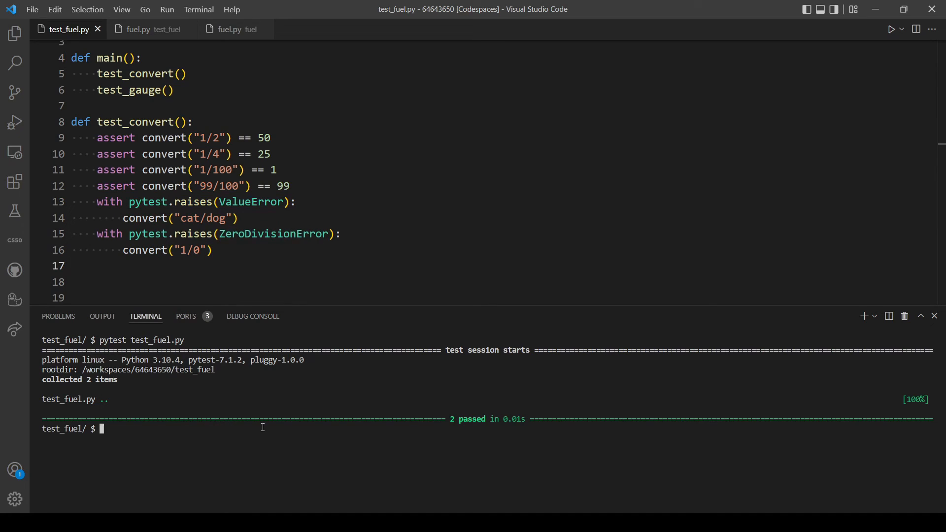
pyautogui.write('pytest')
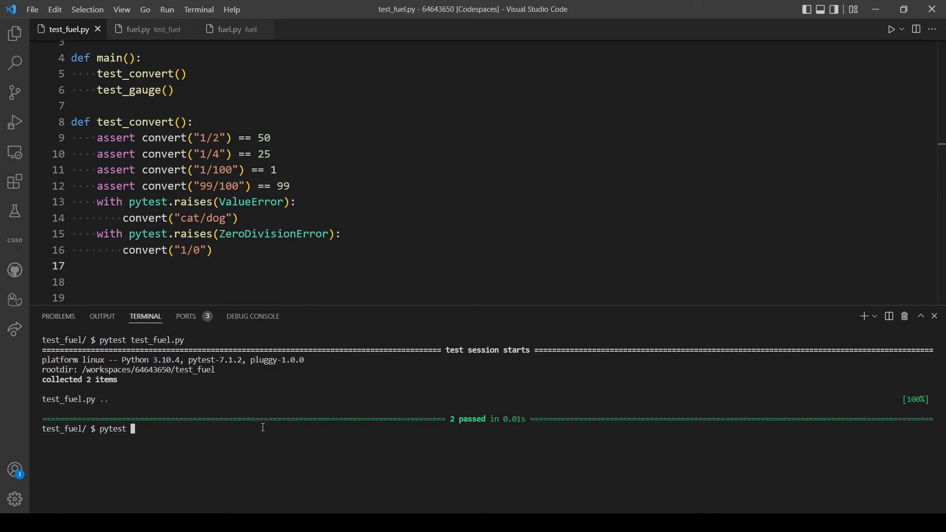
pyautogui.write('test_fuel.py')
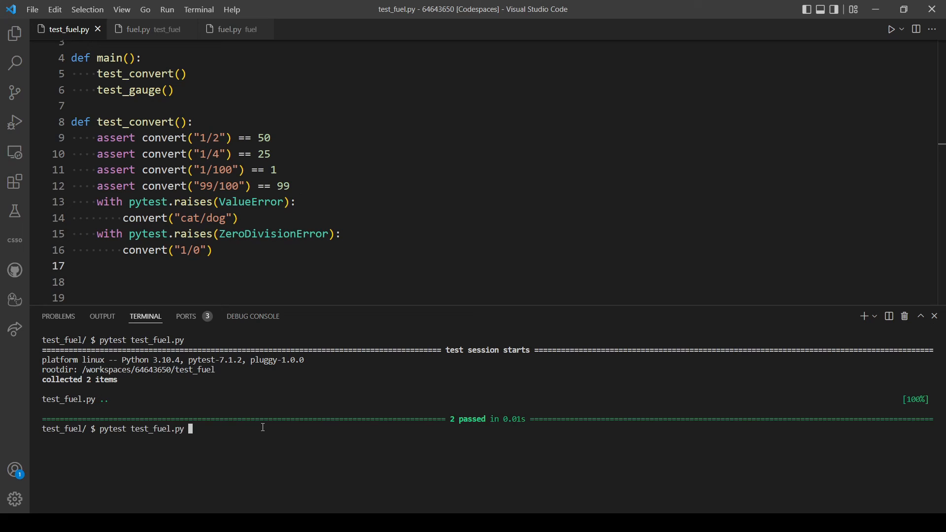
pyautogui.press('Return')
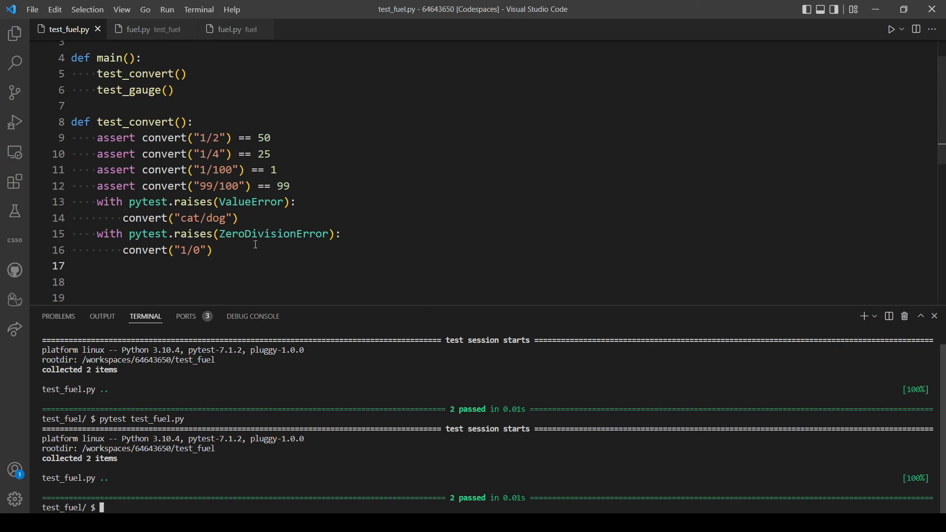
pyautogui.moveTo(365, 471)
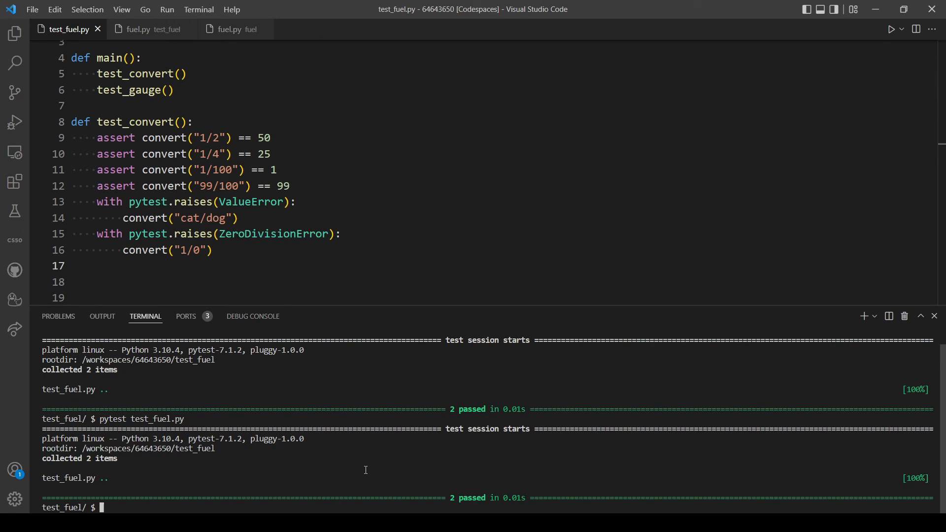
pyautogui.moveTo(353, 427)
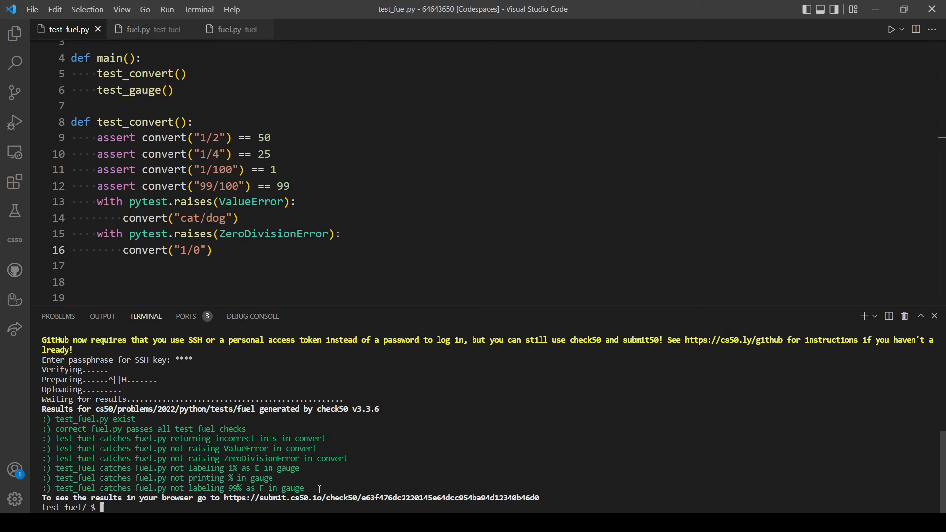
pyautogui.moveTo(319, 479)
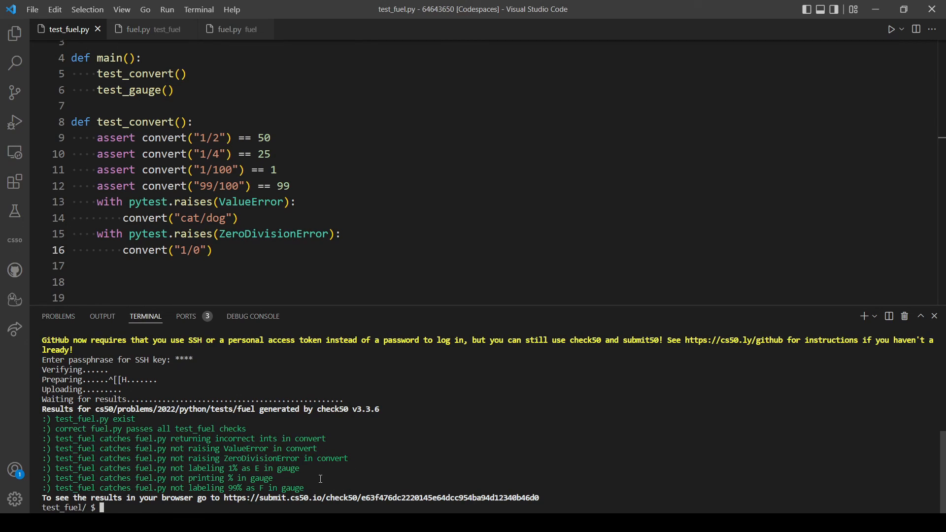
pyautogui.moveTo(108, 460)
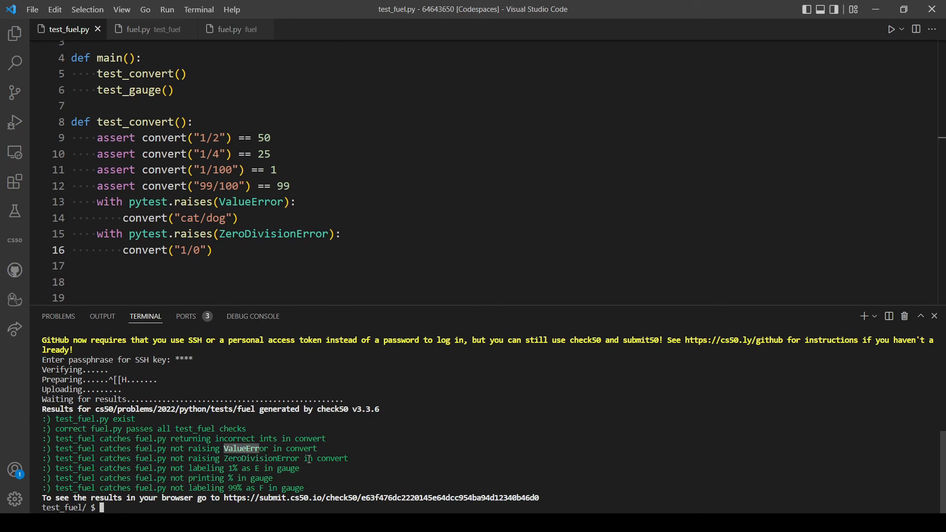
pyautogui.moveTo(331, 468)
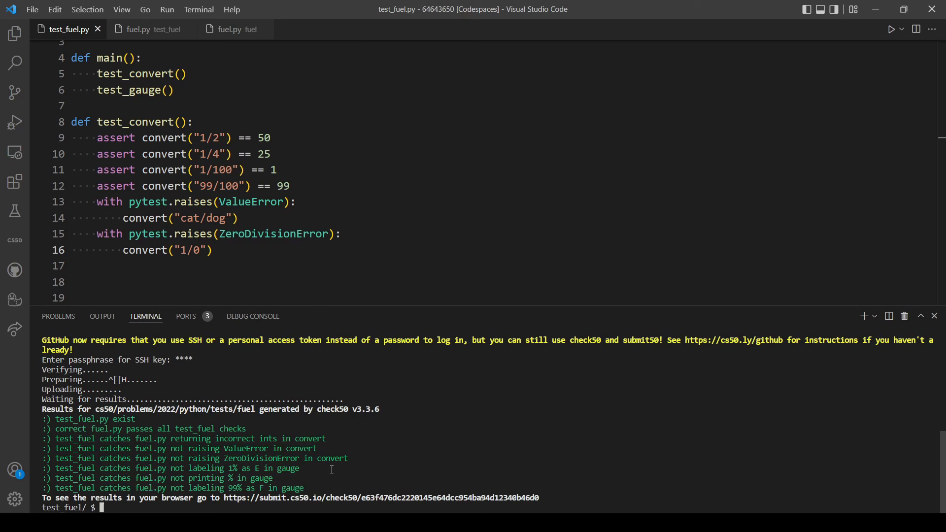